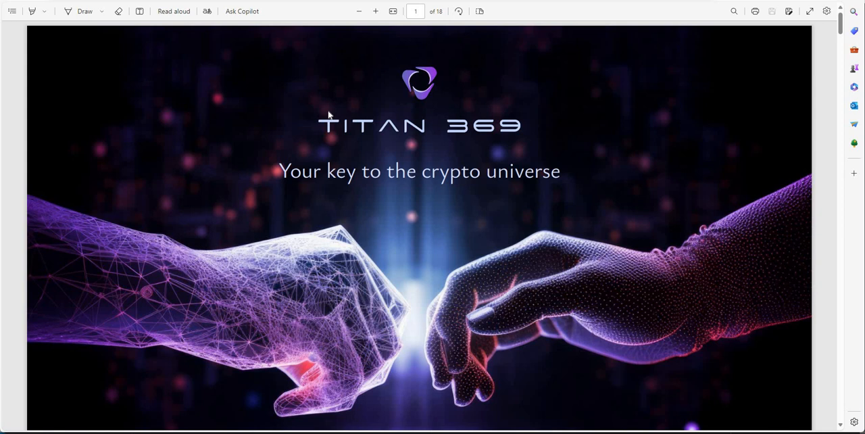
mouse_move(382, 227)
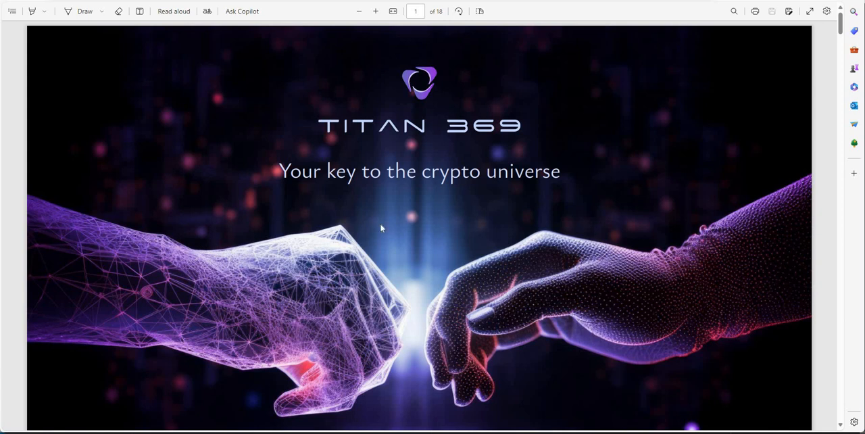
mouse_move(427, 275)
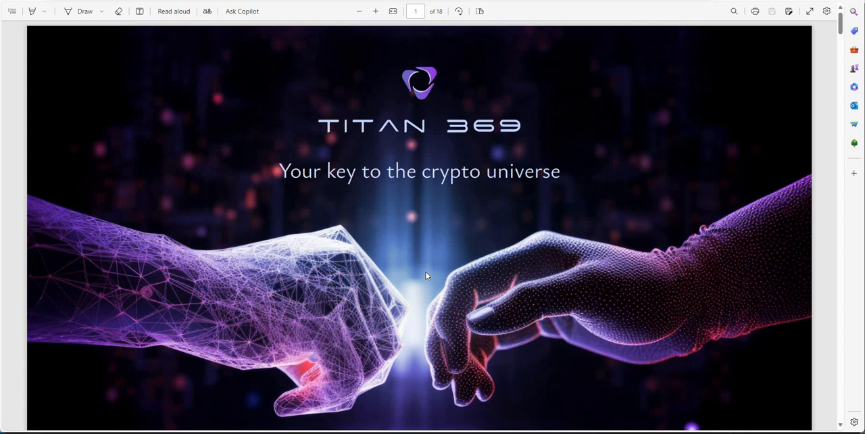
mouse_move(516, 385)
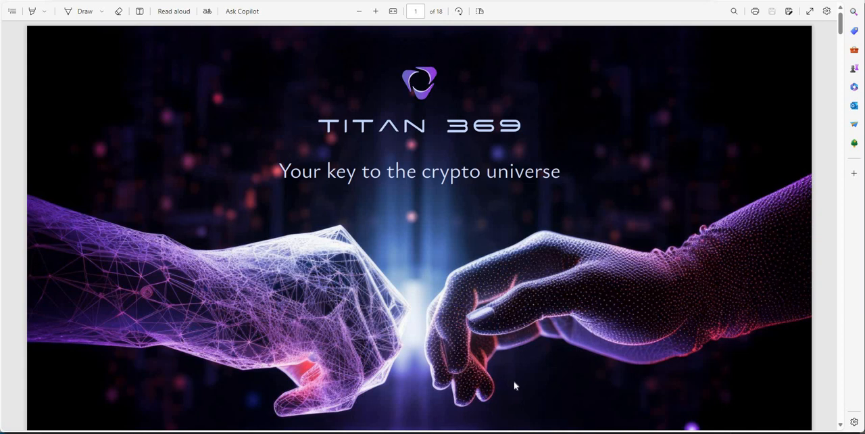
mouse_move(504, 385)
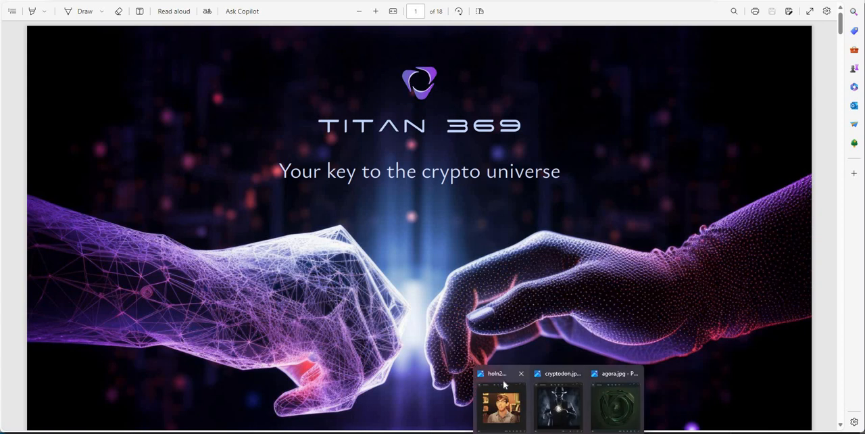
Open the photo of the grimacing man in glasses in Windows Photos over the Titan 369 PDF.
click(501, 406)
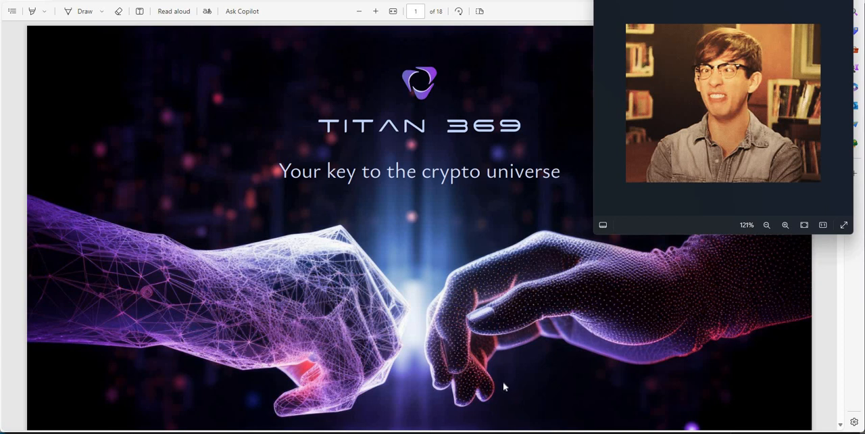
mouse_move(503, 390)
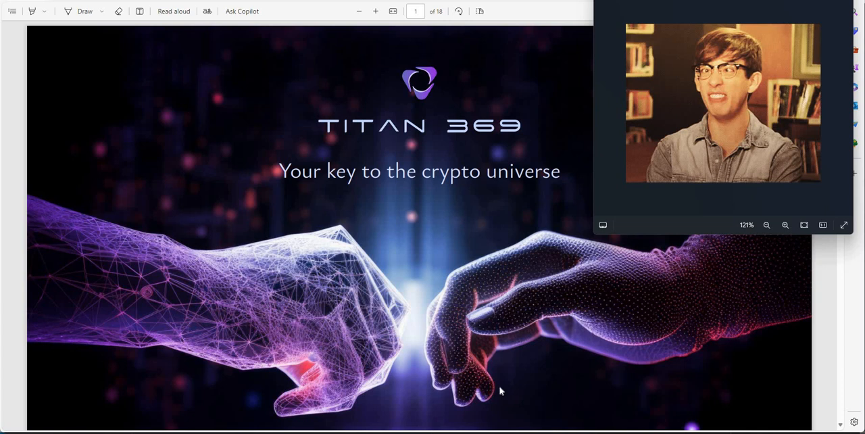
mouse_move(525, 382)
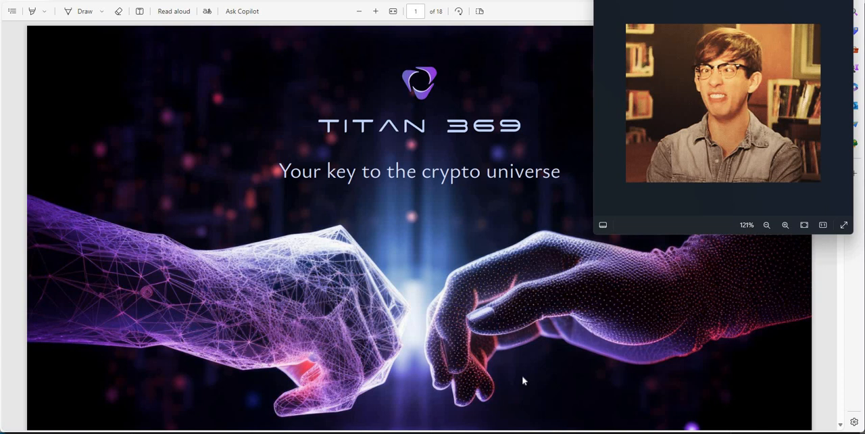
mouse_move(595, 314)
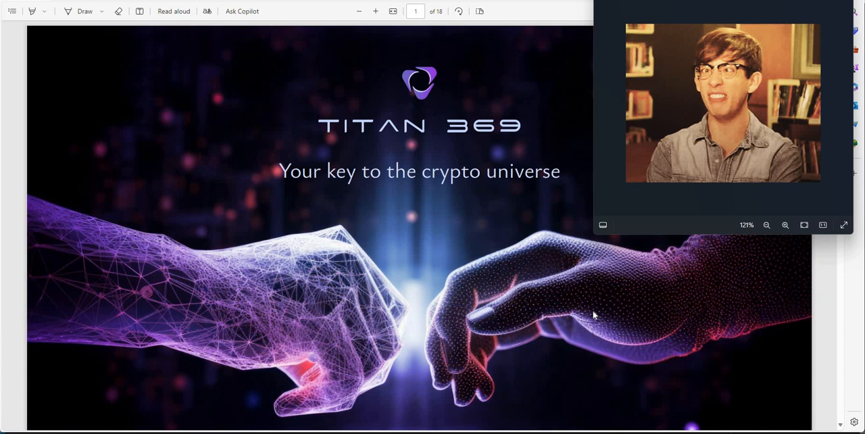
mouse_move(614, 324)
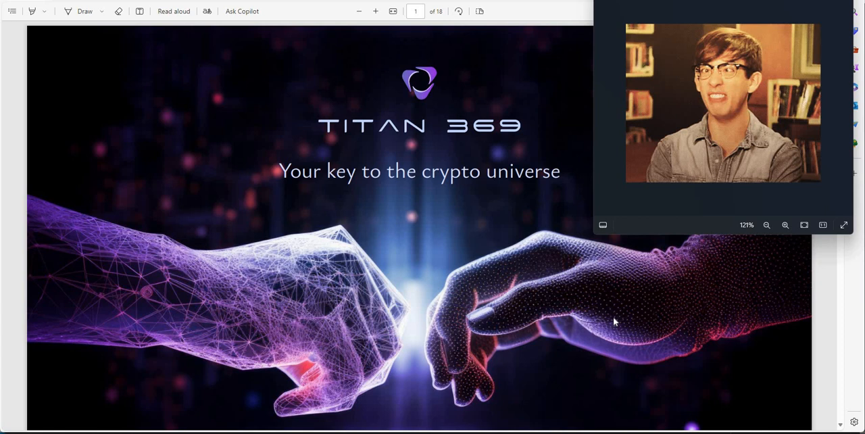
mouse_move(680, 187)
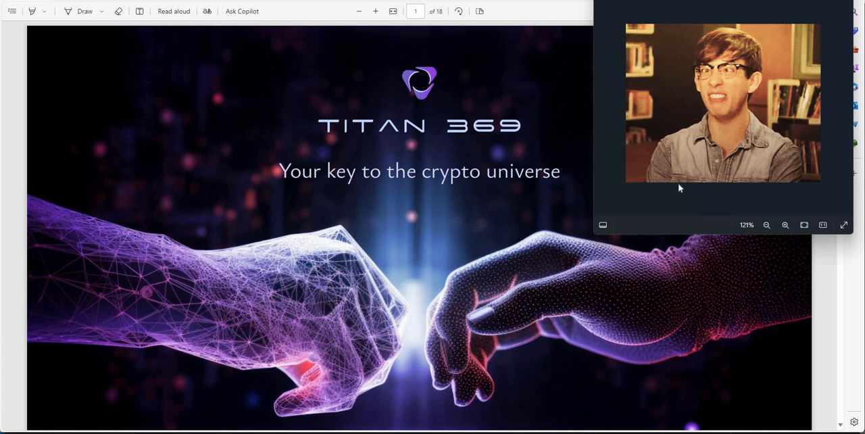
mouse_move(736, 124)
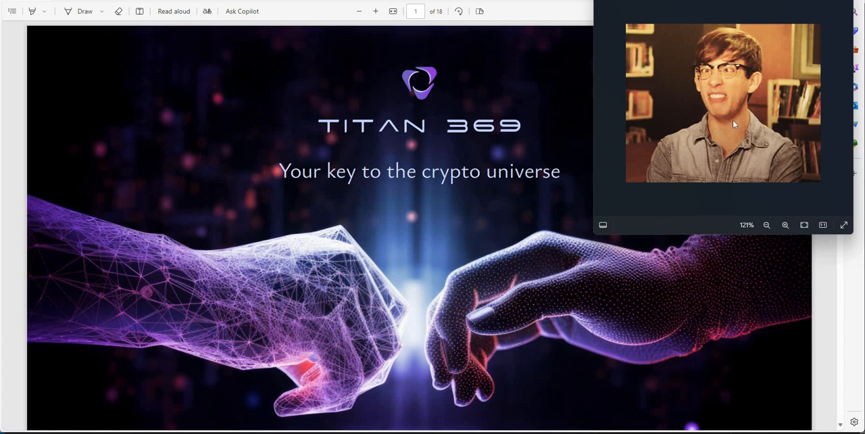
mouse_move(692, 282)
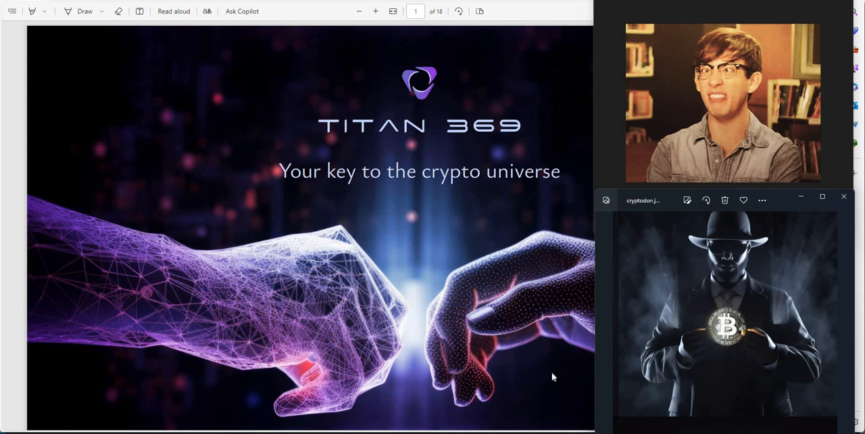
mouse_move(617, 376)
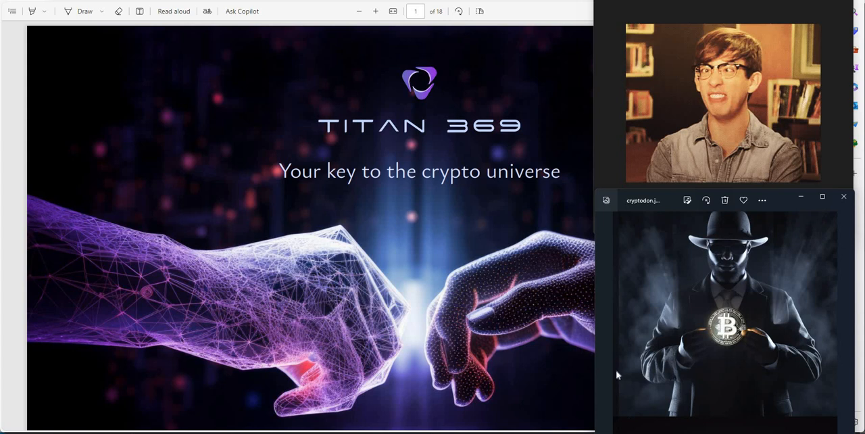
mouse_move(603, 324)
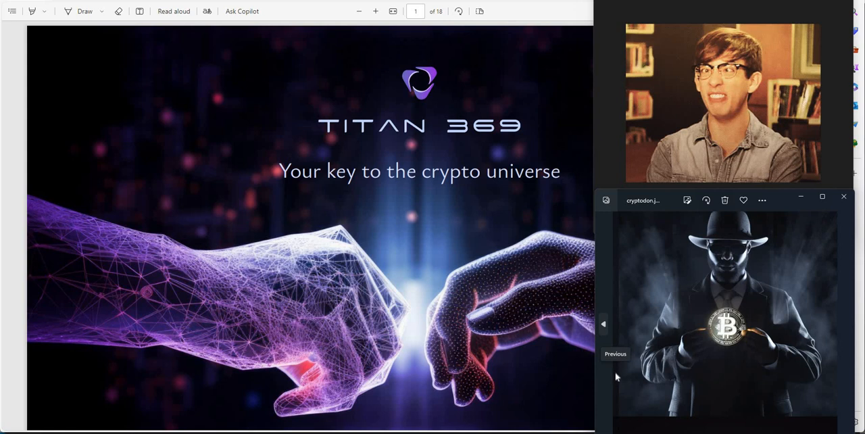
mouse_move(622, 371)
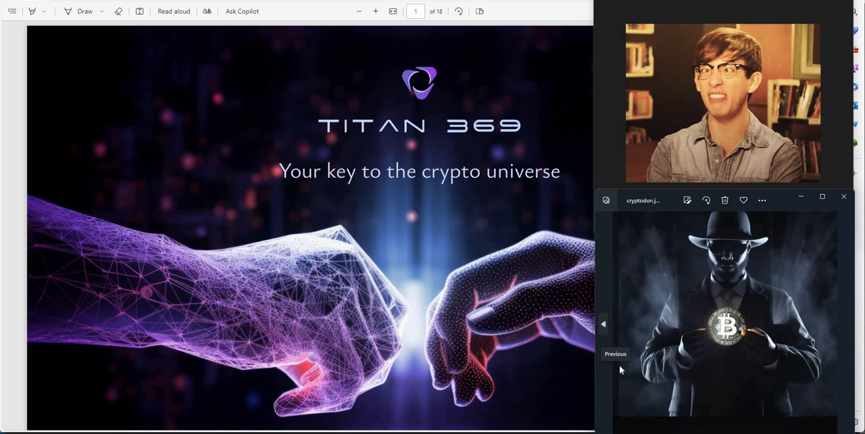
mouse_move(590, 370)
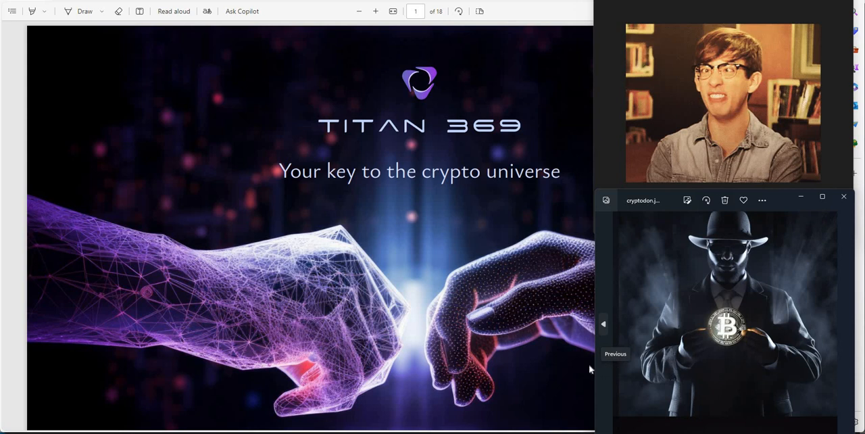
mouse_move(494, 414)
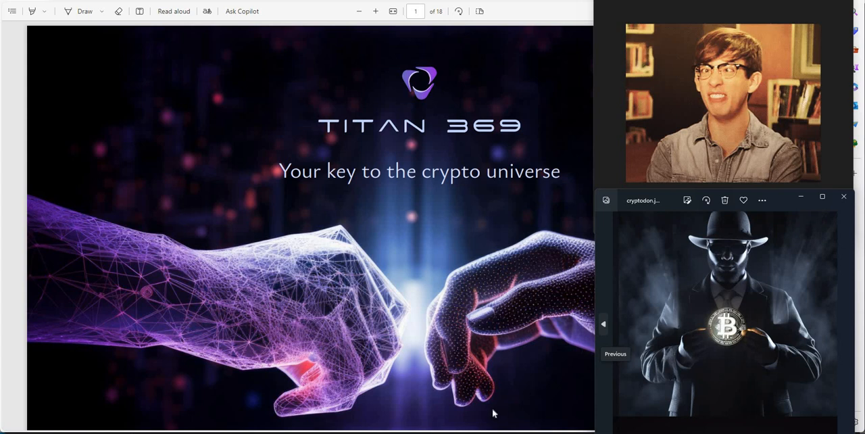
mouse_move(596, 66)
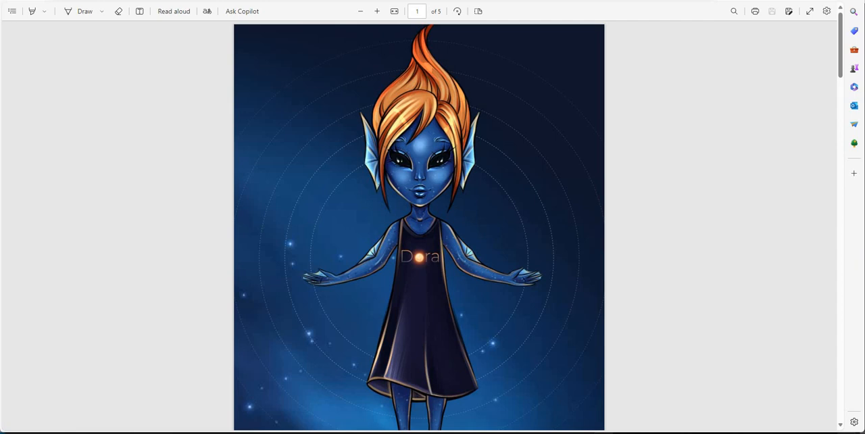
mouse_move(645, 184)
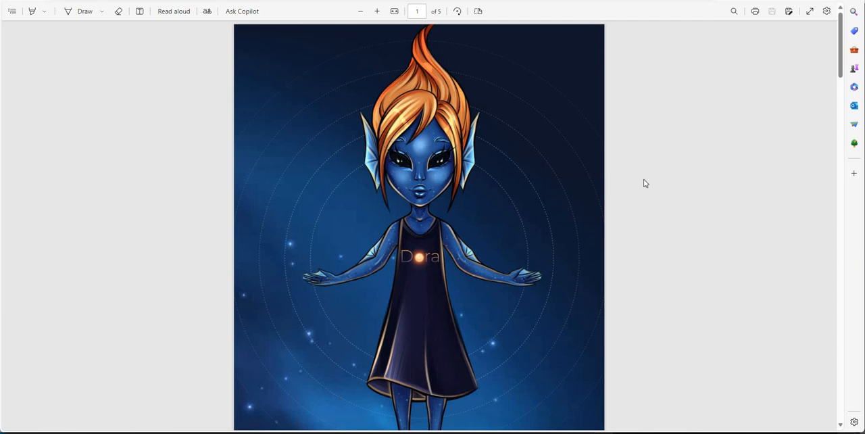
mouse_move(658, 265)
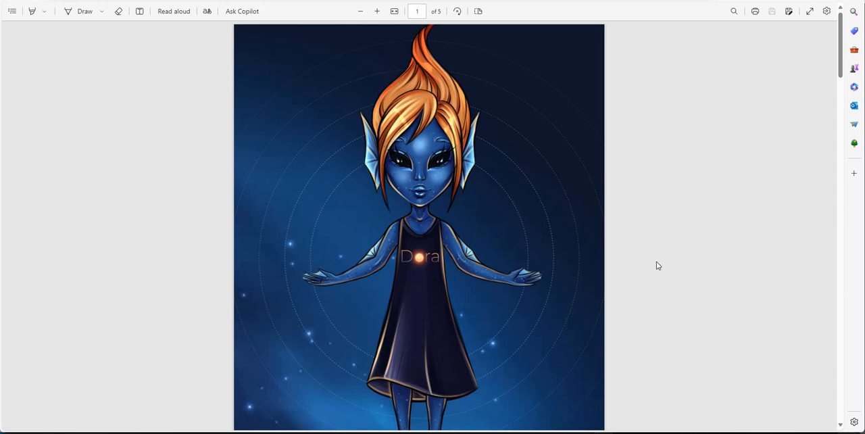
mouse_move(527, 404)
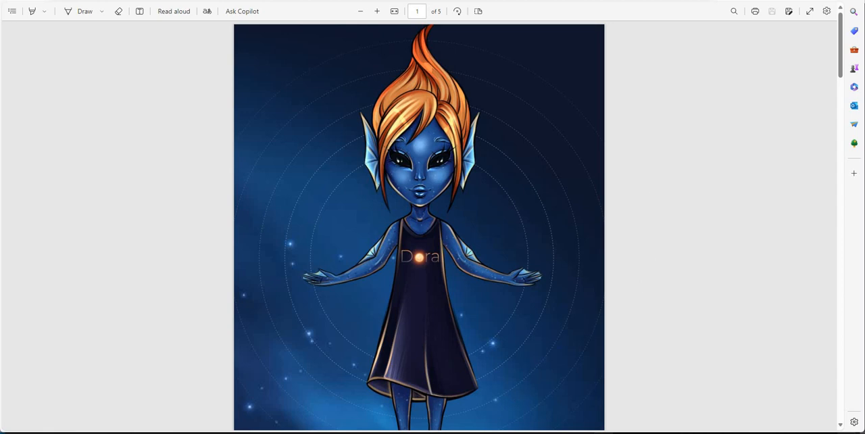
mouse_move(495, 383)
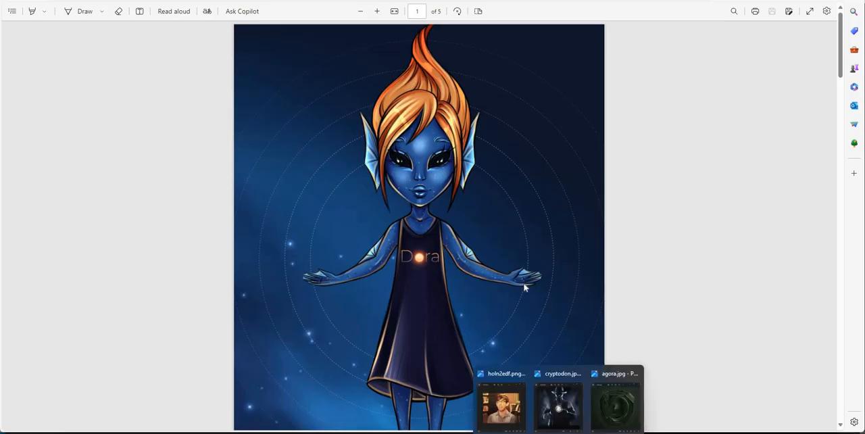
Bring up the green agora.jpg emblem image in a Photos window over the Dora PDF.
click(614, 406)
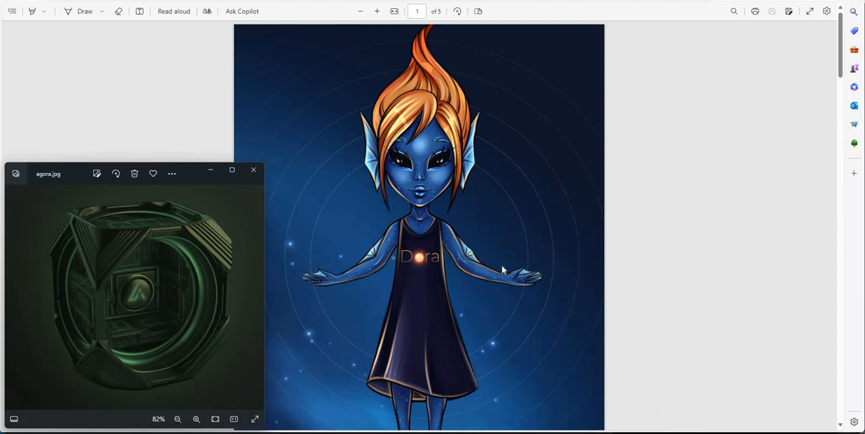
mouse_move(506, 268)
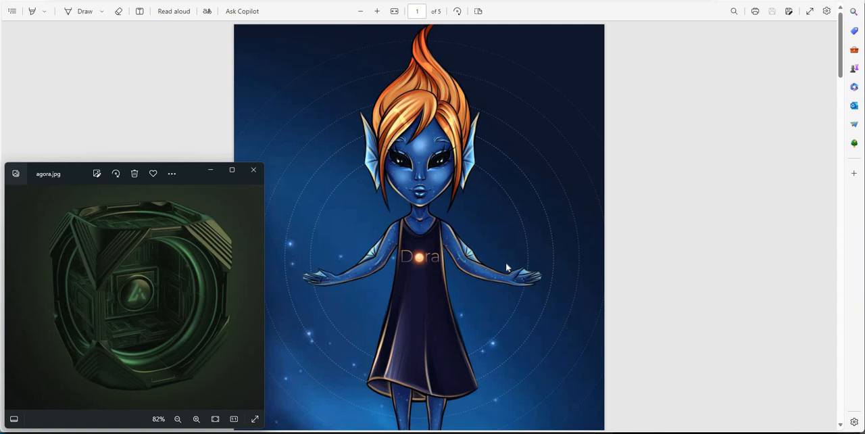
mouse_move(507, 265)
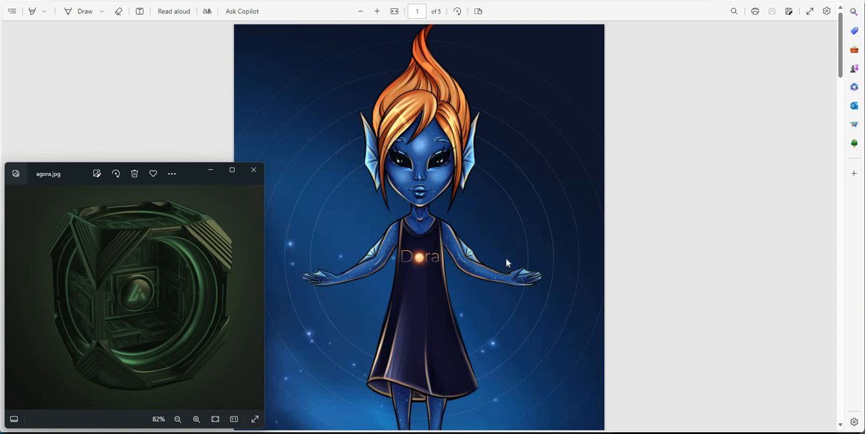
mouse_move(62, 175)
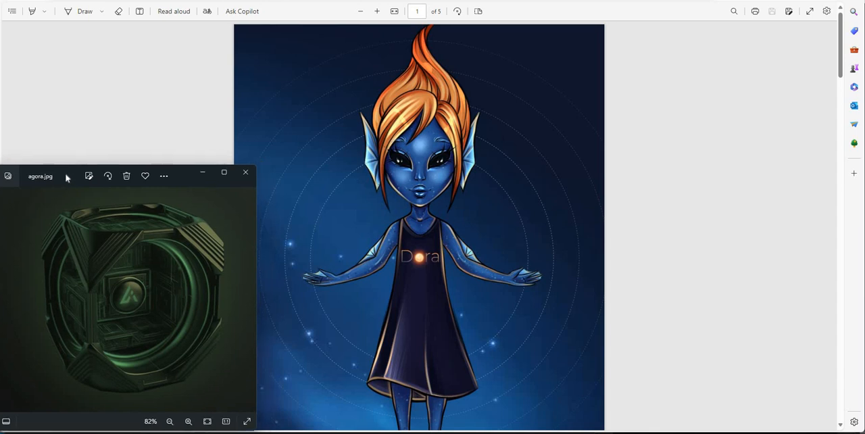
mouse_move(59, 183)
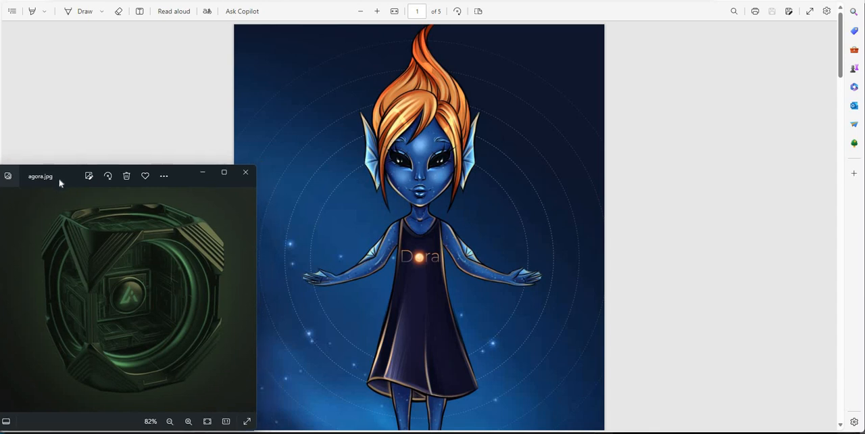
mouse_move(62, 190)
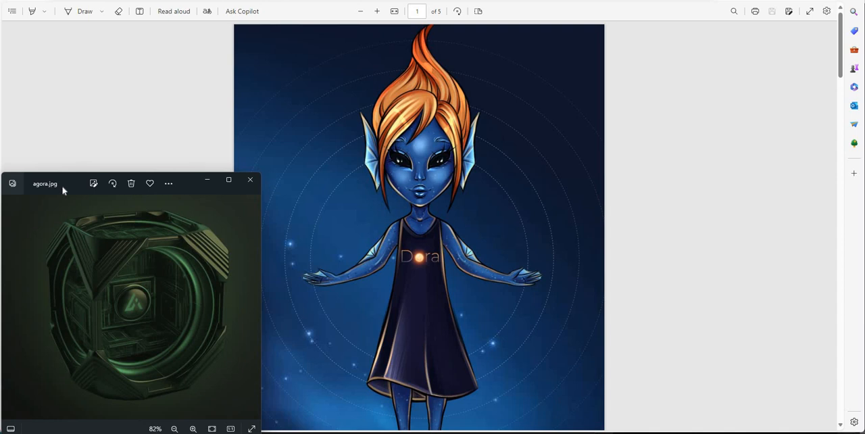
mouse_move(65, 209)
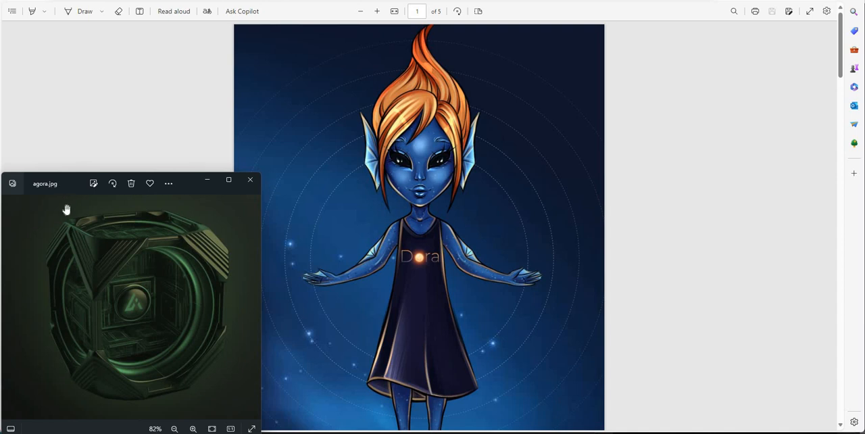
mouse_move(530, 409)
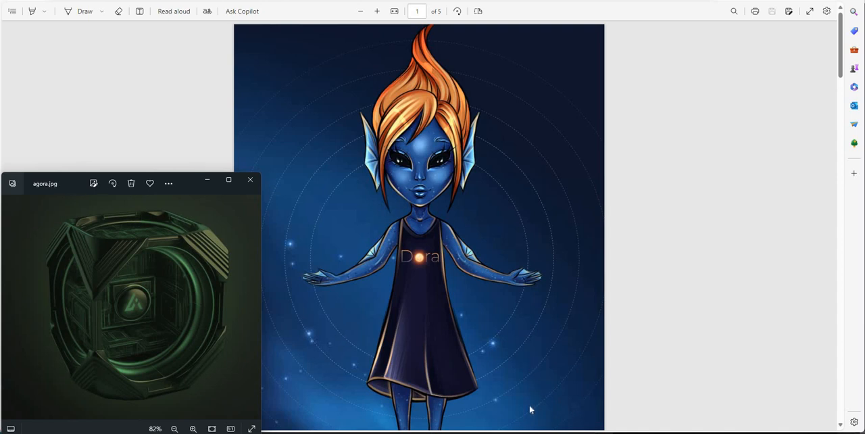
mouse_move(476, 403)
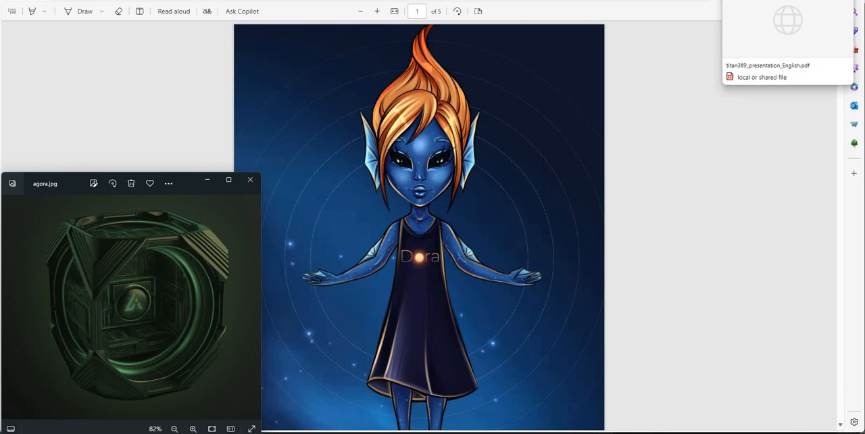
Open titan369_presentation_English.pdf in Edge and skim its opening slides.
click(767, 70)
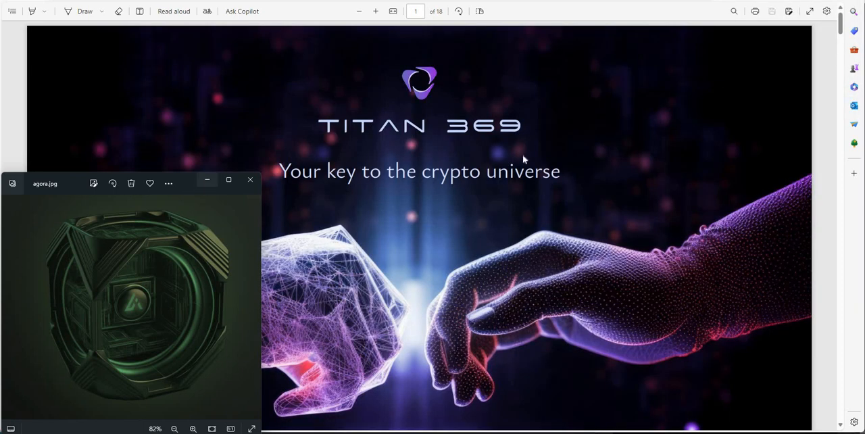
scroll(down, 3)
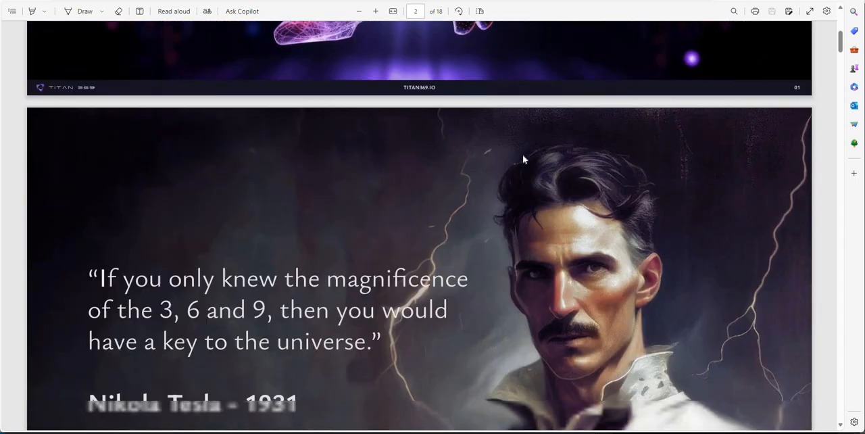
scroll(down, 3)
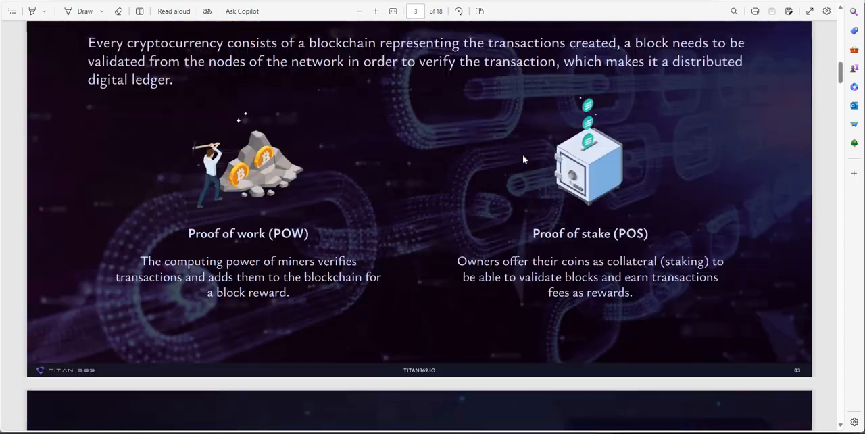
scroll(up, 3)
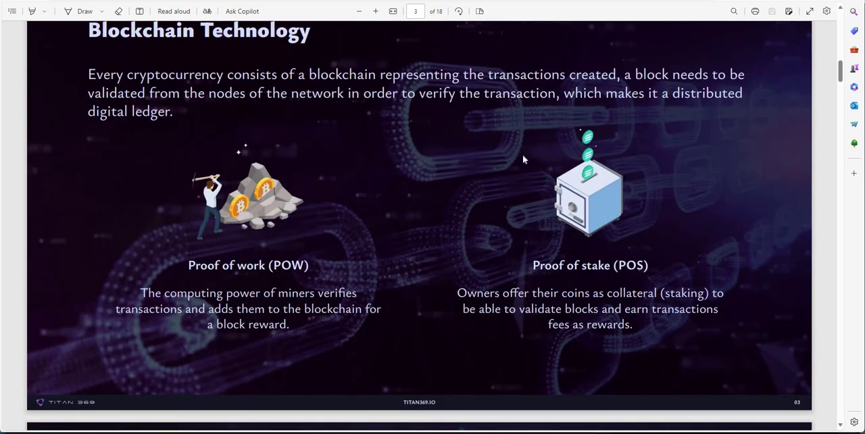
scroll(up, 3)
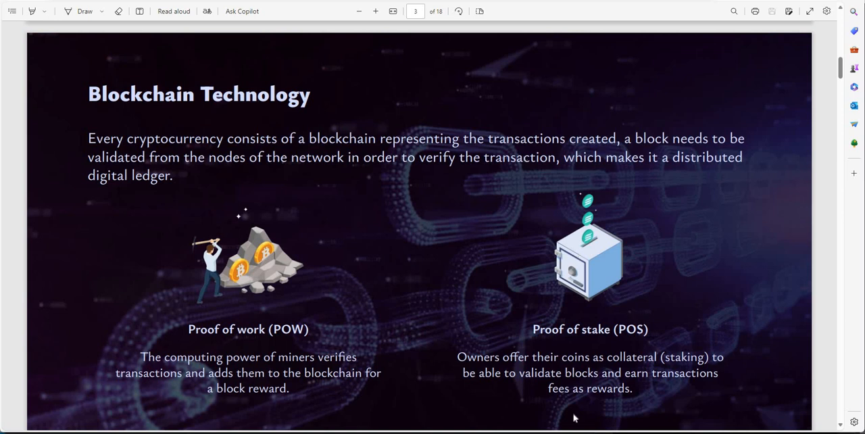
mouse_move(330, 303)
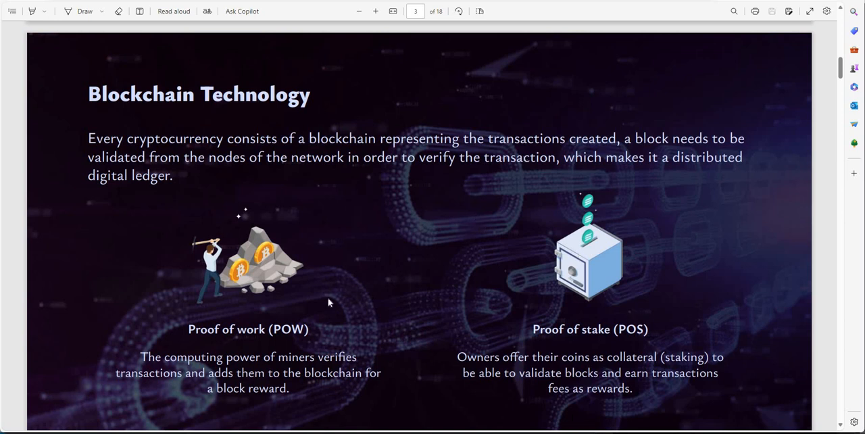
mouse_move(408, 189)
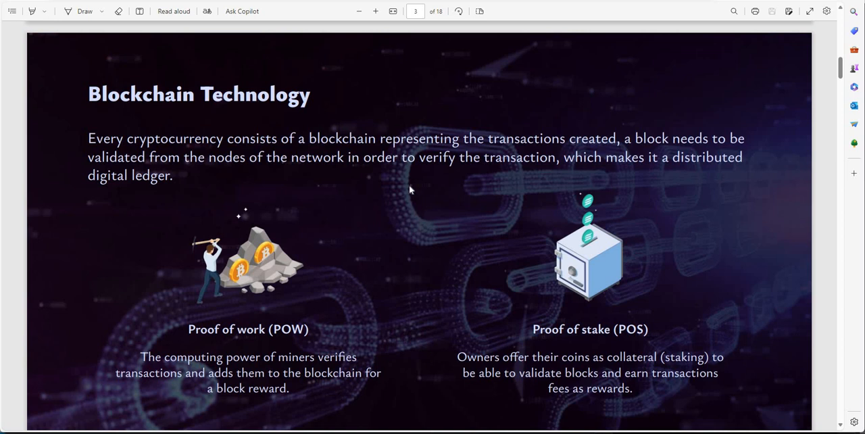
Scroll down past Blockchain Technology to page 4, Proof of Stake.
scroll(down, 3)
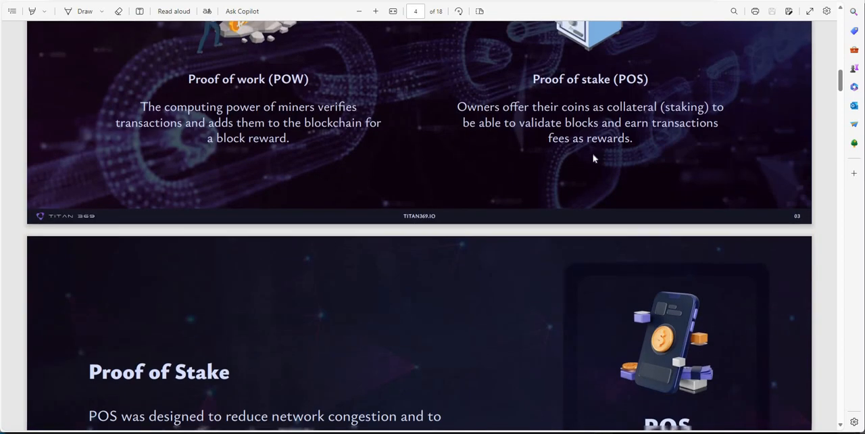
scroll(down, 3)
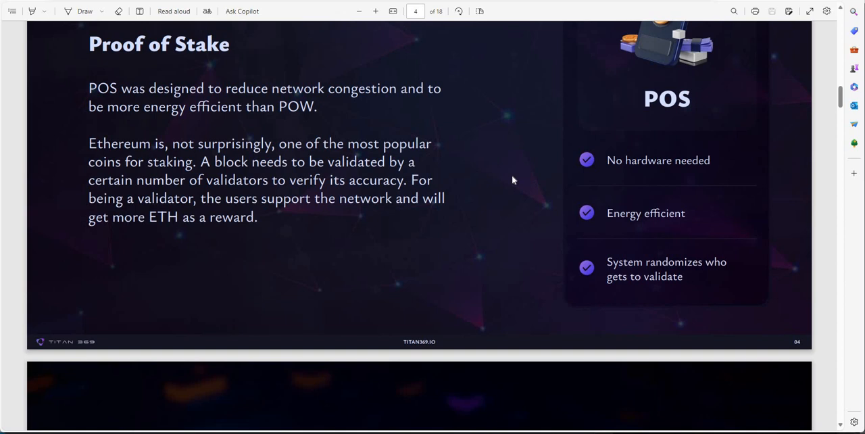
mouse_move(385, 120)
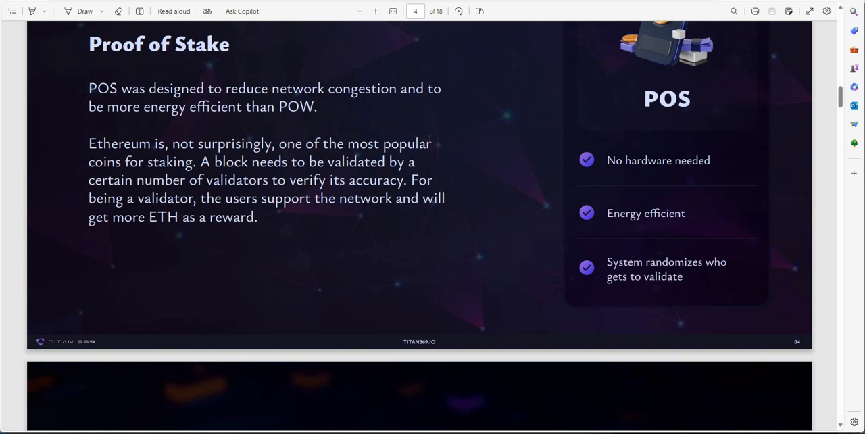
mouse_move(446, 155)
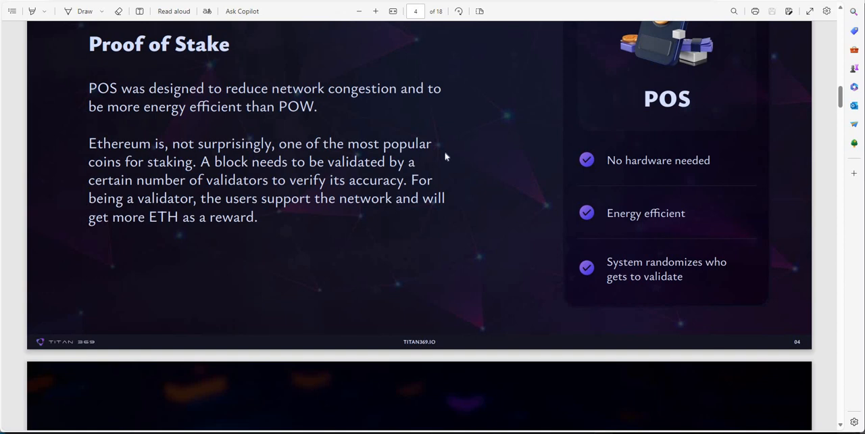
mouse_move(451, 147)
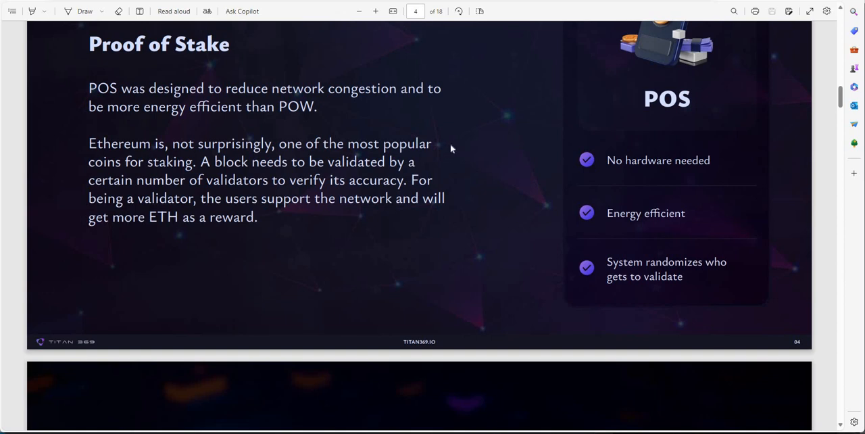
Scroll past the Web3.0 decentralized applications page to page 6, Titan369 Blockchain.
scroll(down, 3)
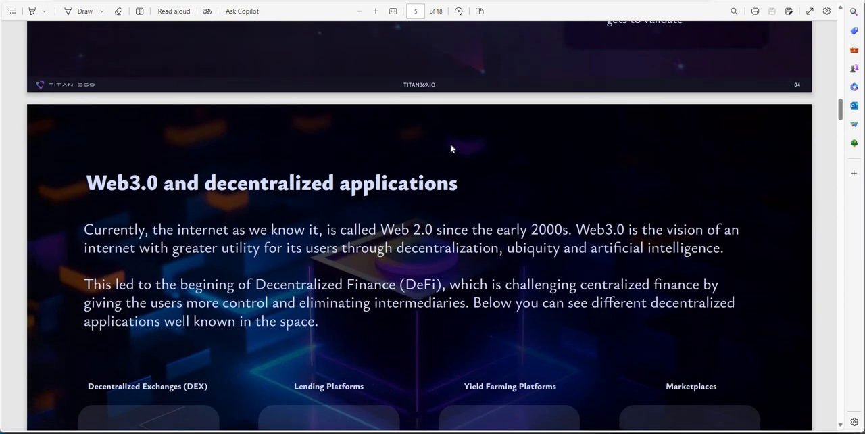
mouse_move(466, 162)
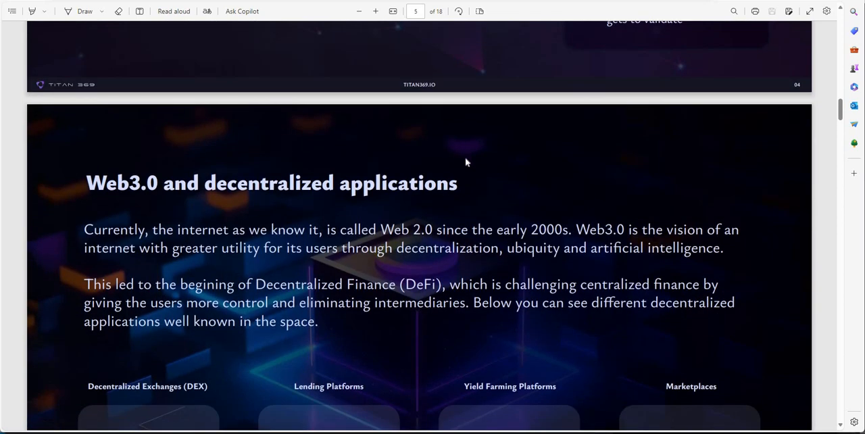
mouse_move(468, 156)
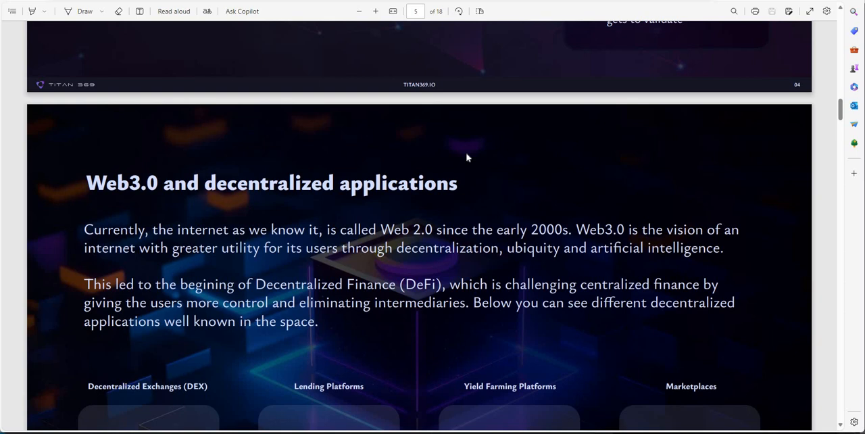
mouse_move(457, 197)
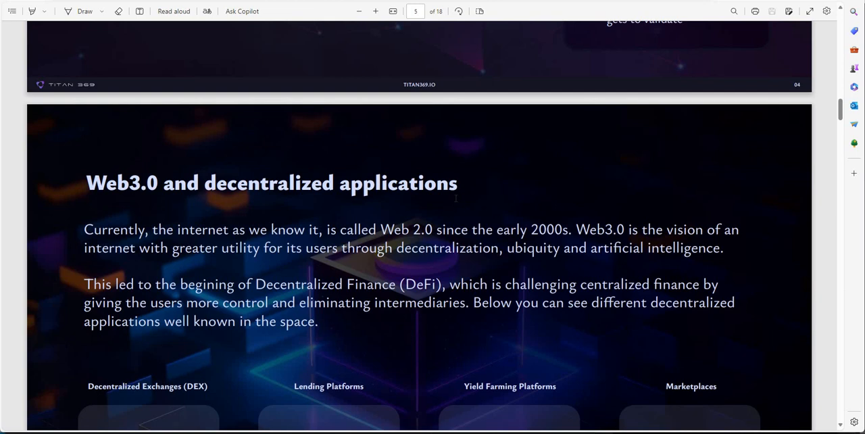
scroll(up, 3)
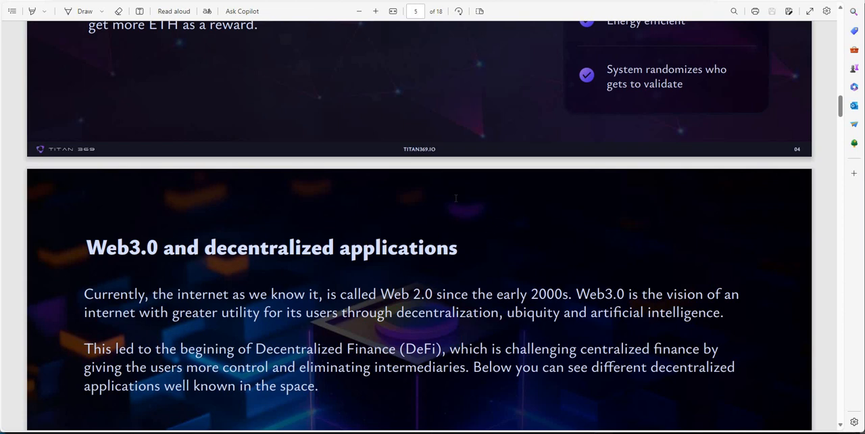
scroll(down, 3)
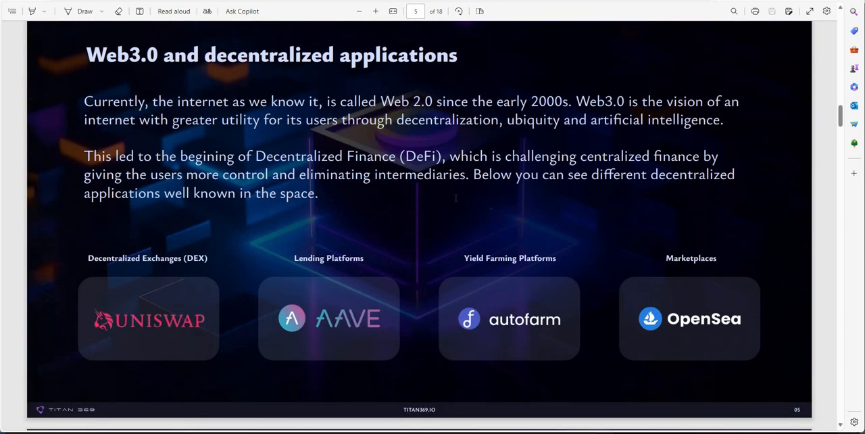
scroll(down, 3)
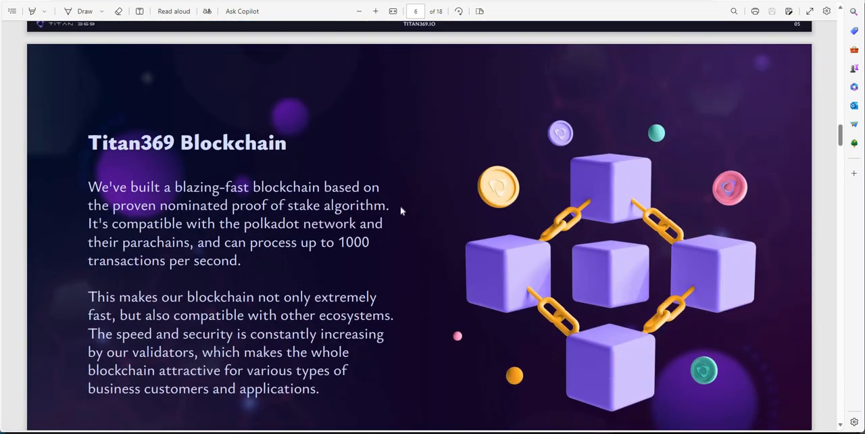
Scroll to the T369 Token slide, page 7, and clear the heading text selection.
scroll(down, 3)
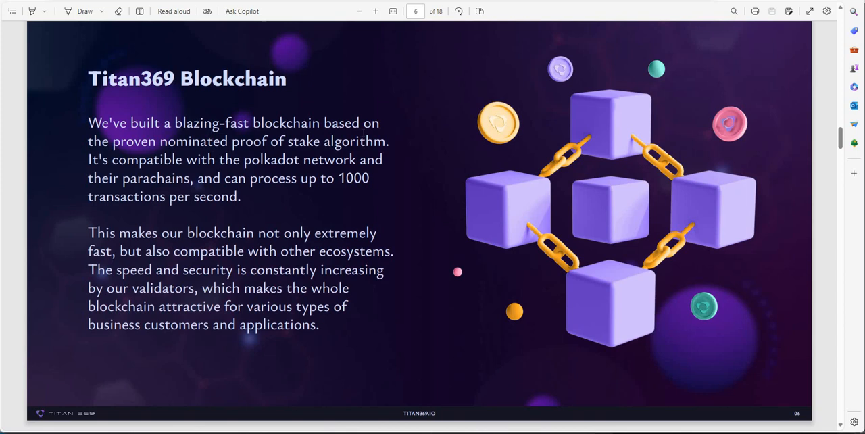
scroll(down, 3)
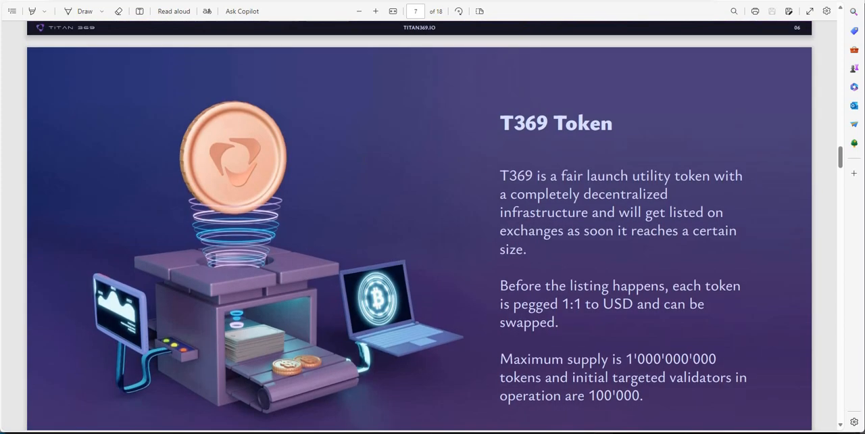
mouse_move(351, 159)
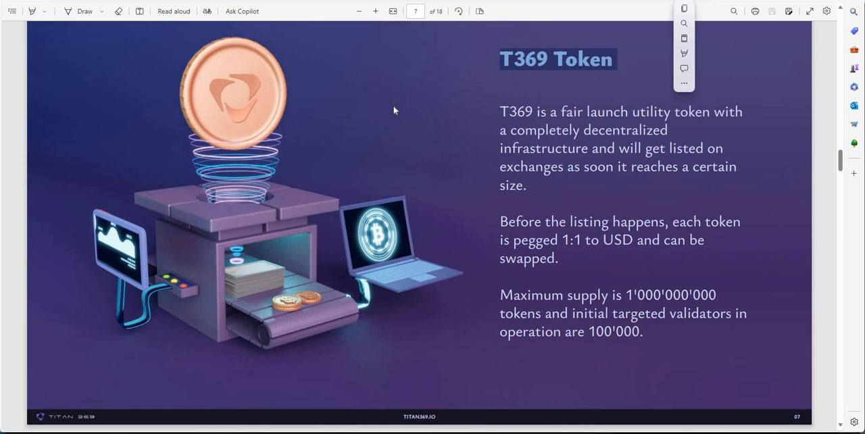
click(395, 112)
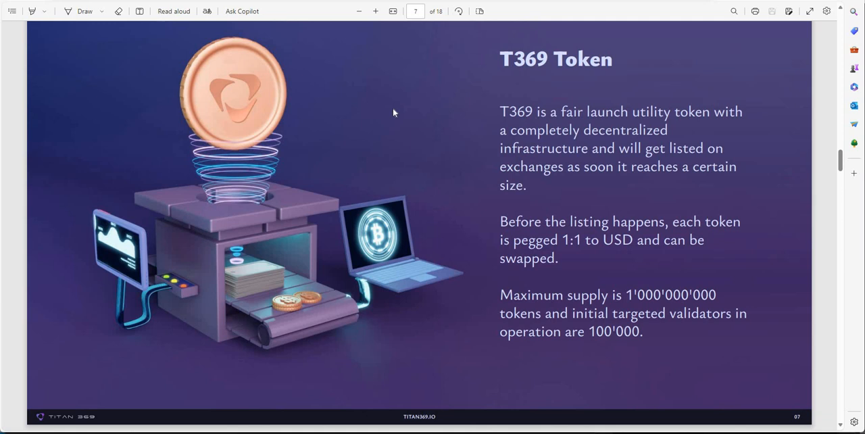
mouse_move(276, 87)
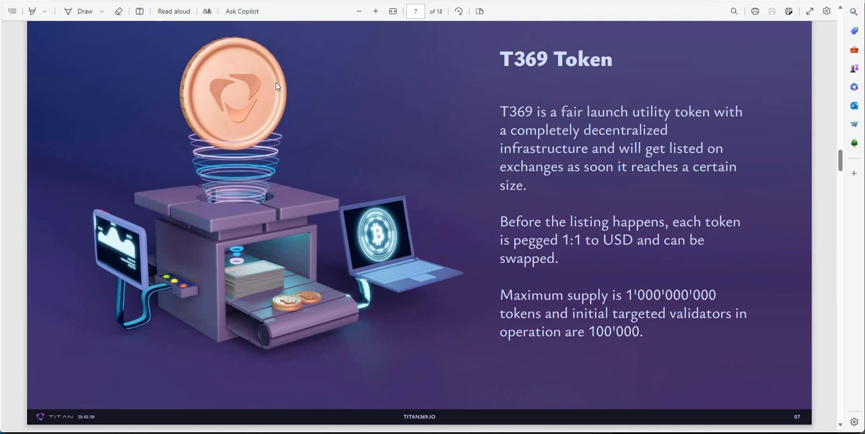
mouse_move(469, 90)
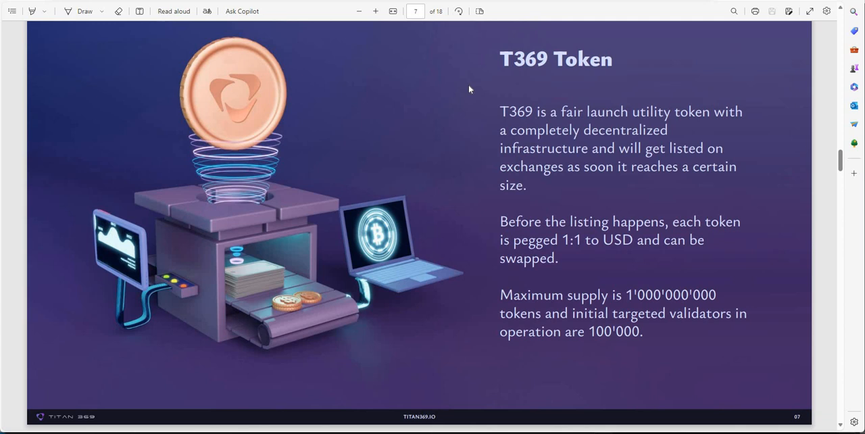
mouse_move(413, 108)
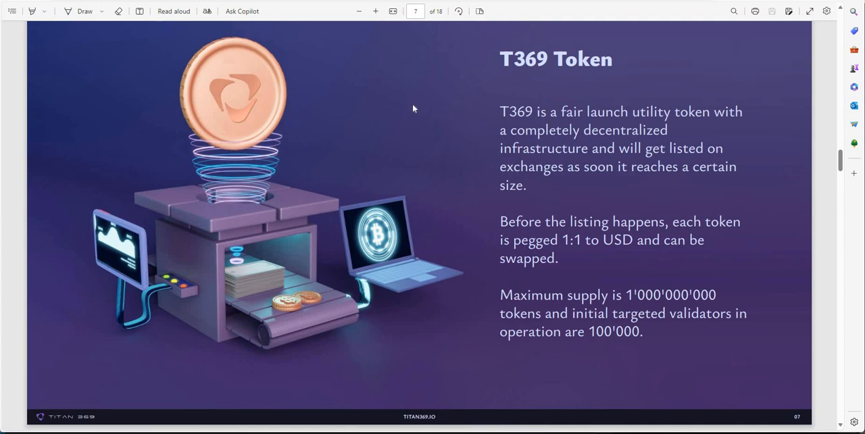
Scroll past Validators, Technical Future and Vision to page 11, Become a validator, with its six tiers.
scroll(down, 3)
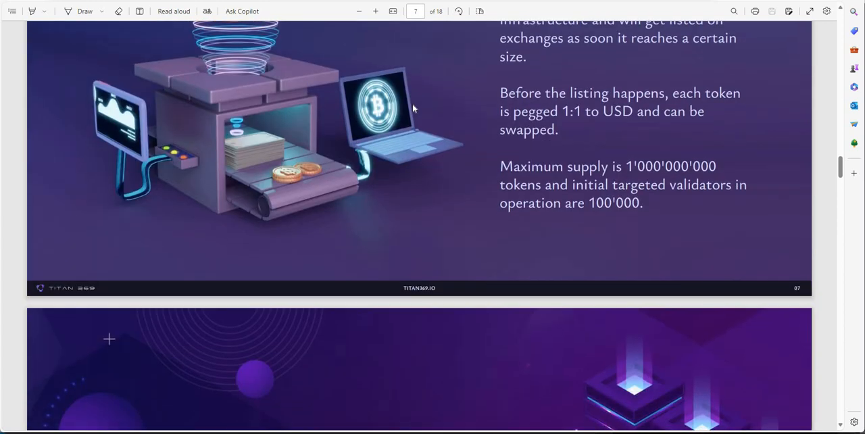
scroll(down, 3)
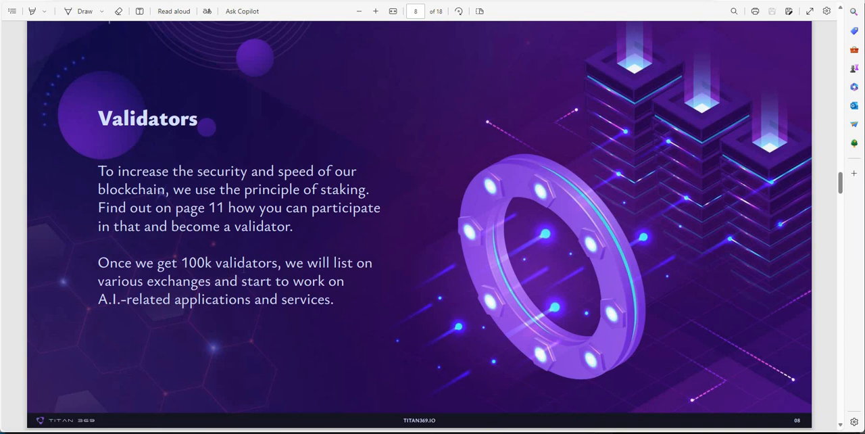
mouse_move(244, 243)
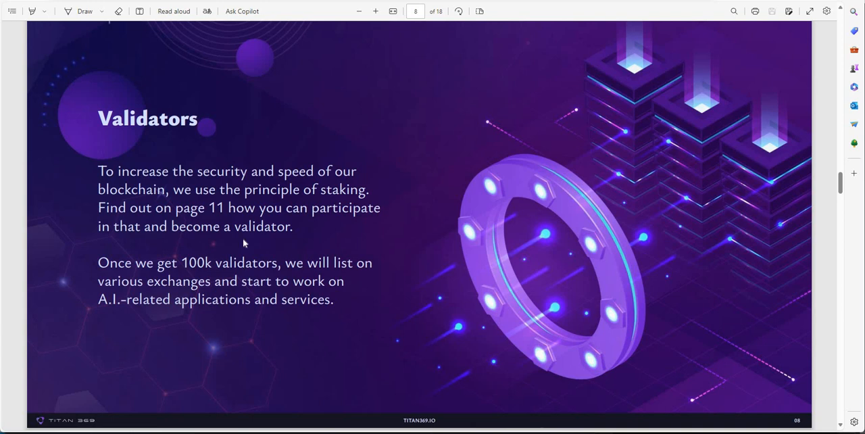
scroll(down, 3)
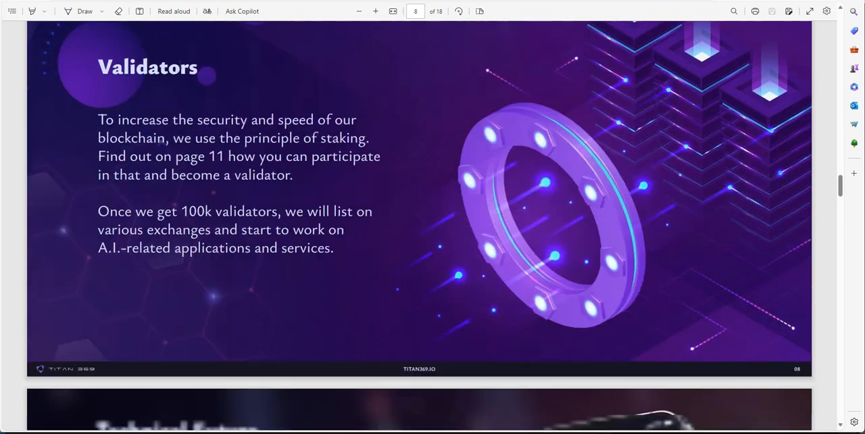
scroll(down, 3)
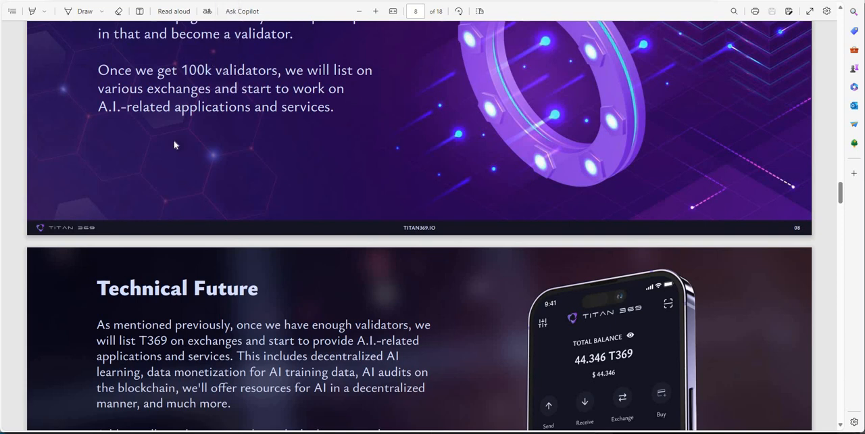
scroll(down, 3)
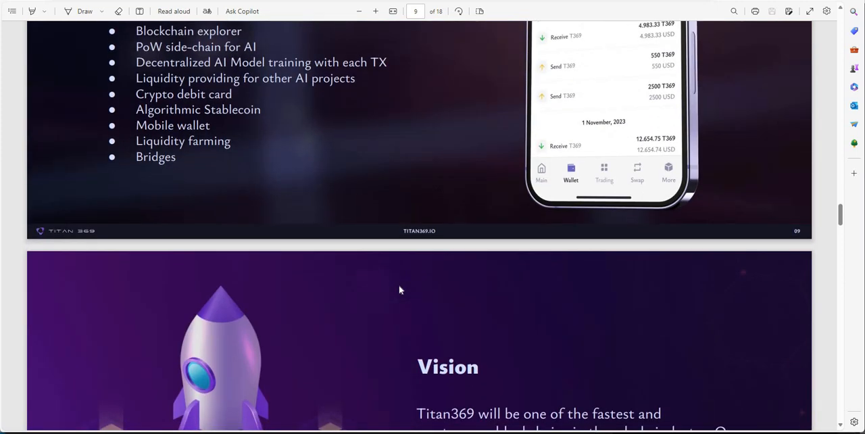
scroll(down, 3)
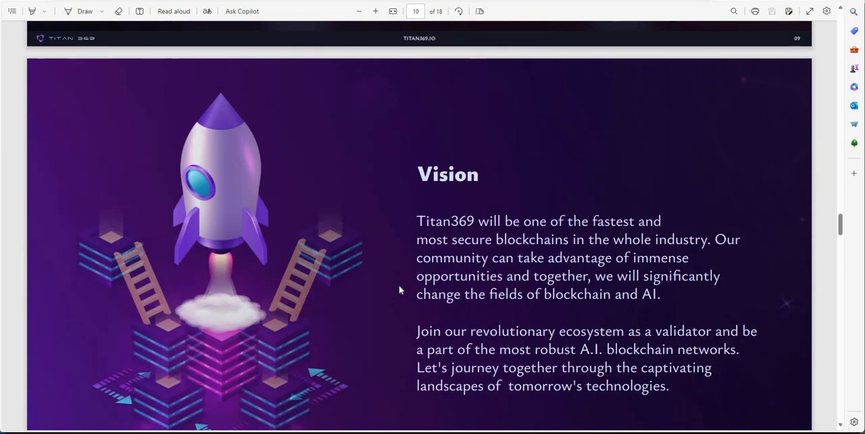
scroll(down, 3)
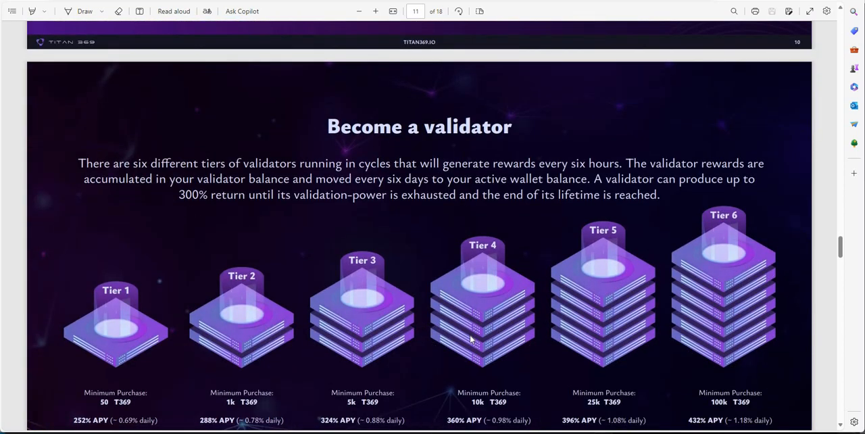
scroll(down, 3)
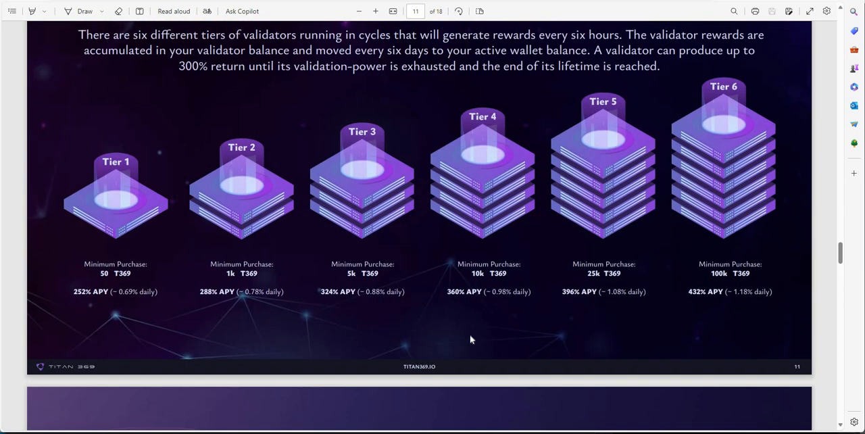
scroll(up, 3)
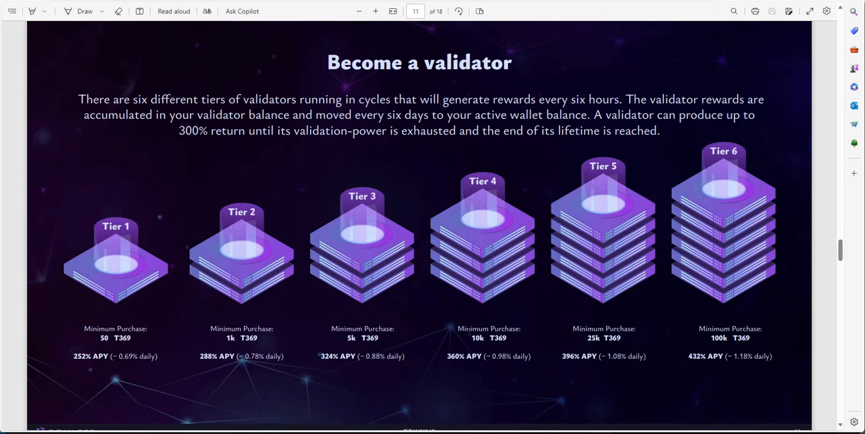
mouse_move(344, 390)
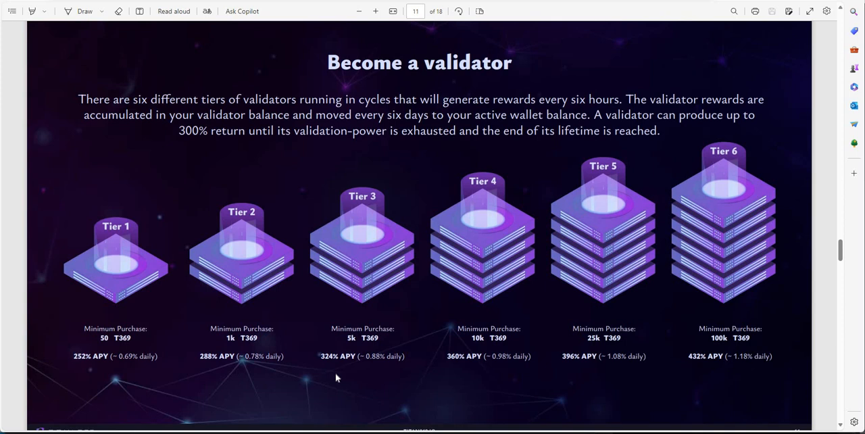
mouse_move(248, 403)
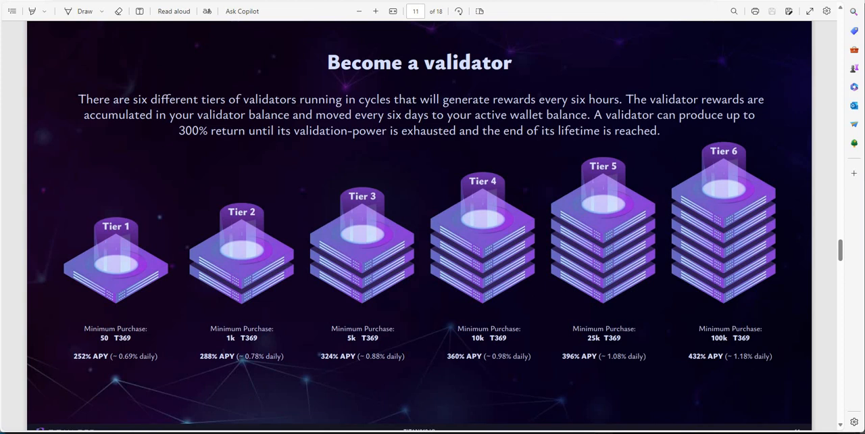
mouse_move(189, 334)
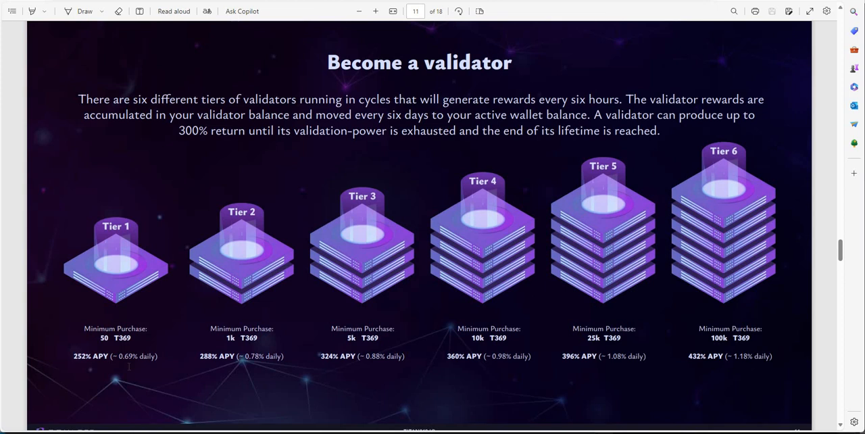
mouse_move(719, 235)
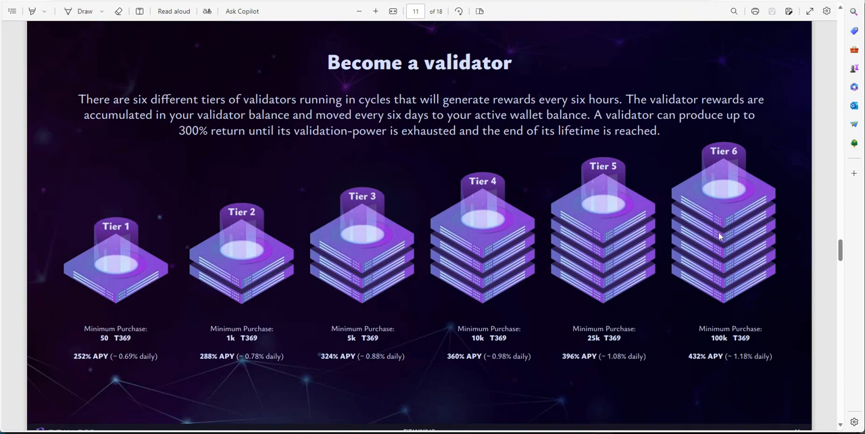
mouse_move(757, 377)
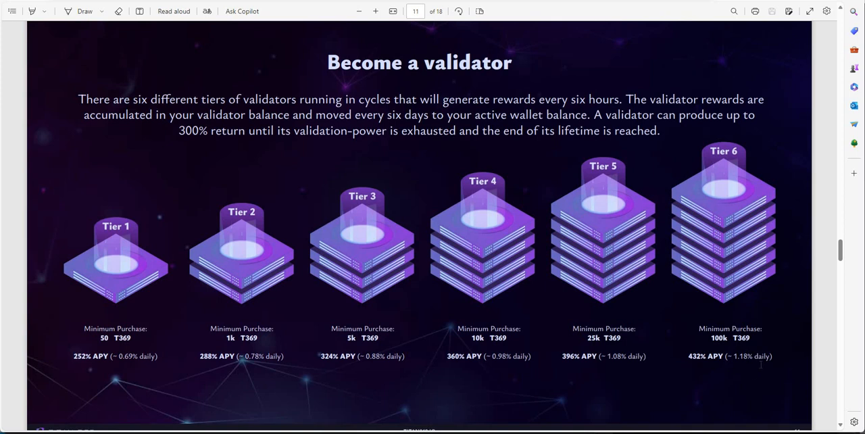
mouse_move(735, 373)
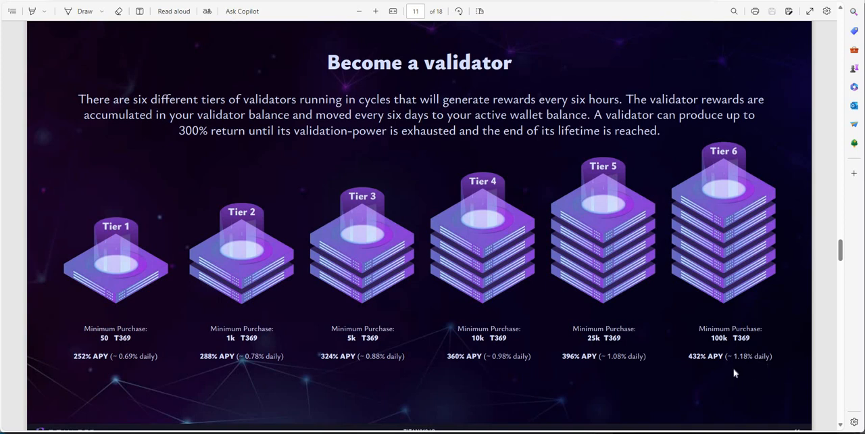
mouse_move(717, 228)
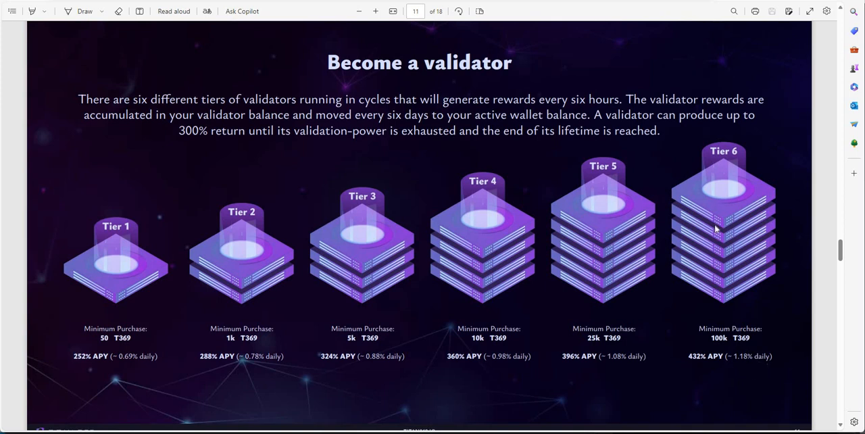
mouse_move(669, 354)
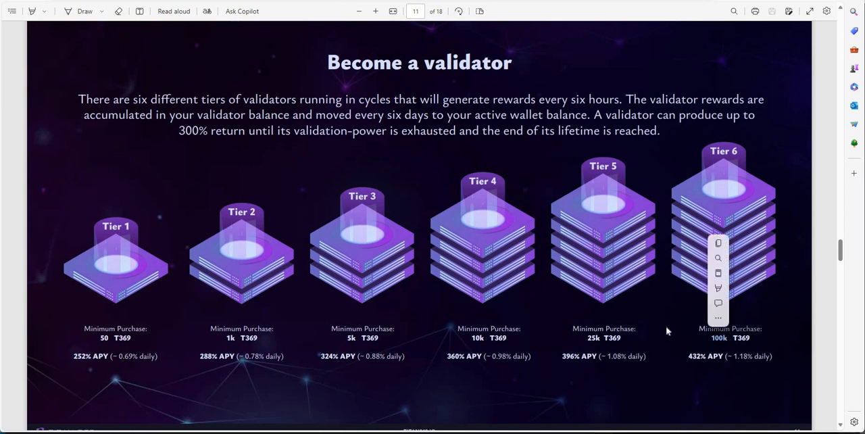
mouse_move(668, 331)
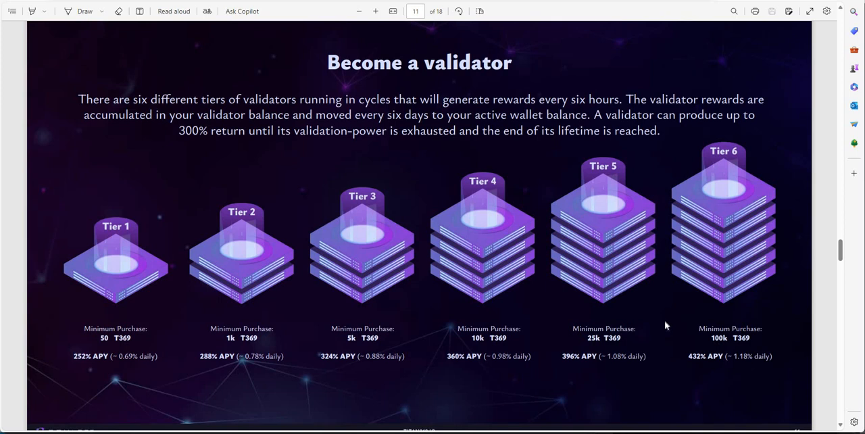
mouse_move(700, 292)
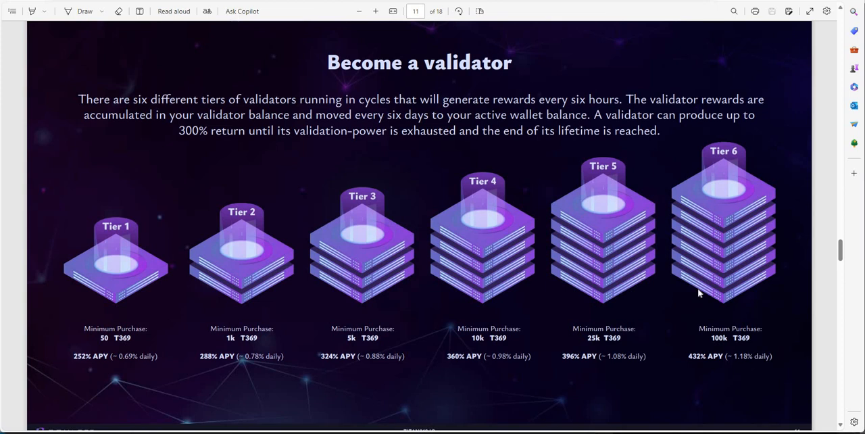
scroll(down, 3)
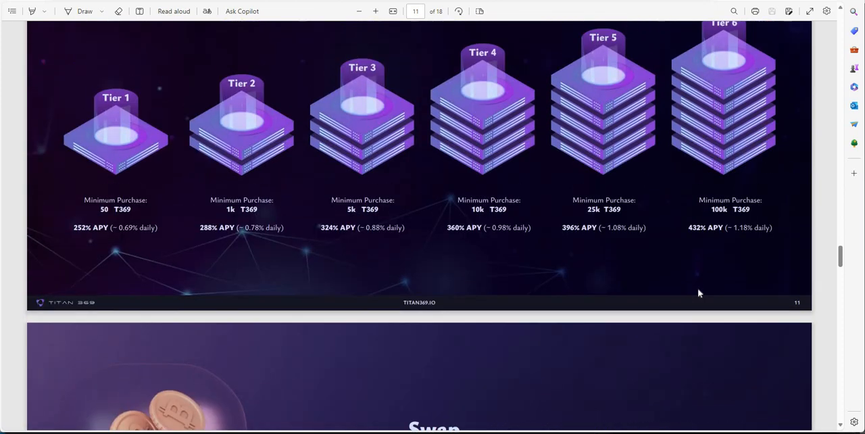
Scroll through the rest of the Swap page until the Affiliate System page appears.
scroll(down, 3)
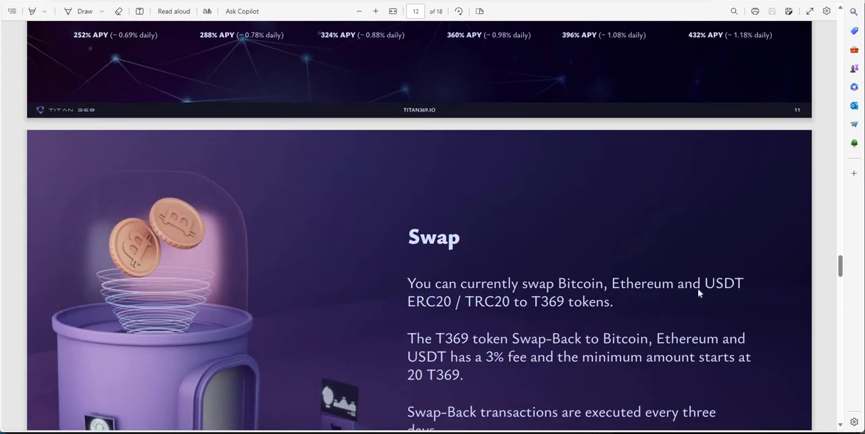
scroll(down, 3)
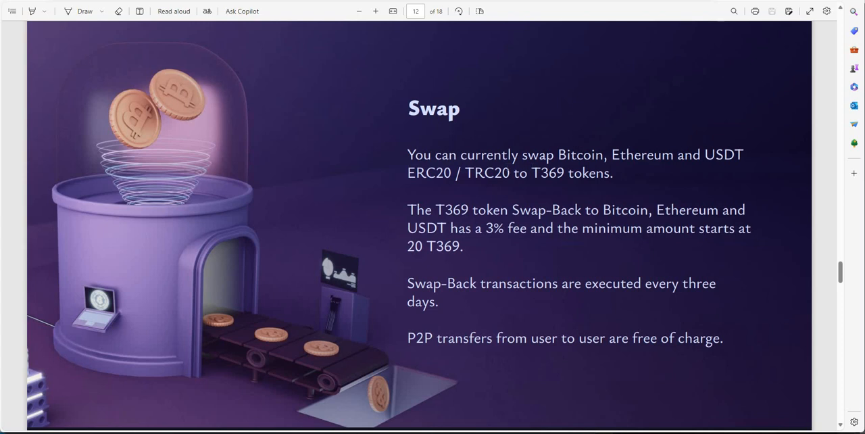
mouse_move(293, 281)
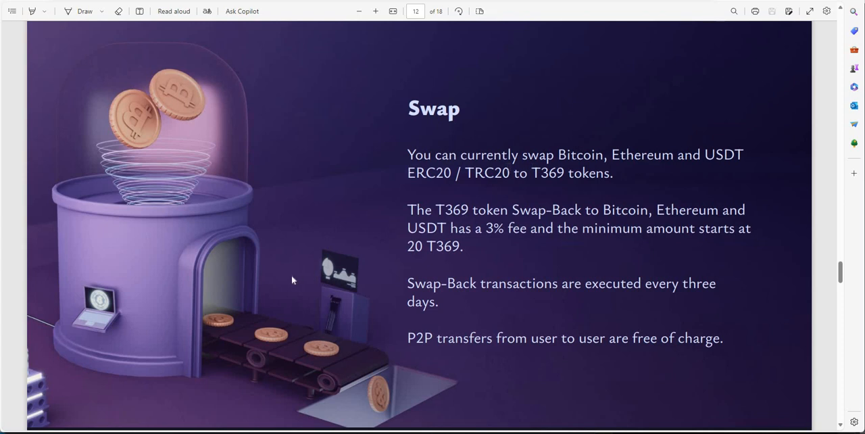
mouse_move(149, 198)
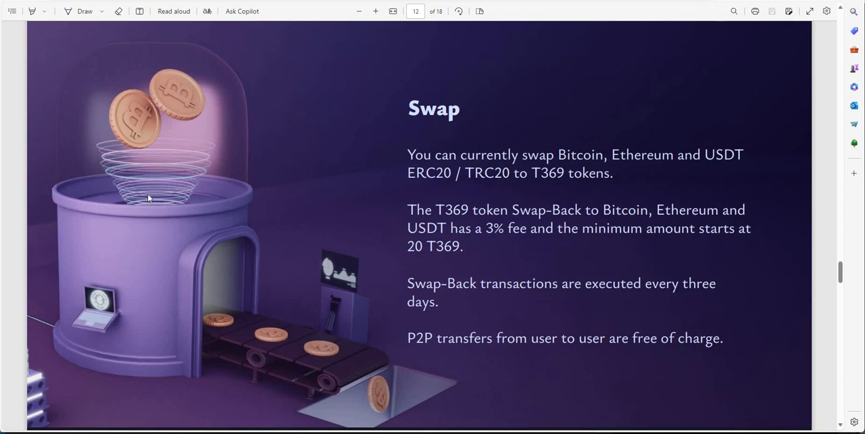
mouse_move(186, 290)
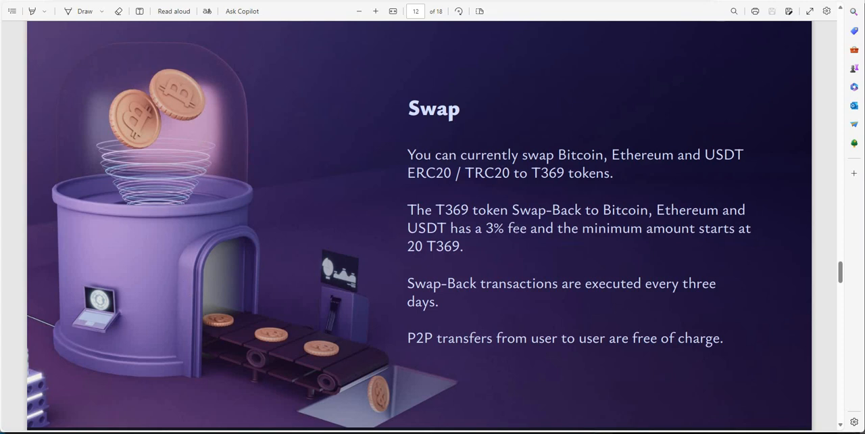
mouse_move(322, 105)
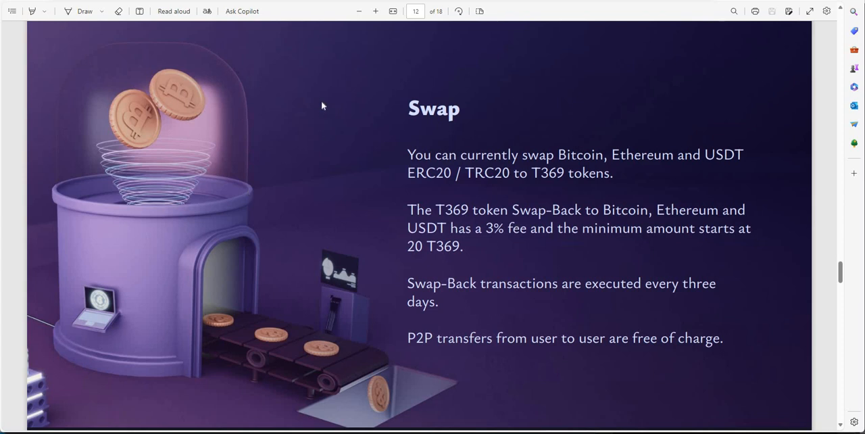
mouse_move(250, 125)
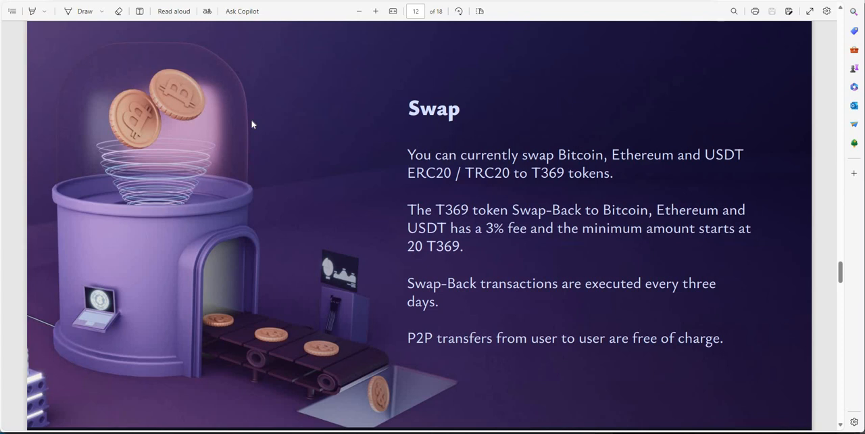
mouse_move(265, 297)
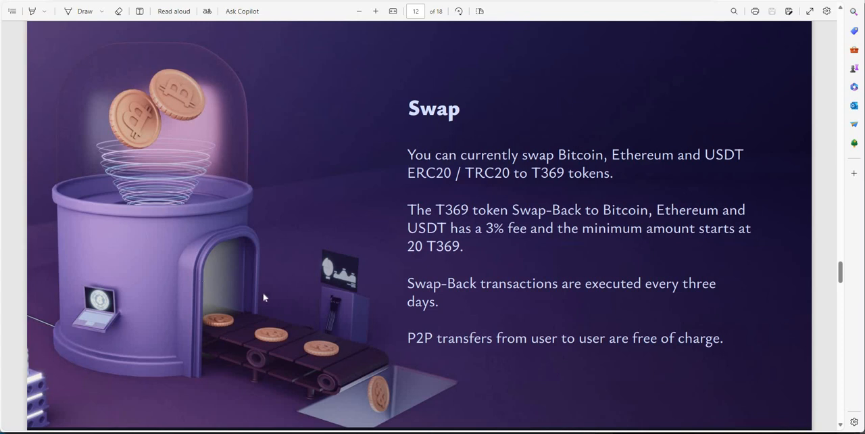
mouse_move(603, 265)
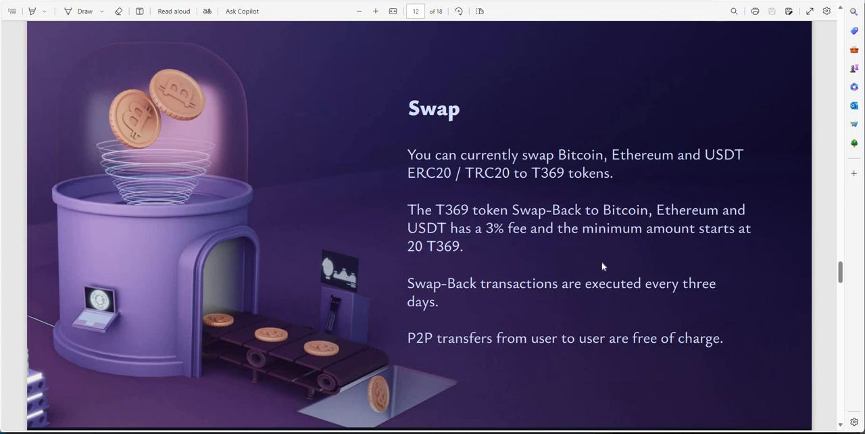
mouse_move(435, 273)
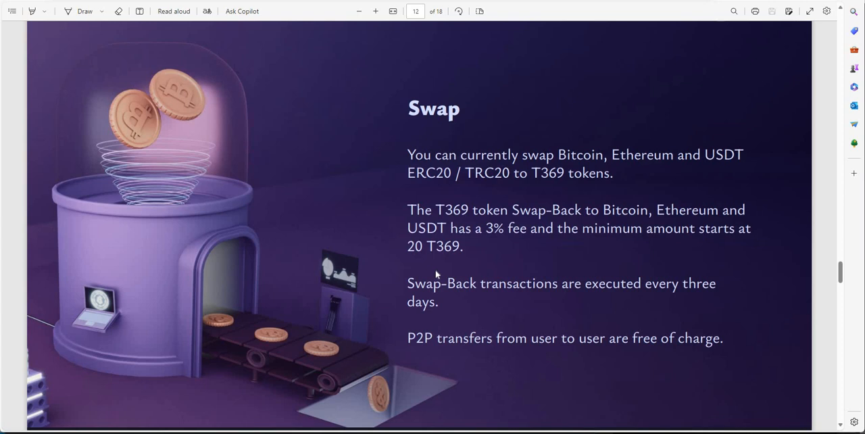
mouse_move(358, 286)
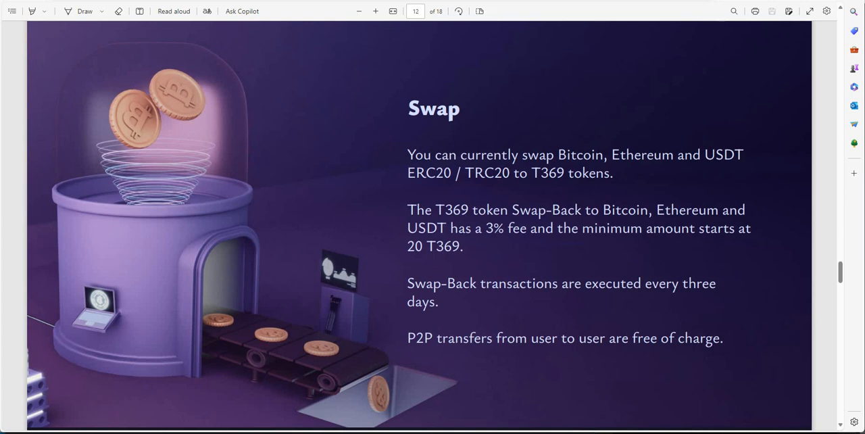
scroll(down, 3)
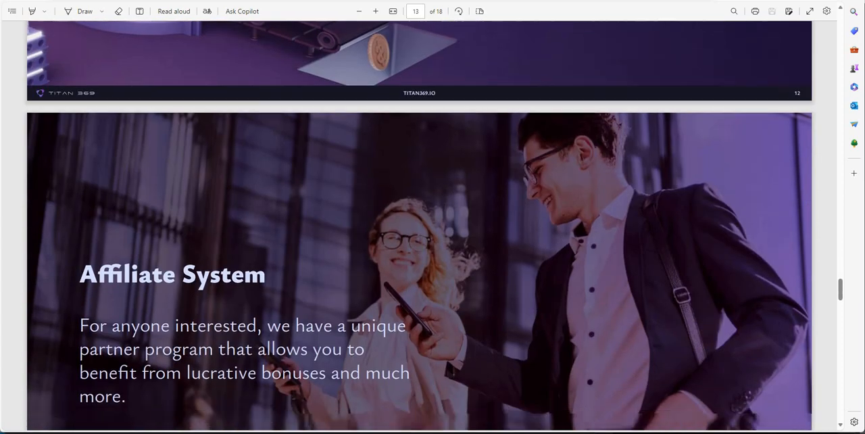
Scroll through the Direct affiliate commissions table to the Ranks page, 15 of 18.
scroll(down, 3)
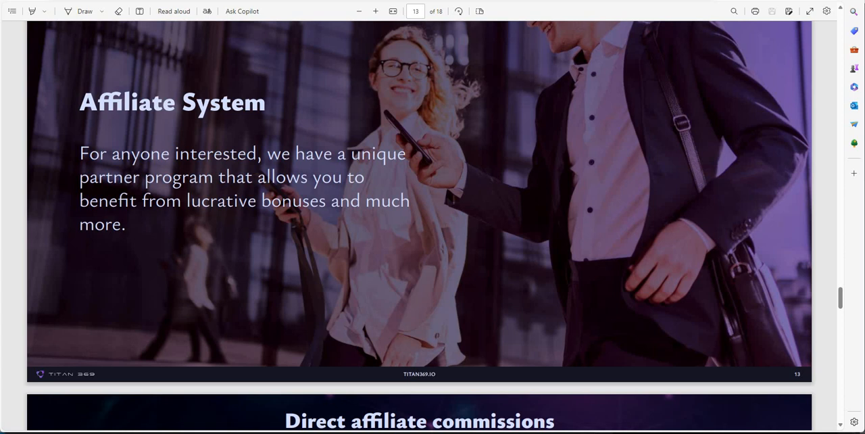
scroll(down, 3)
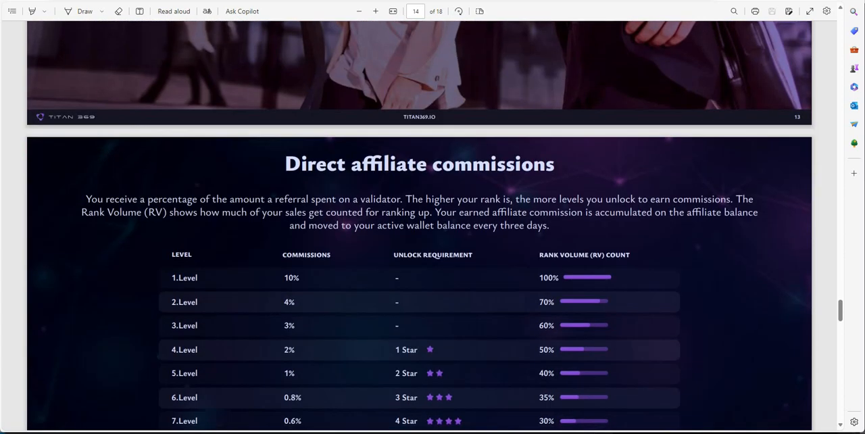
scroll(down, 3)
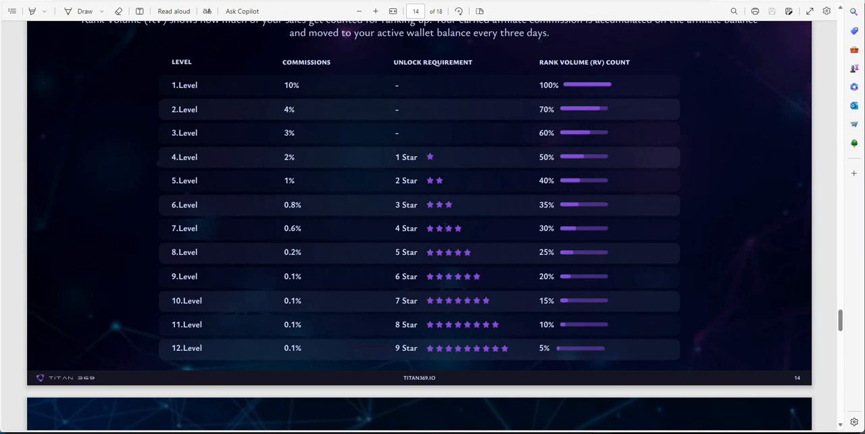
scroll(down, 3)
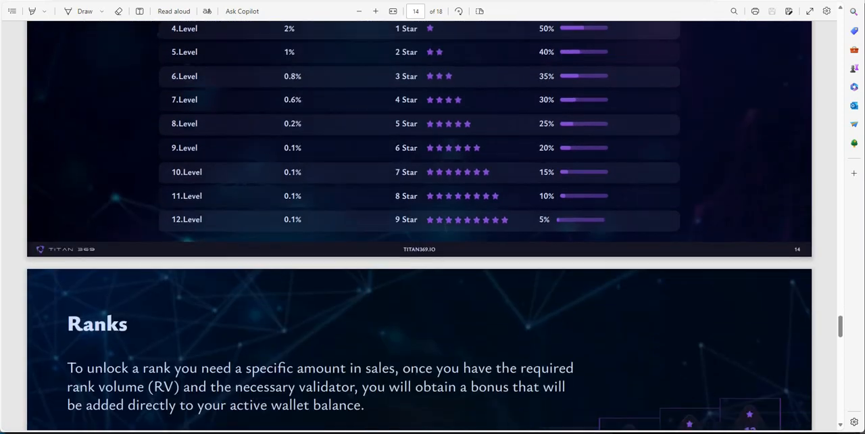
scroll(up, 3)
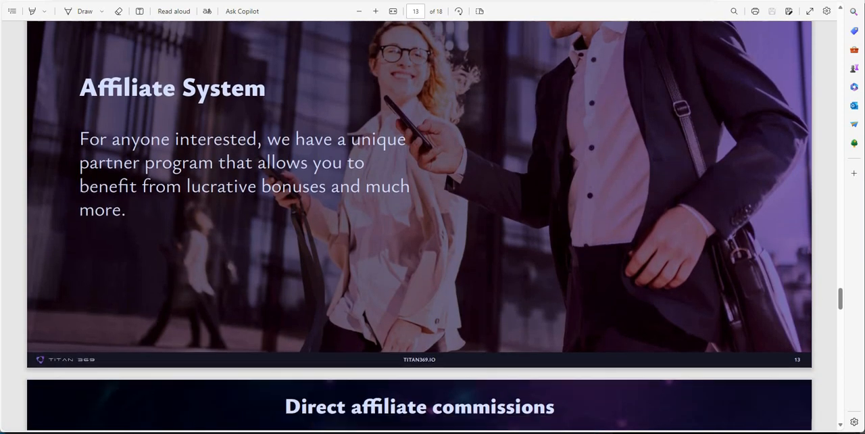
scroll(down, 3)
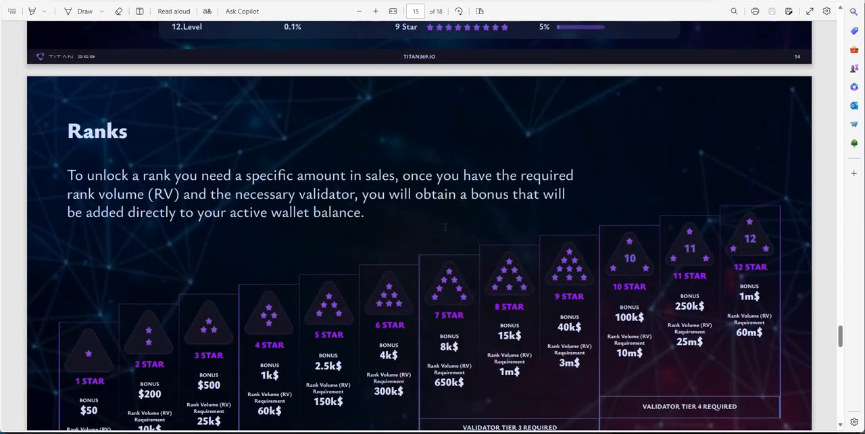
Scroll through the star rank bonus chart until the Bonus Pool page begins.
scroll(down, 3)
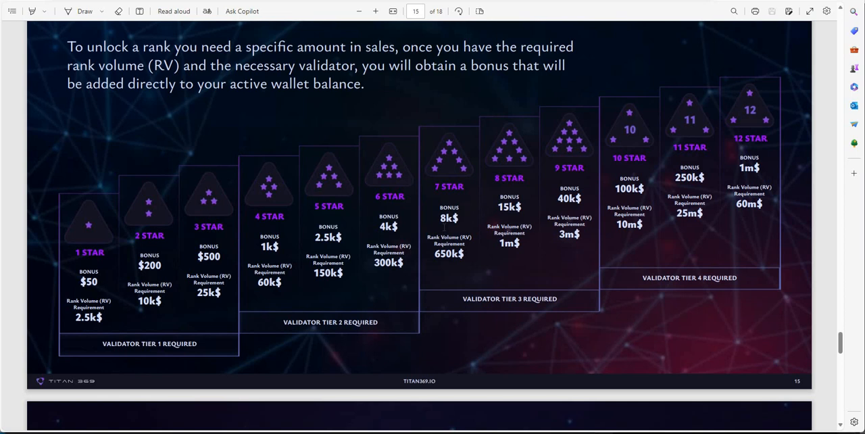
scroll(down, 3)
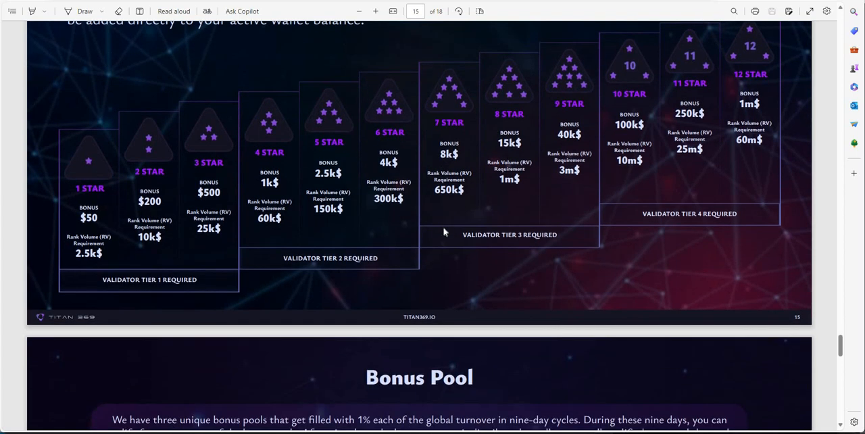
scroll(down, 3)
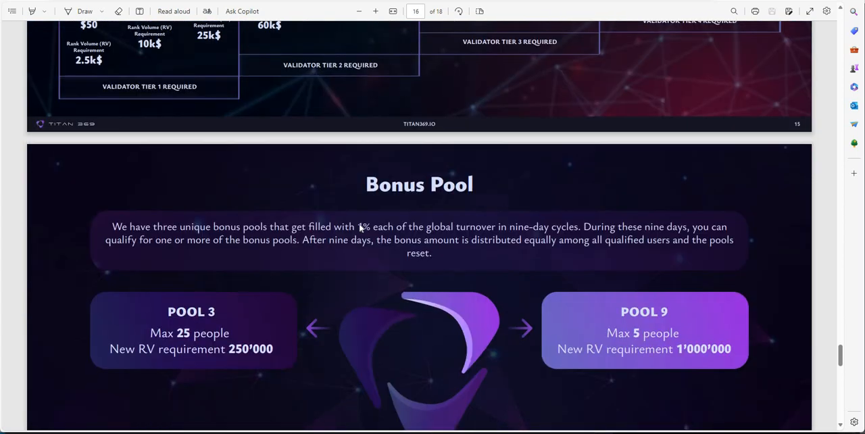
Scroll to show the full Bonus Pool diagram with Pool 3, Pool 9 and Pool 6, reaching Fast-start Bonus.
scroll(down, 3)
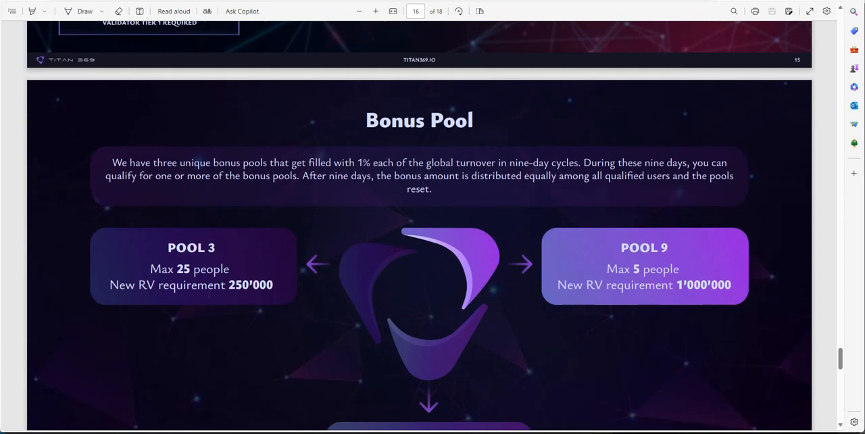
mouse_move(429, 241)
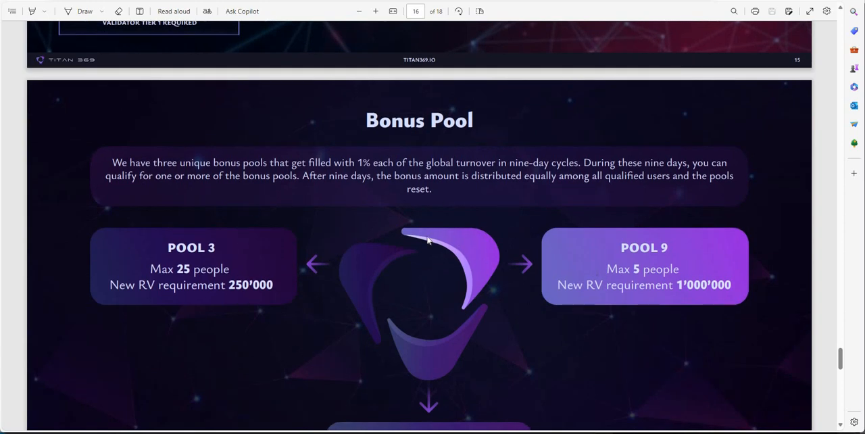
scroll(down, 3)
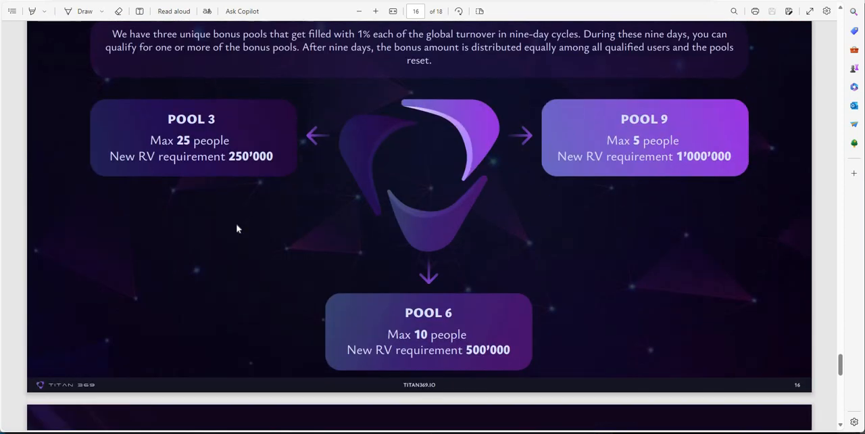
scroll(down, 3)
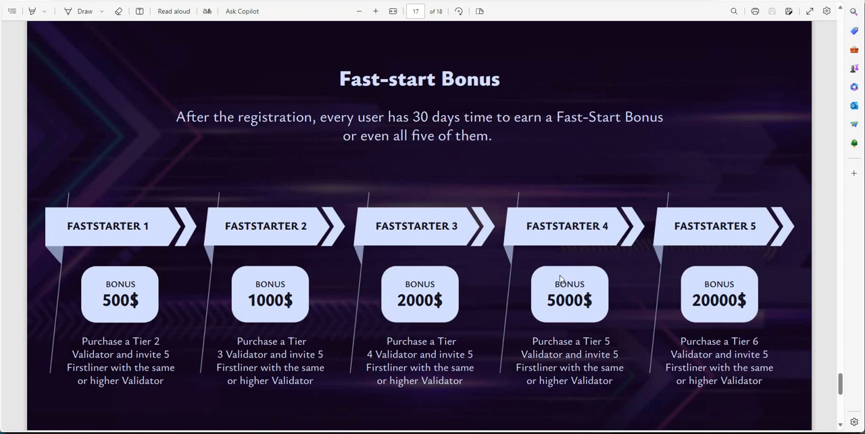
mouse_move(522, 297)
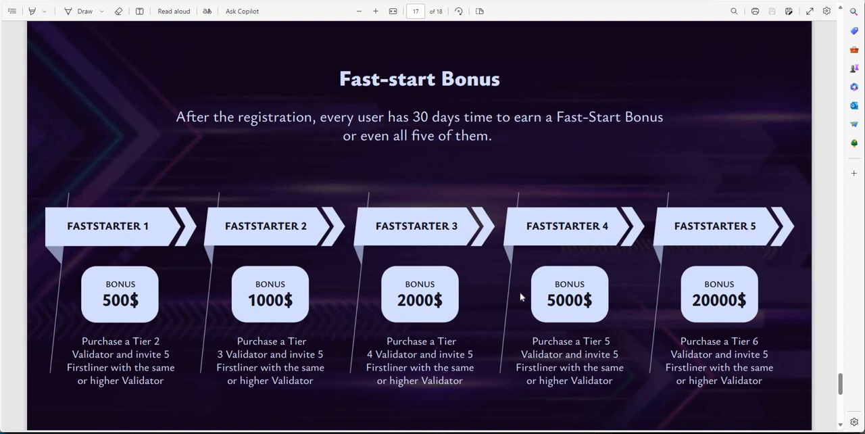
mouse_move(489, 159)
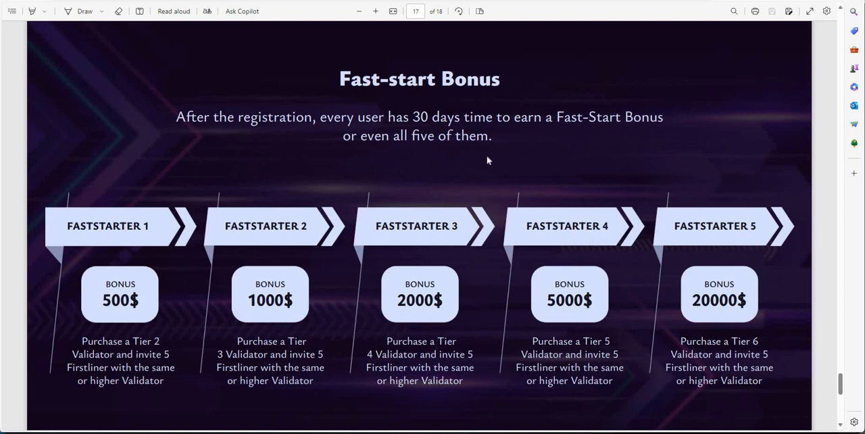
mouse_move(478, 165)
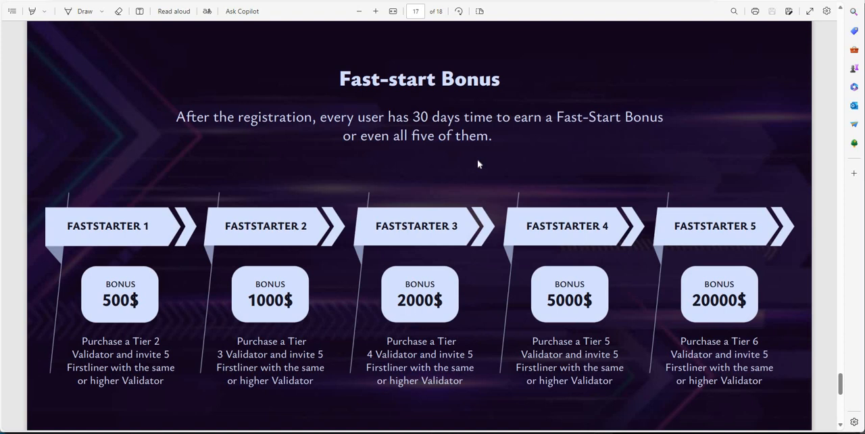
mouse_move(489, 168)
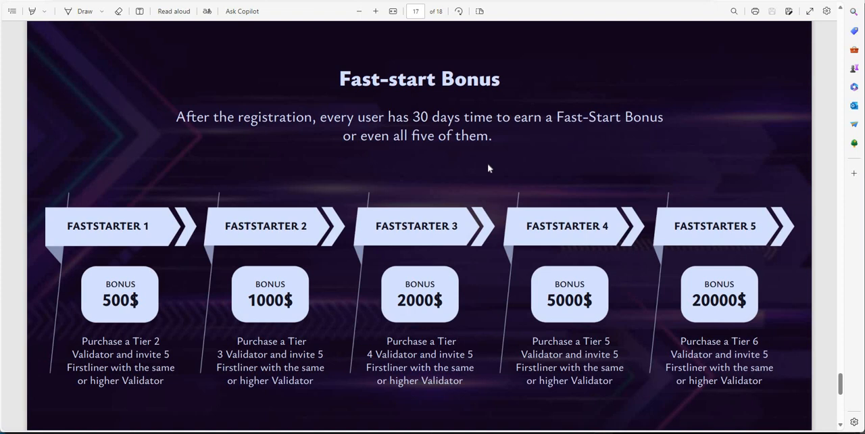
Scroll from the Fast-start Bonus page to the final page 18 thank-you page.
scroll(down, 3)
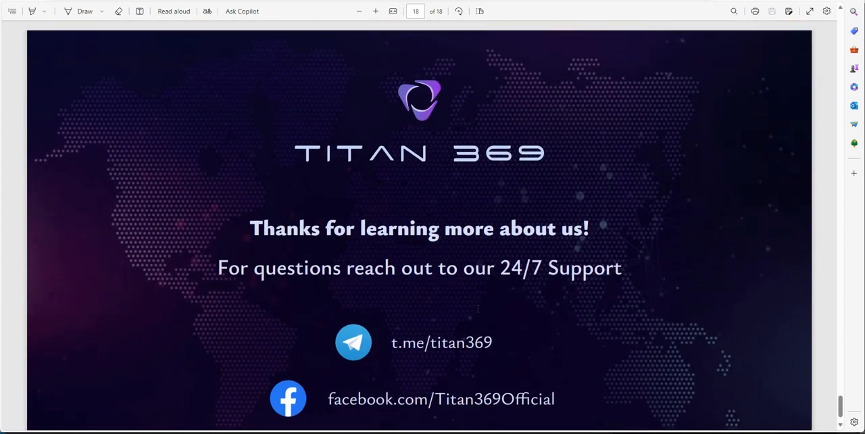
Bring the agora.jpg picture up in a small window over the PDF's final page.
scroll(up, 3)
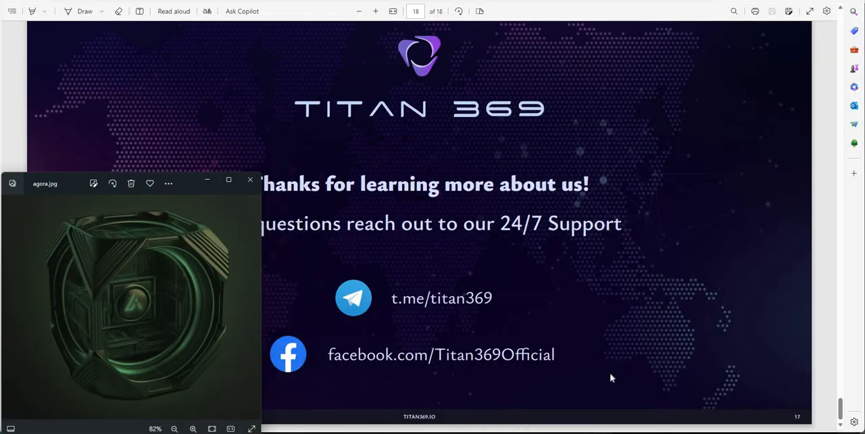
mouse_move(203, 193)
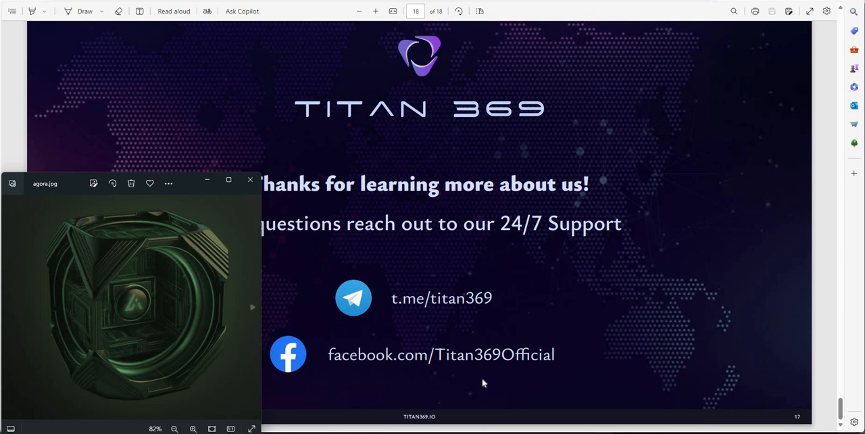
click(249, 179)
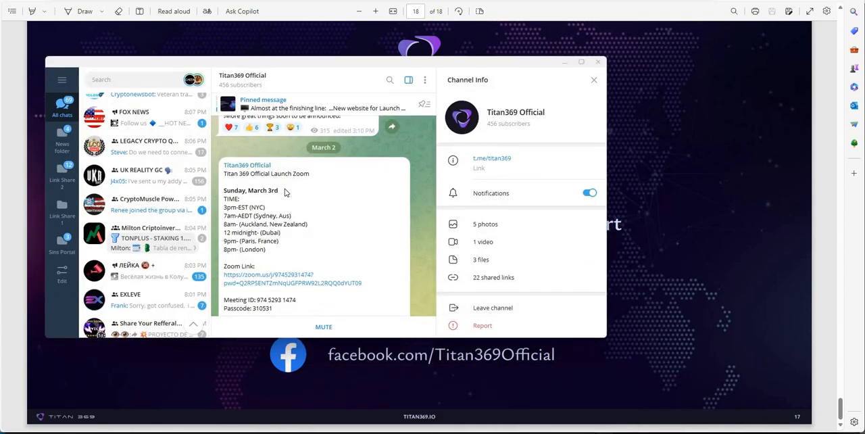
scroll(down, 3)
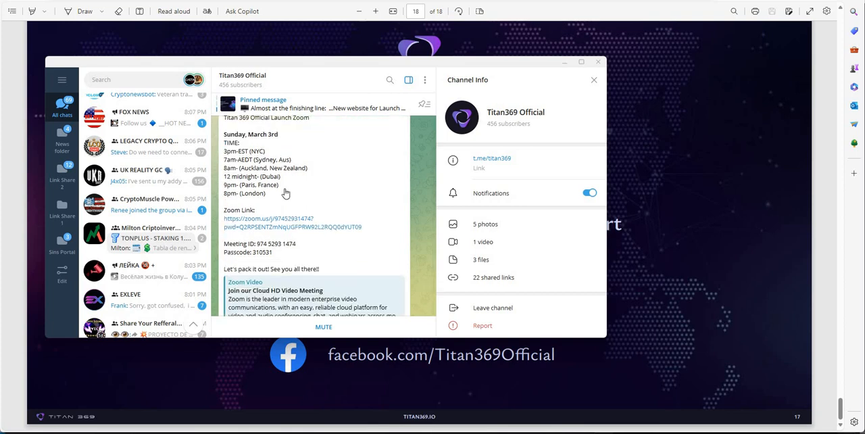
scroll(down, 3)
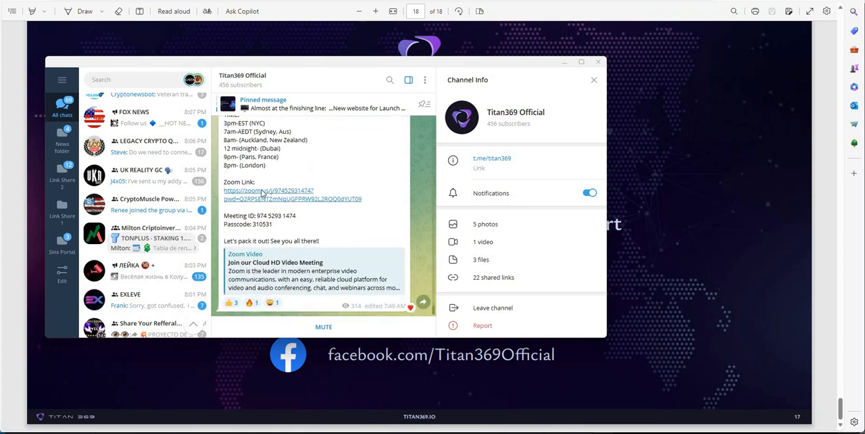
scroll(down, 3)
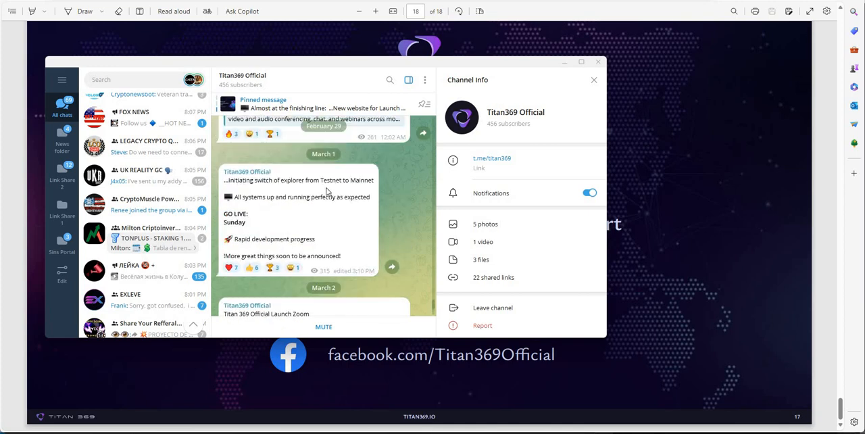
mouse_move(265, 209)
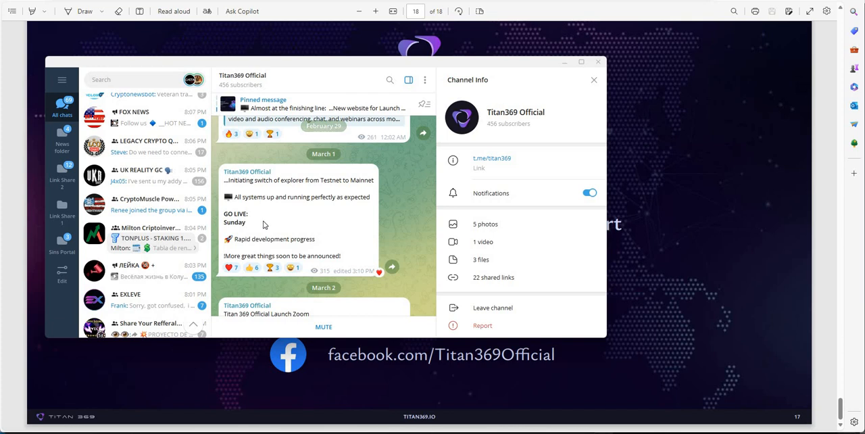
mouse_move(265, 232)
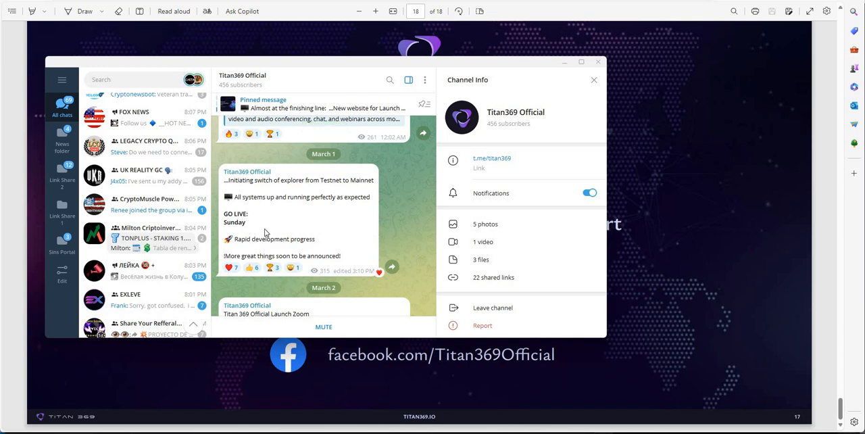
mouse_move(284, 215)
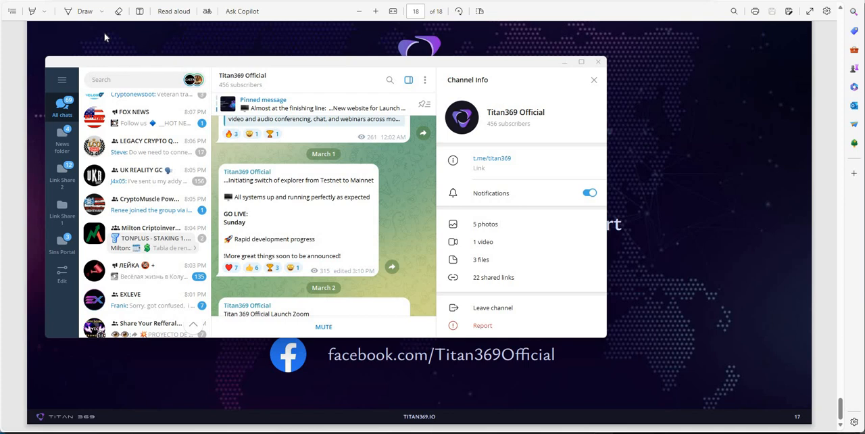
mouse_move(641, 84)
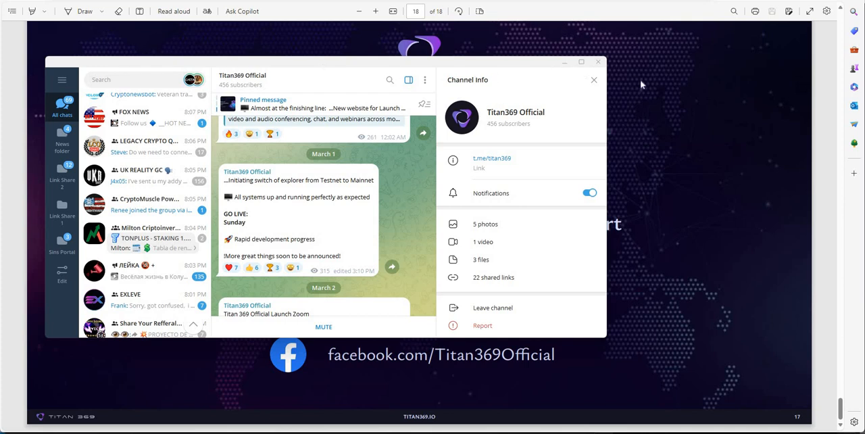
mouse_move(733, 310)
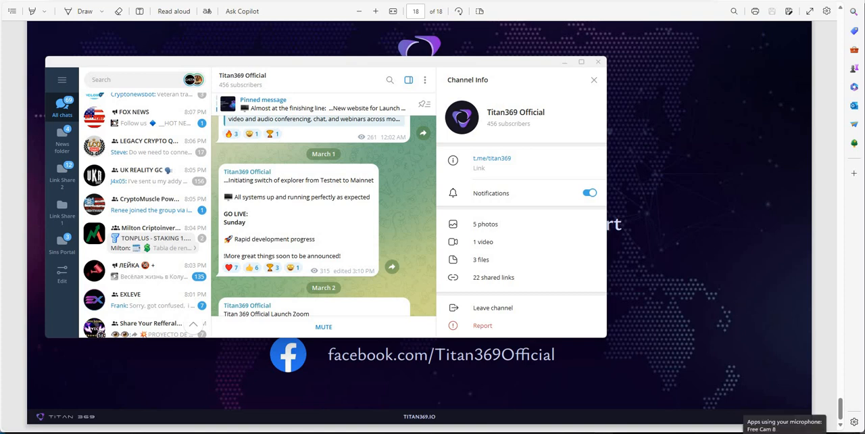
mouse_move(719, 262)
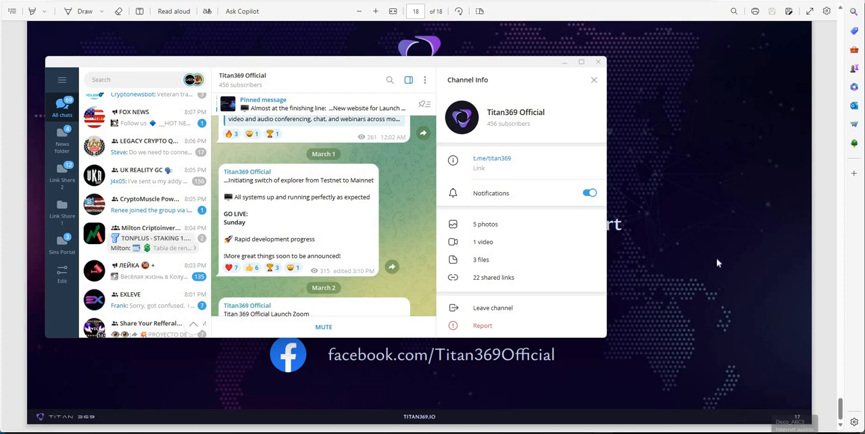
mouse_move(709, 262)
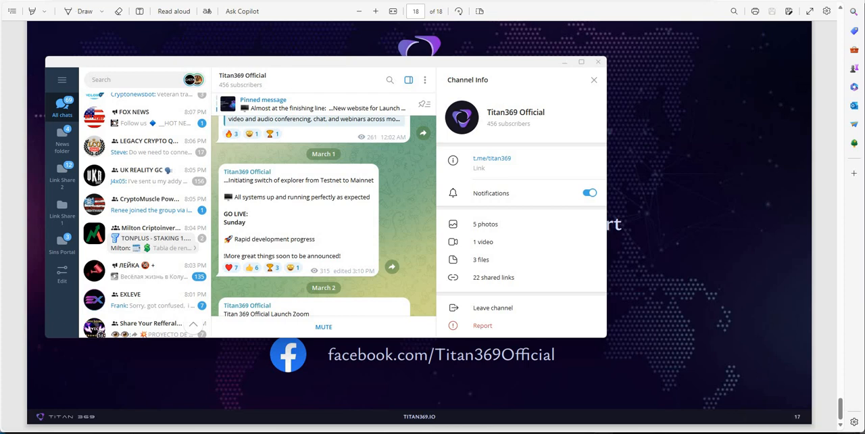
mouse_move(391, 149)
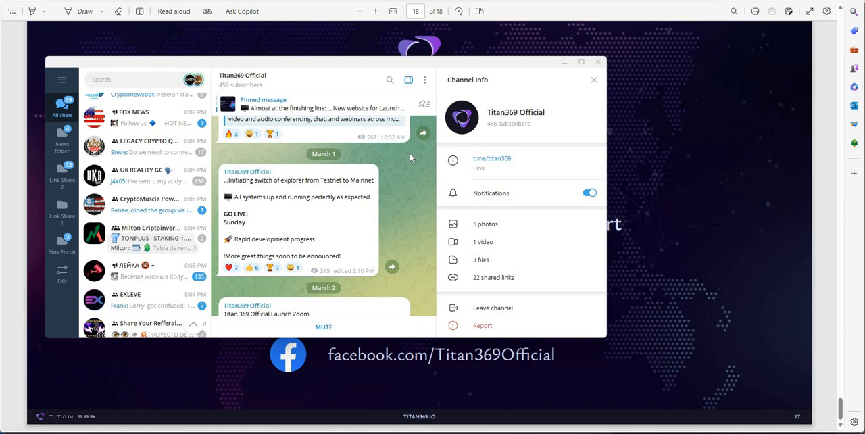
mouse_move(570, 69)
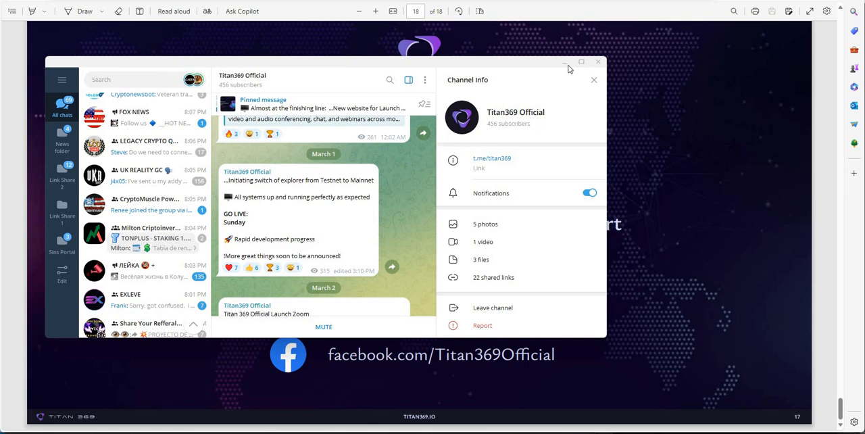
mouse_move(246, 208)
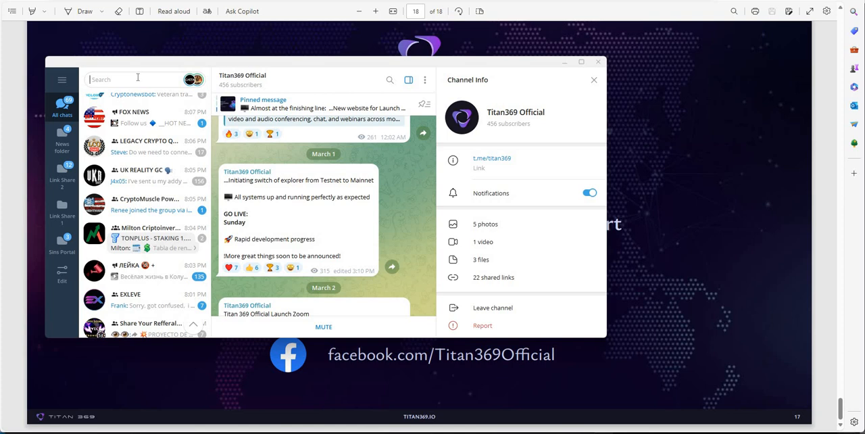
Search chats for 'Crypto Titan' and save the LIVE on the Blockchain launch image to the computer.
text(Cr)
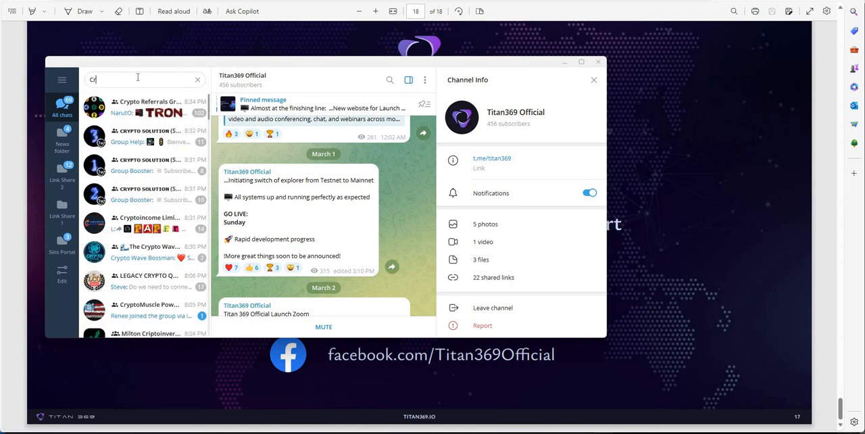
text(ypto)
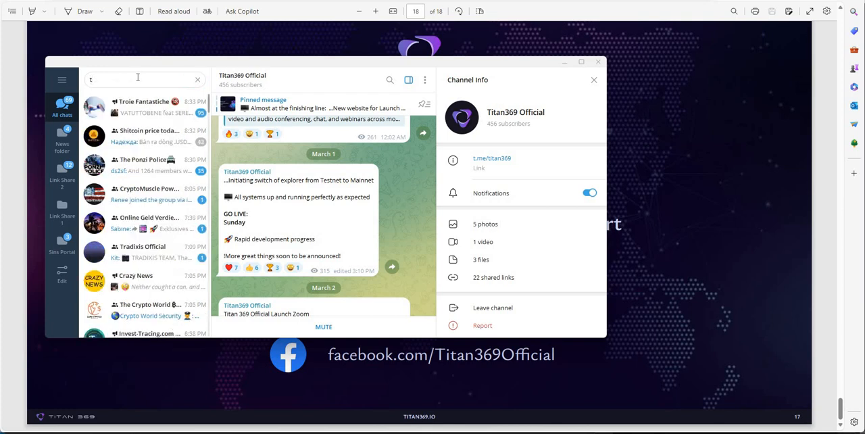
text(itan)
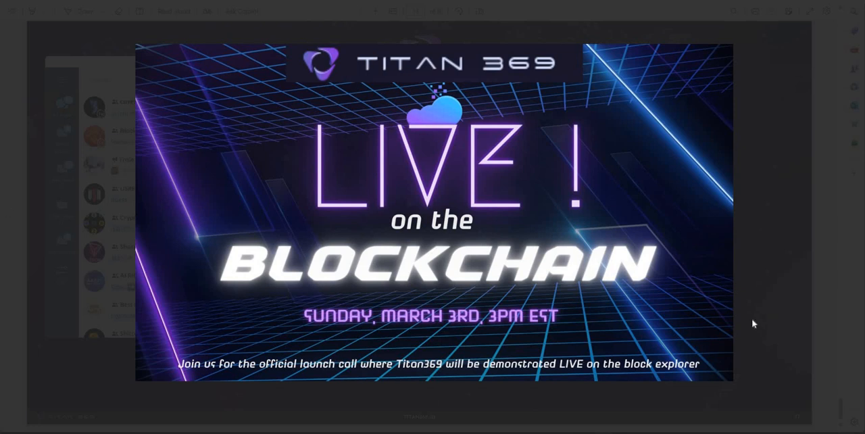
mouse_move(579, 117)
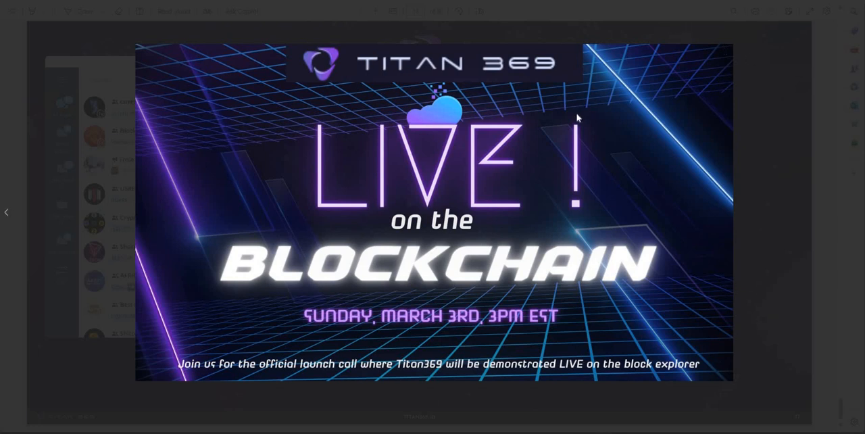
mouse_move(626, 173)
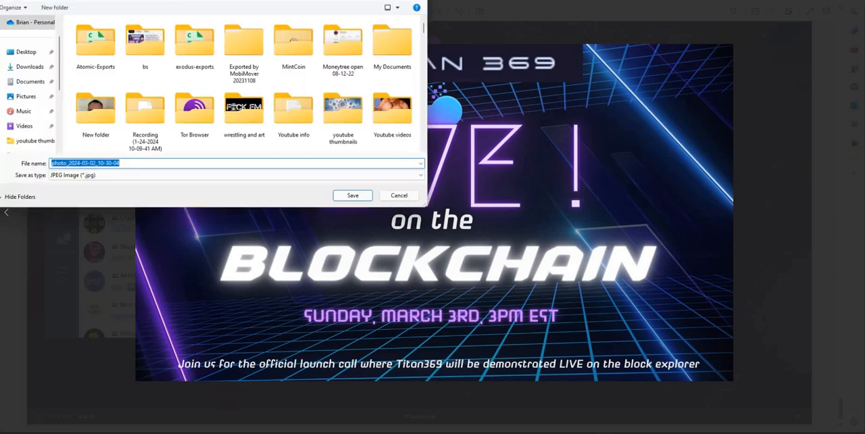
click(351, 195)
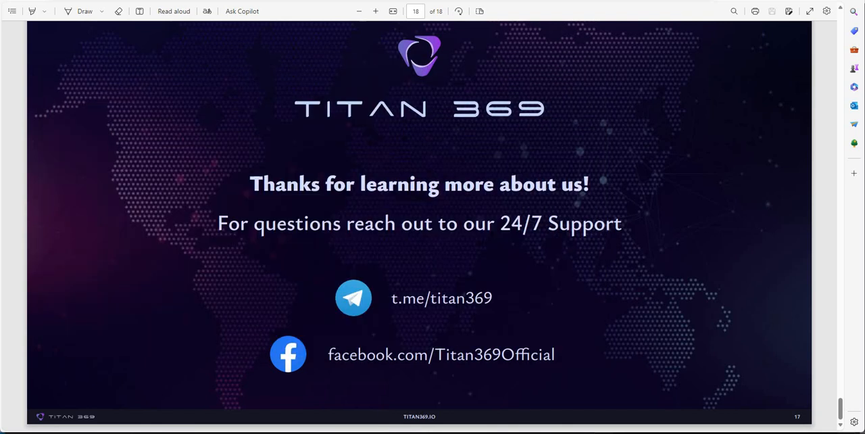
mouse_move(525, 150)
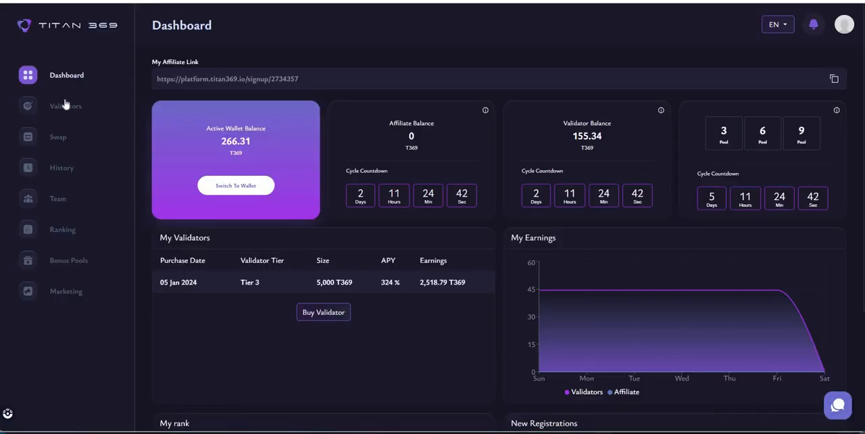
mouse_move(58, 128)
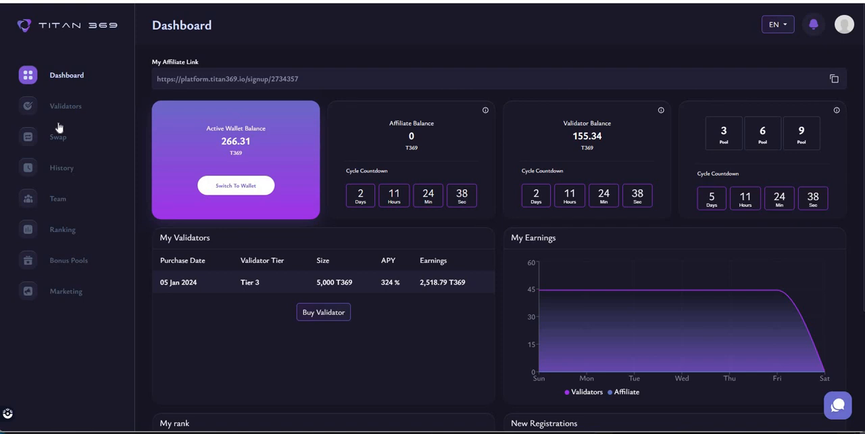
mouse_move(222, 188)
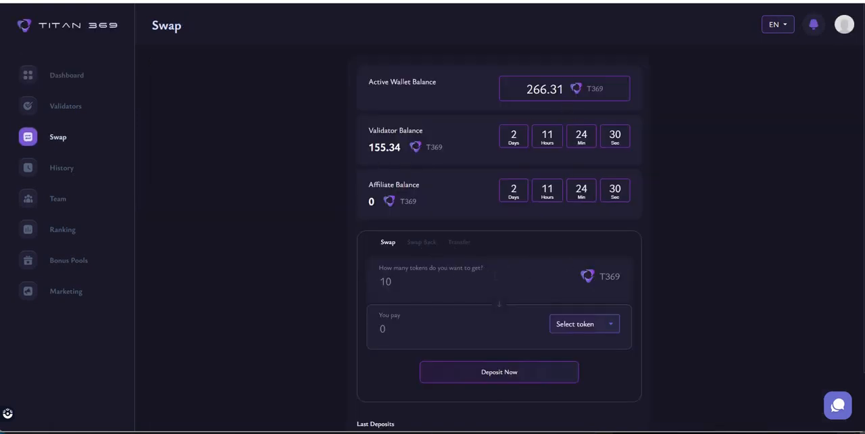
On Swap Back, start withdrawing 266 T369 as BTC, bringing up the two-factor code prompt.
click(422, 242)
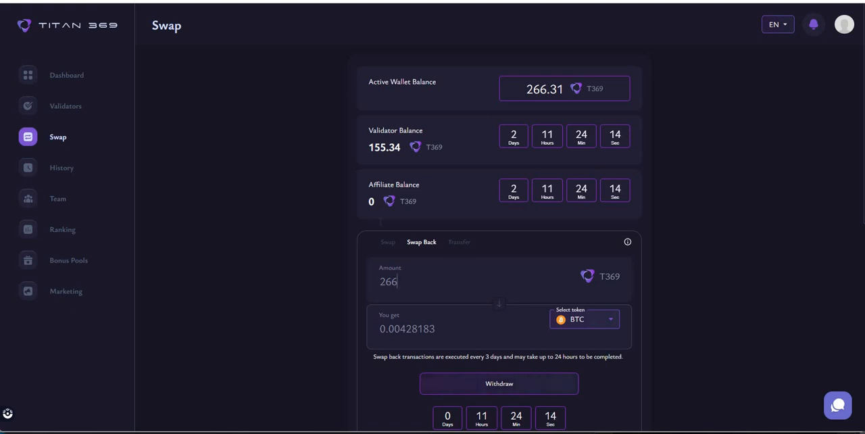
click(499, 384)
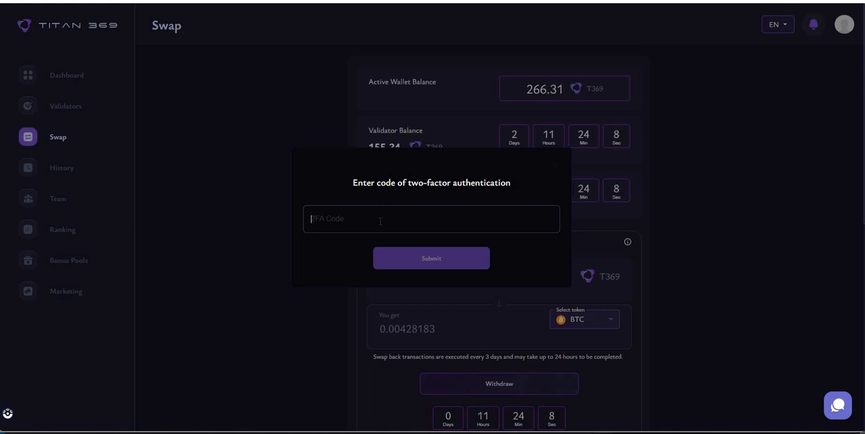
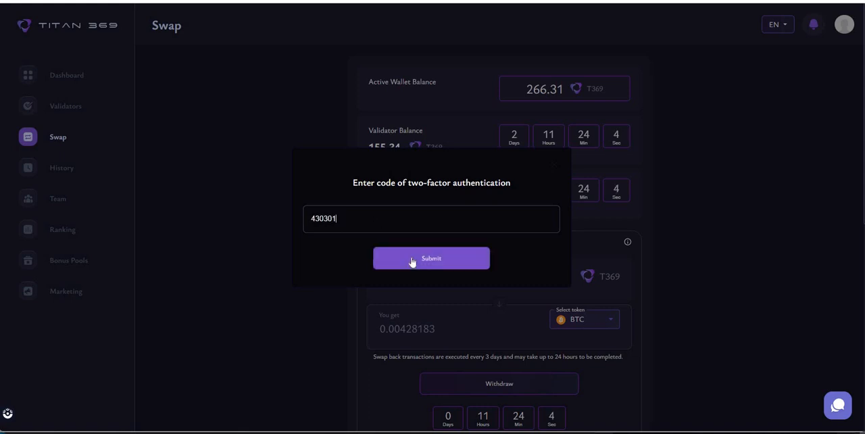
mouse_move(411, 43)
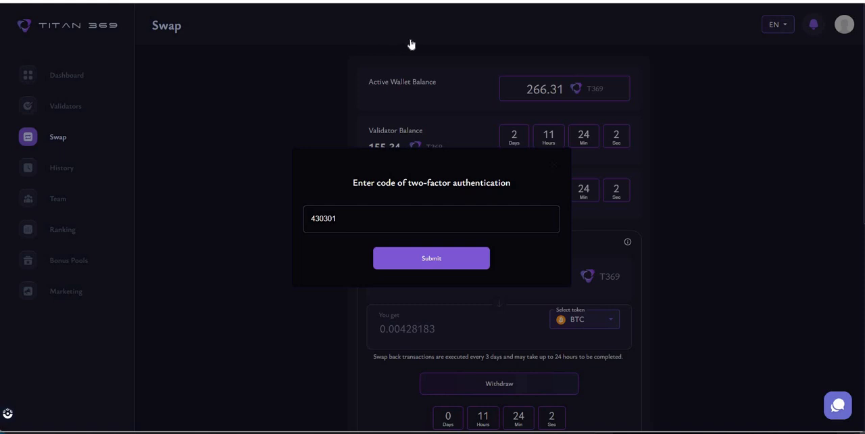
click(431, 257)
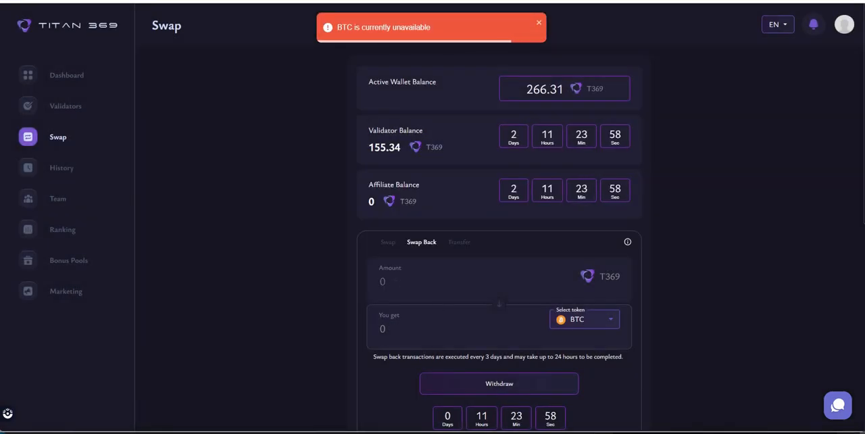
Re-enter 266 T369, choose USDT on TRC20 as payout token and start the withdrawal.
text(26)
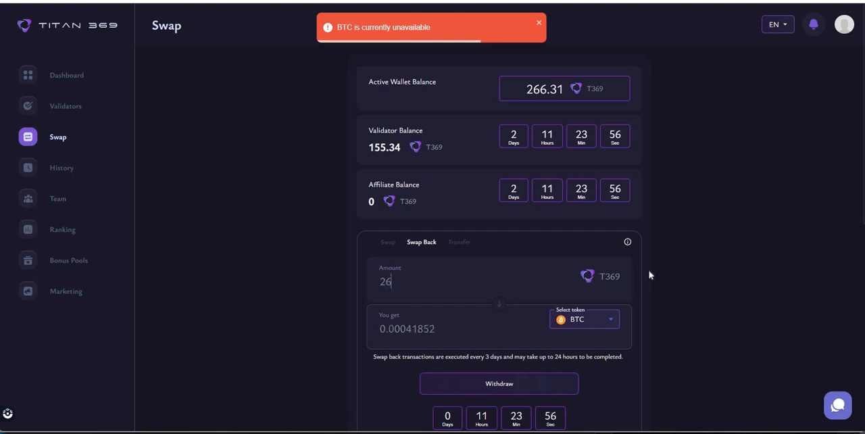
text(6)
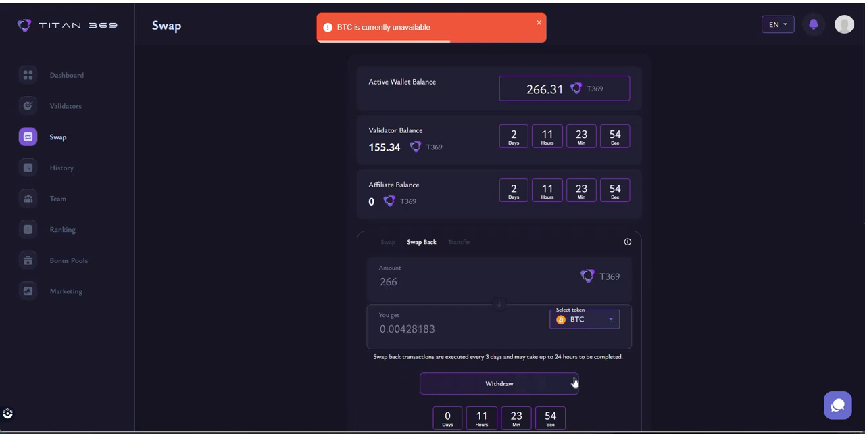
click(584, 319)
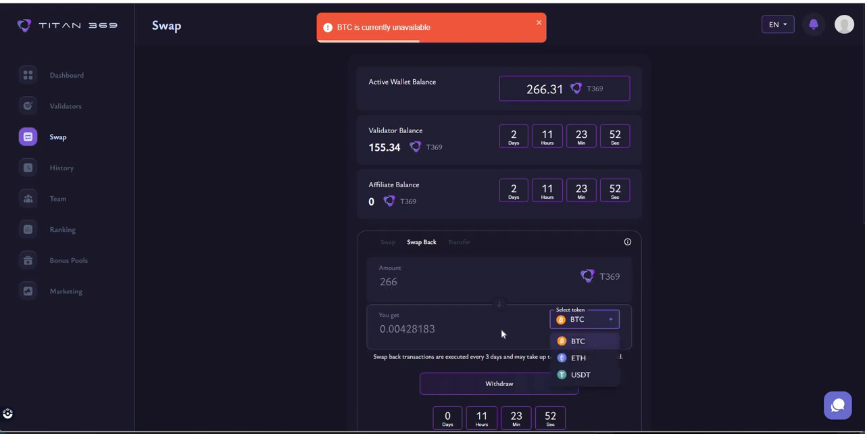
click(580, 374)
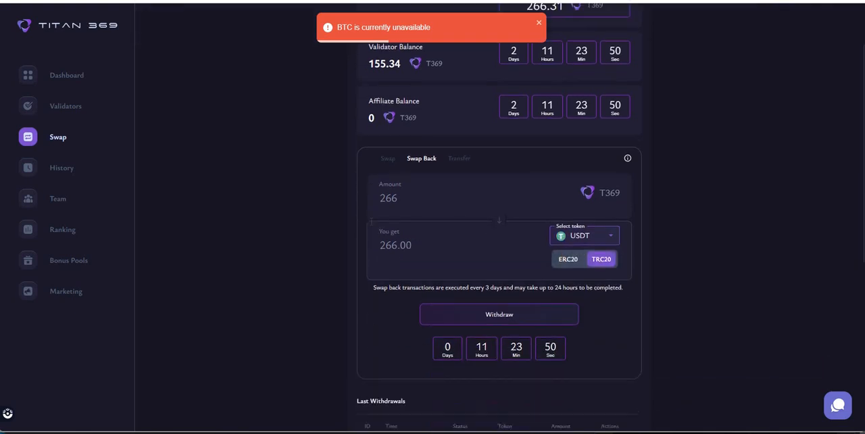
click(499, 314)
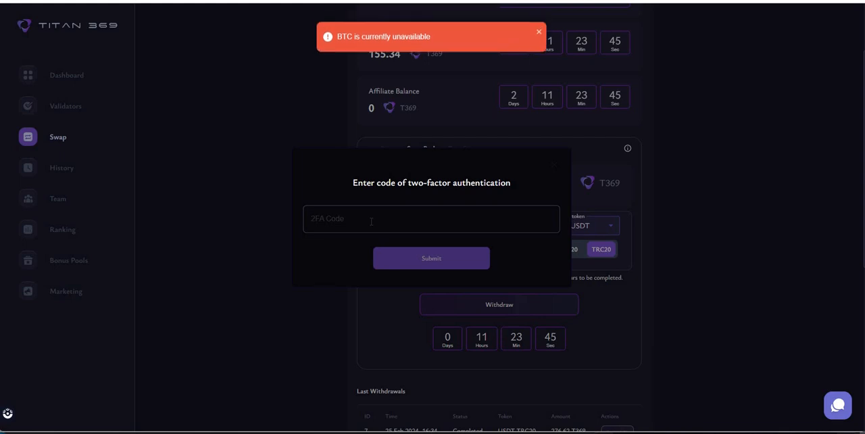
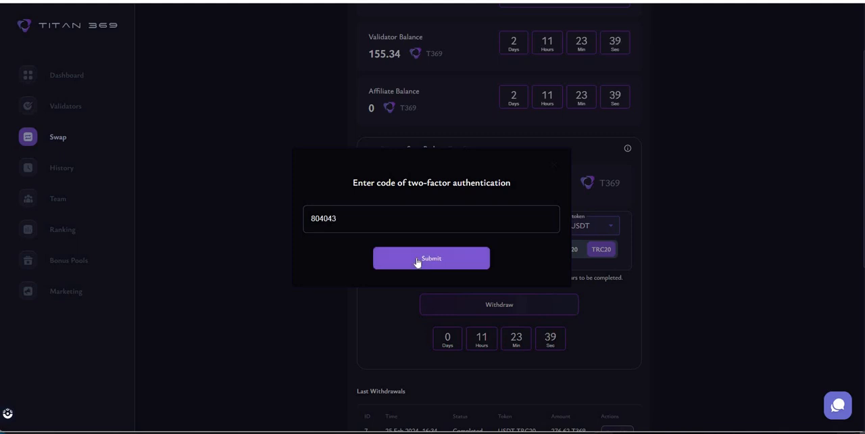
click(431, 258)
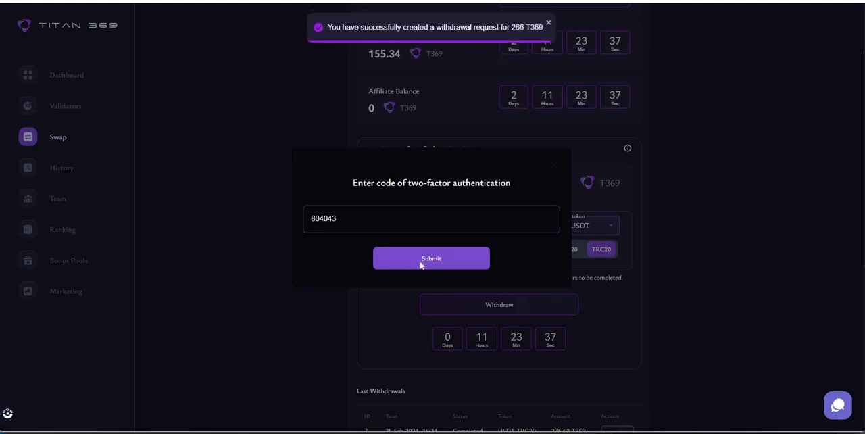
Close the code window and scroll to Last Withdrawals showing the new 266 T369 request waiting.
click(431, 258)
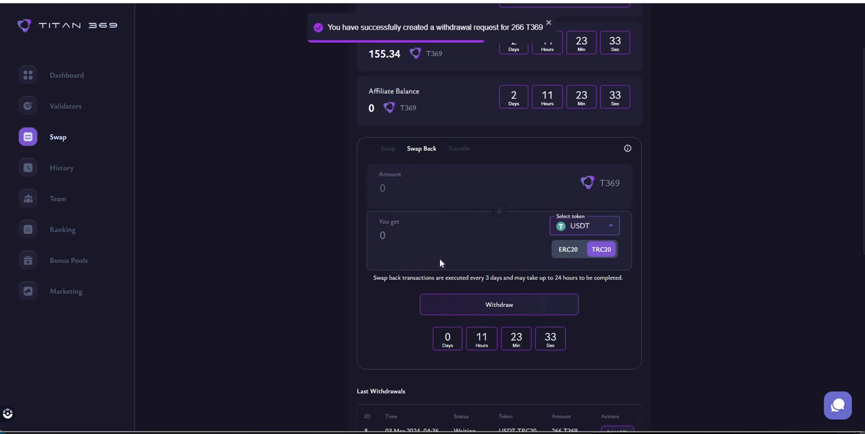
mouse_move(322, 149)
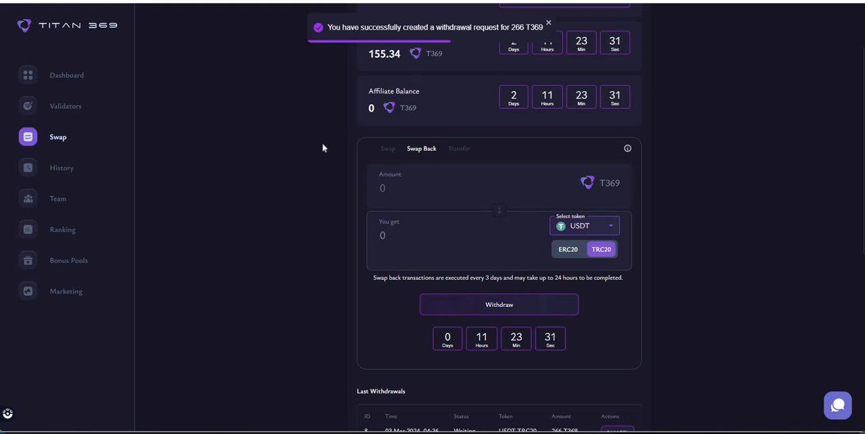
scroll(down, 3)
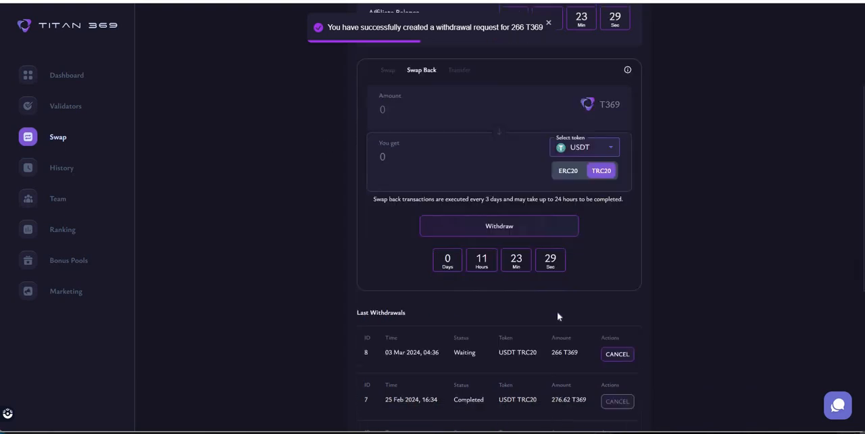
scroll(down, 3)
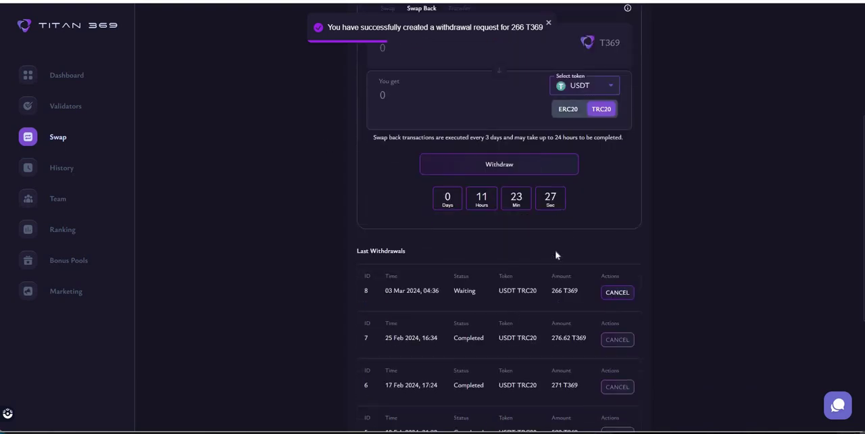
scroll(down, 3)
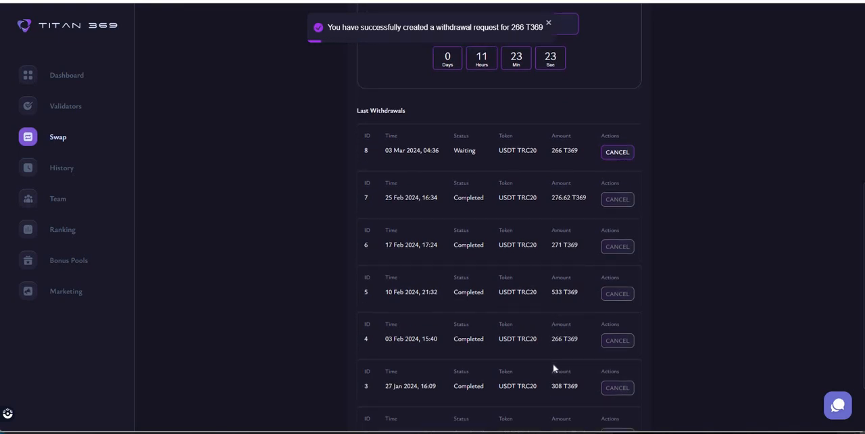
scroll(down, 3)
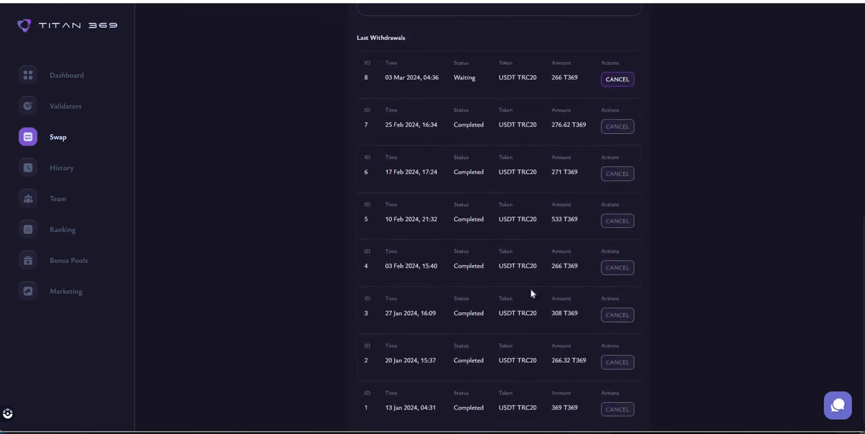
scroll(up, 3)
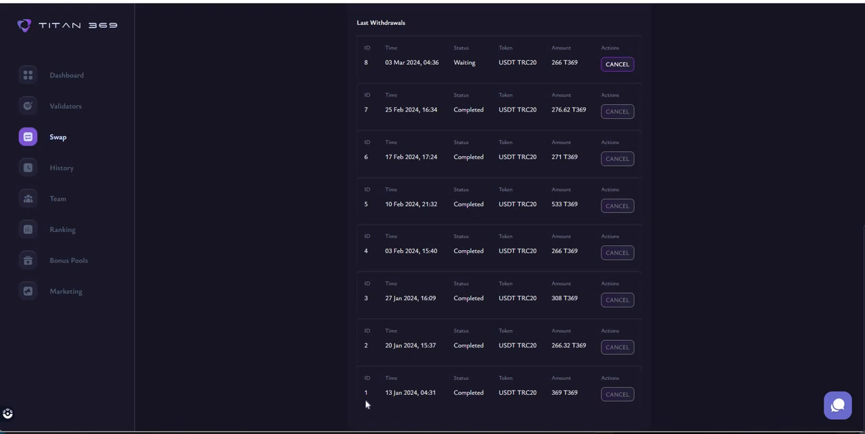
mouse_move(501, 409)
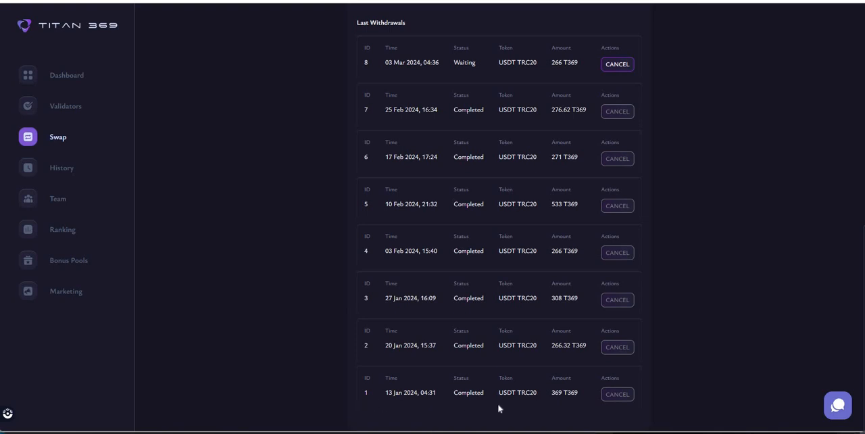
mouse_move(547, 405)
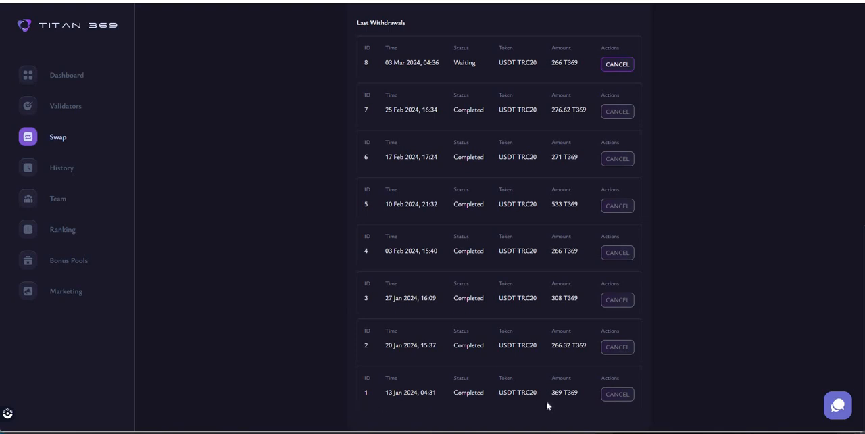
mouse_move(508, 268)
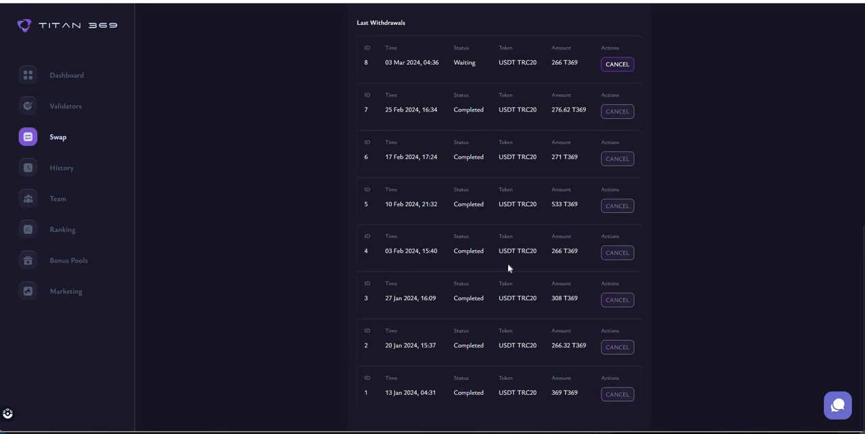
mouse_move(257, 251)
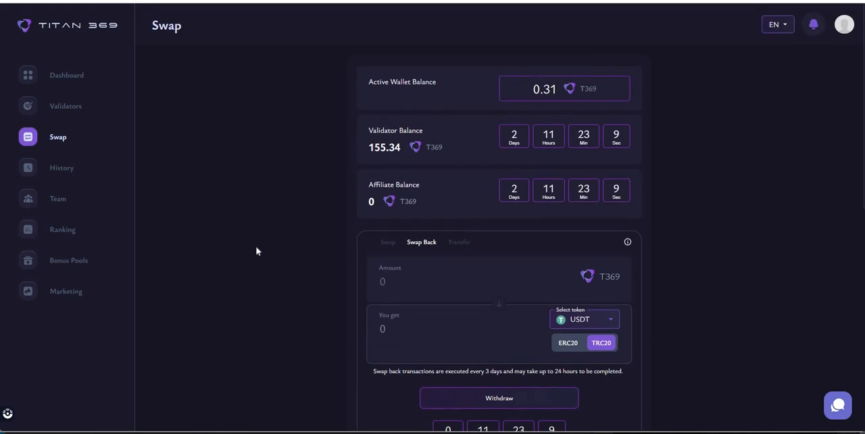
mouse_move(392, 162)
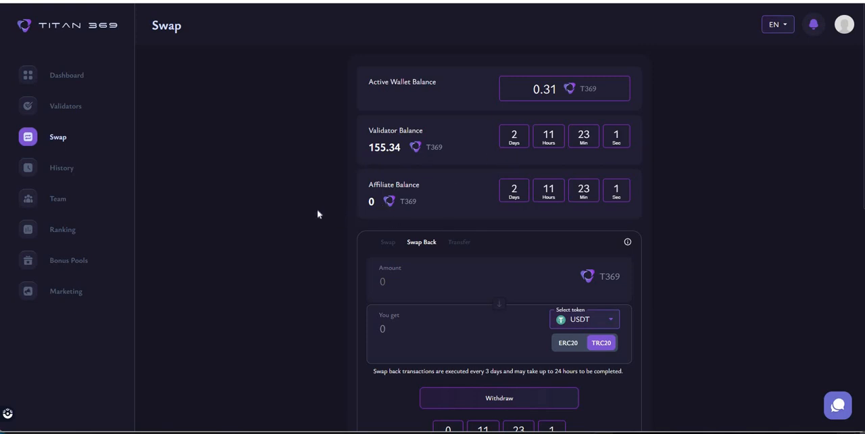
mouse_move(60, 105)
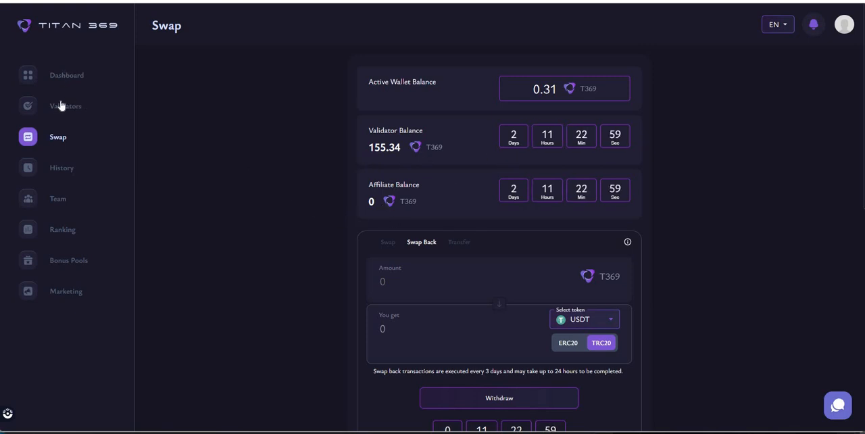
mouse_move(323, 149)
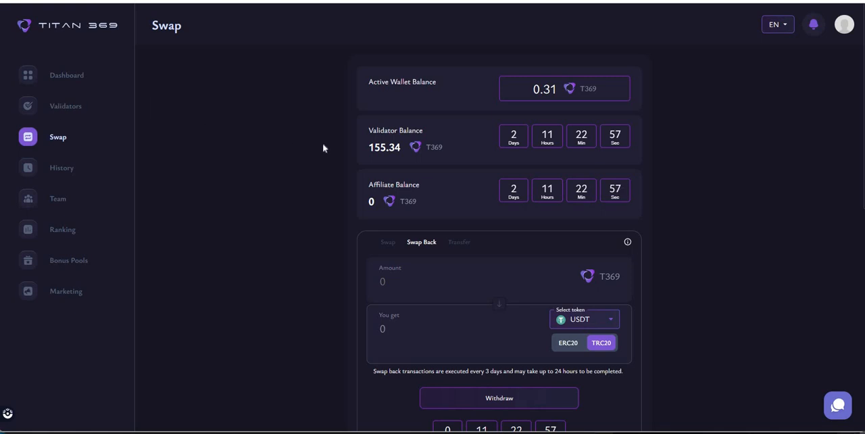
Go to the Validators page showing one Tier 3 validator with 5,000 T369 staked.
click(65, 106)
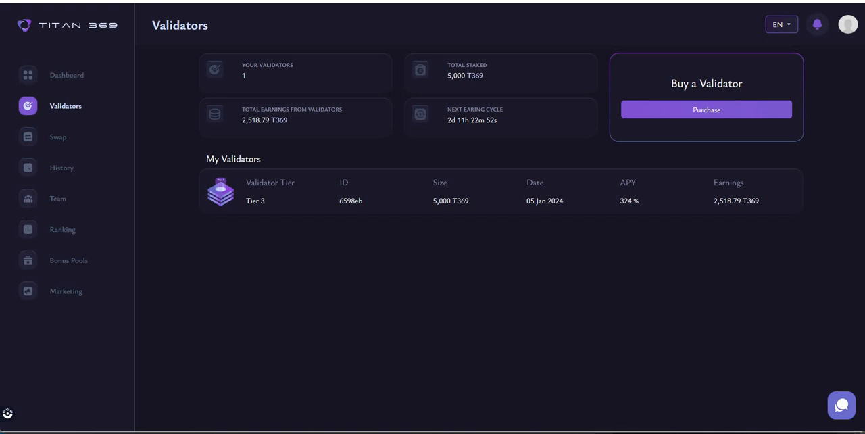
mouse_move(522, 131)
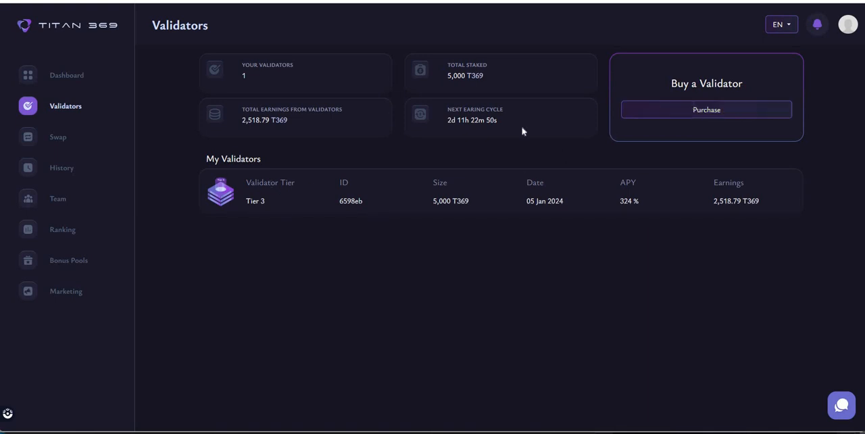
click(706, 109)
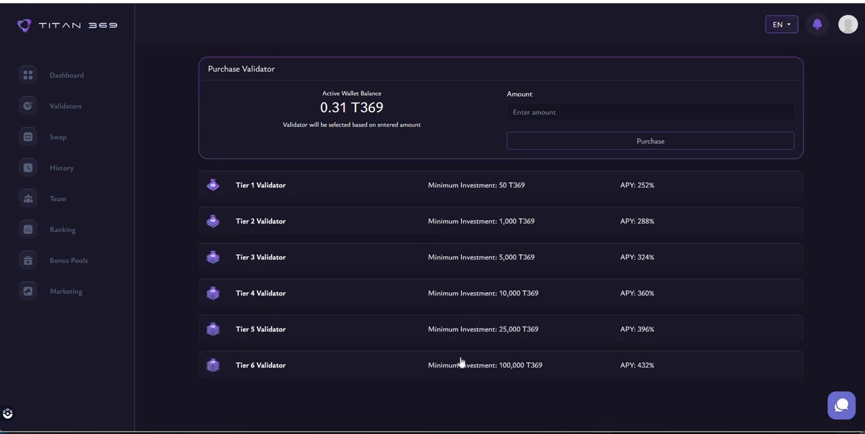
mouse_move(303, 189)
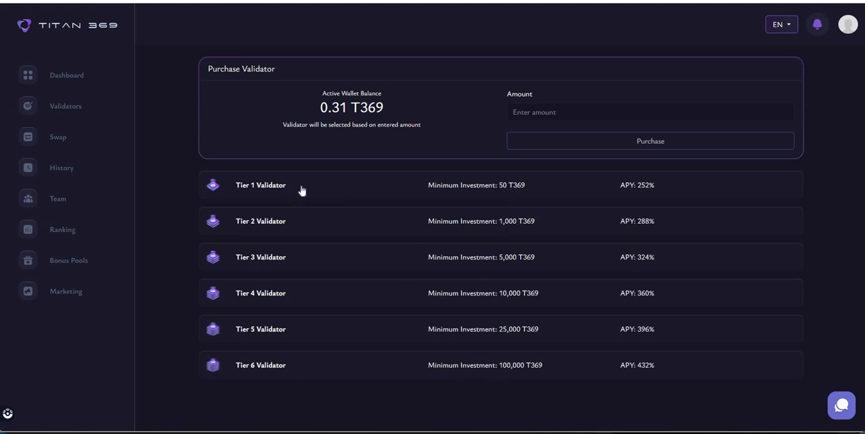
mouse_move(617, 142)
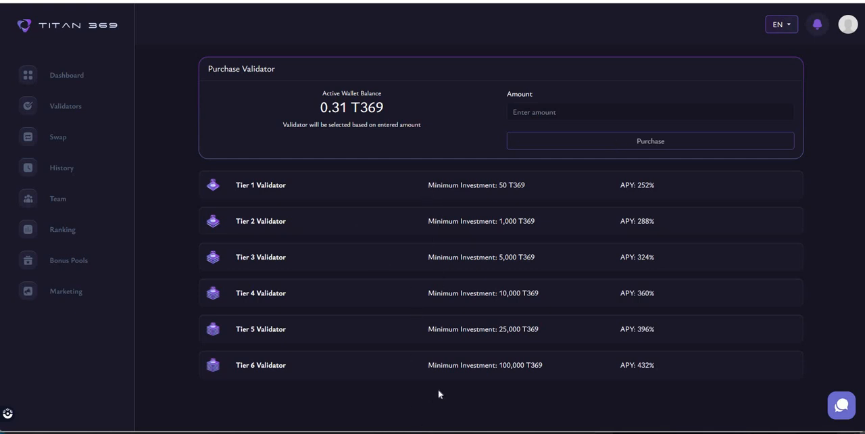
mouse_move(443, 154)
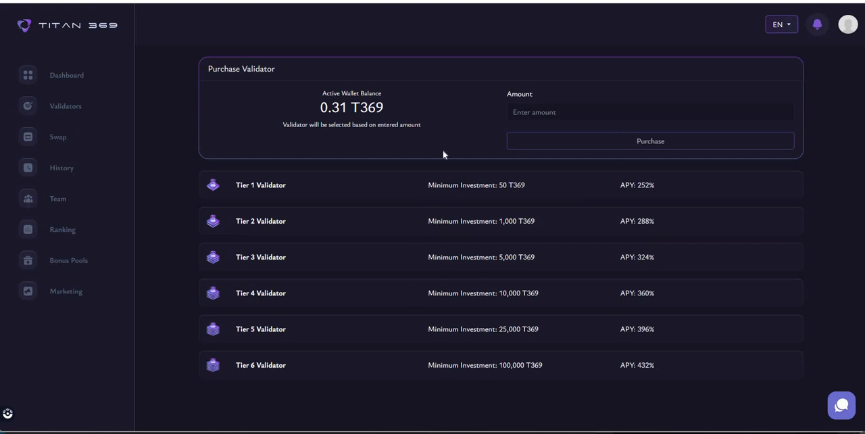
mouse_move(57, 154)
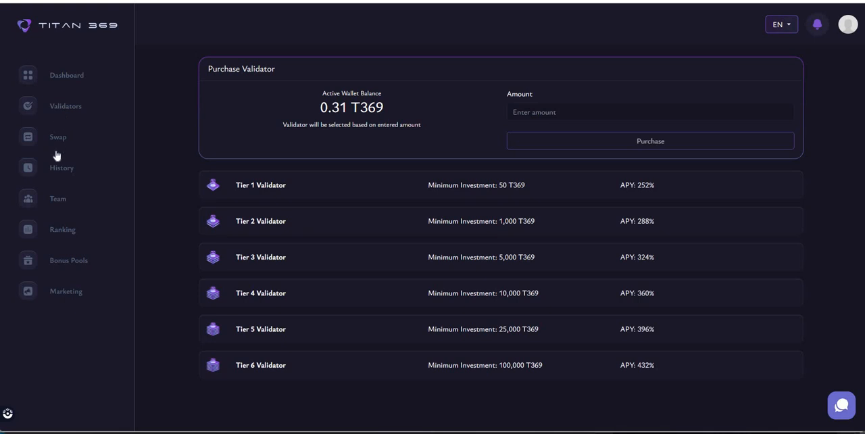
mouse_move(46, 142)
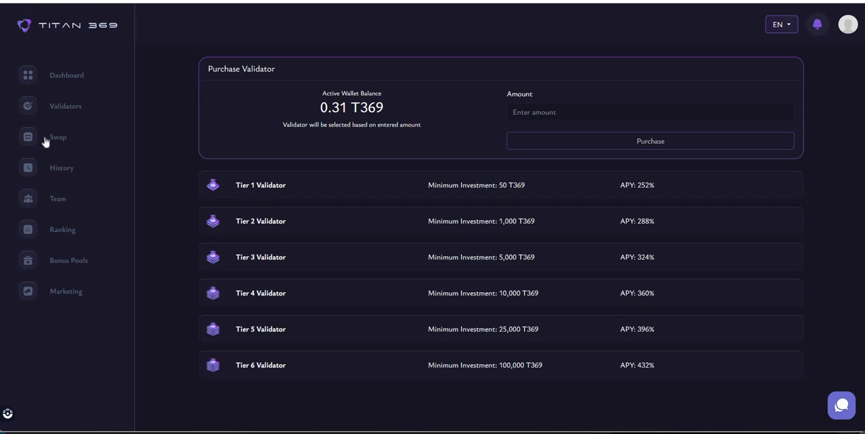
click(58, 138)
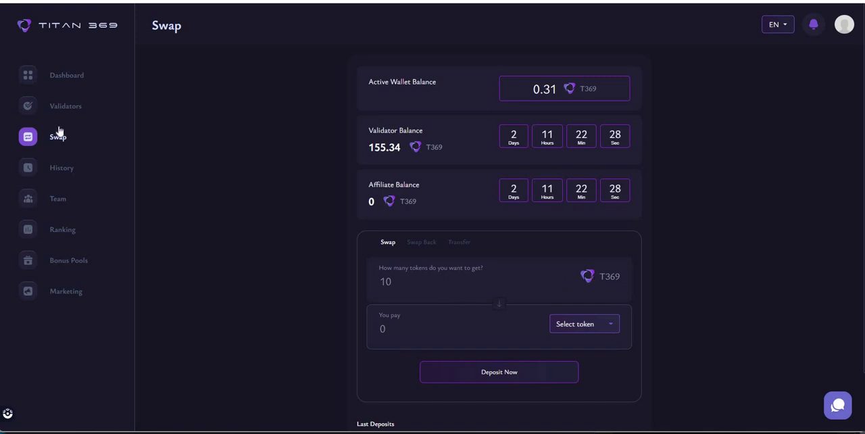
mouse_move(398, 305)
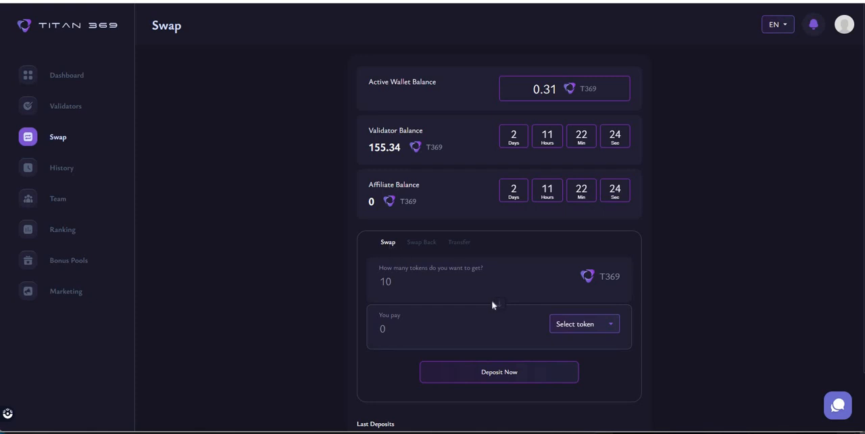
mouse_move(599, 338)
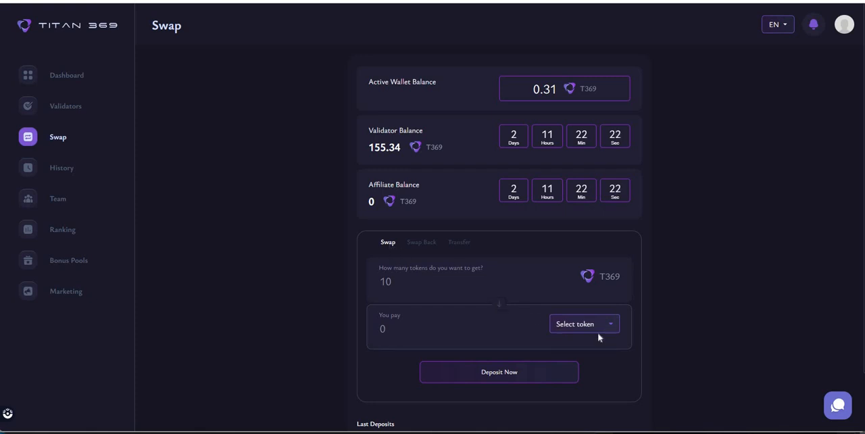
Quote 1000 T369 paid in BTC (0.01609710 BTC), then return to the Dashboard overview.
click(584, 325)
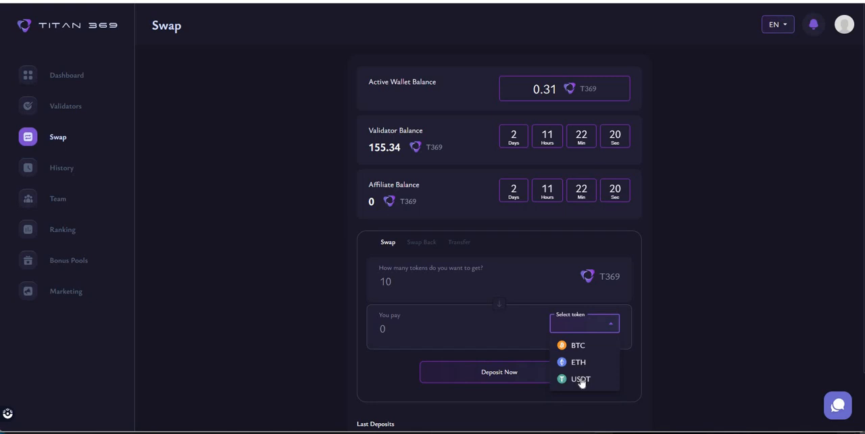
mouse_move(580, 346)
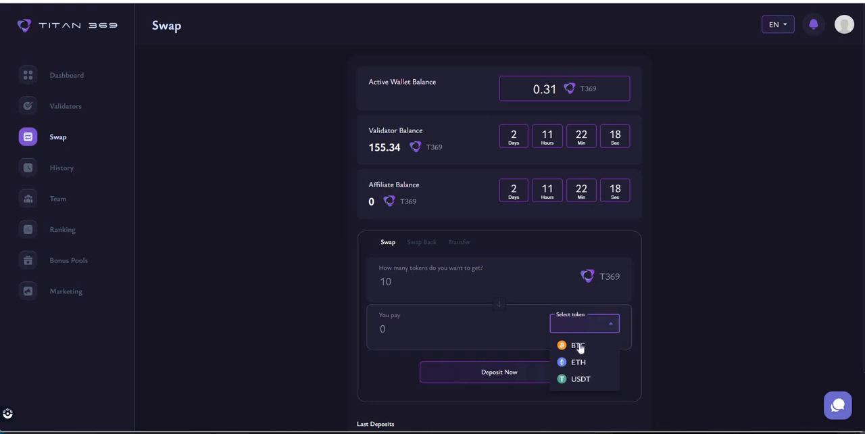
click(576, 345)
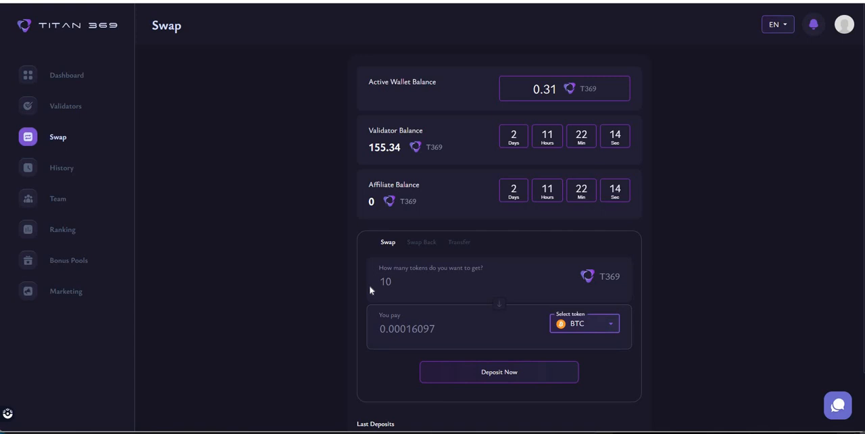
double_click(385, 282)
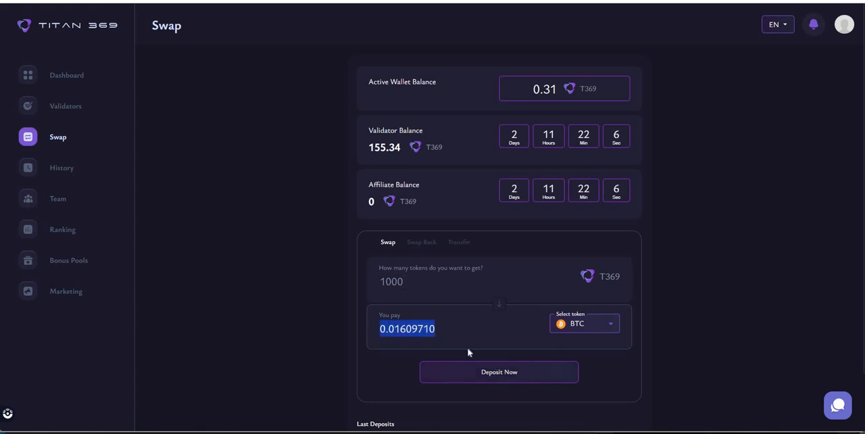
mouse_move(421, 341)
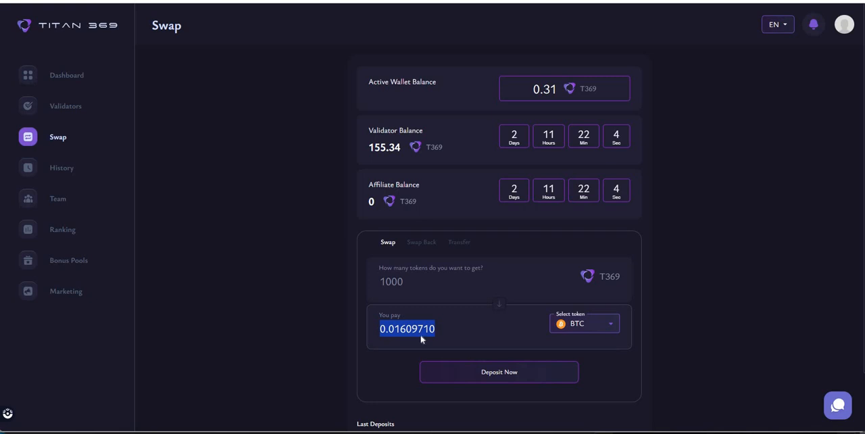
mouse_move(525, 349)
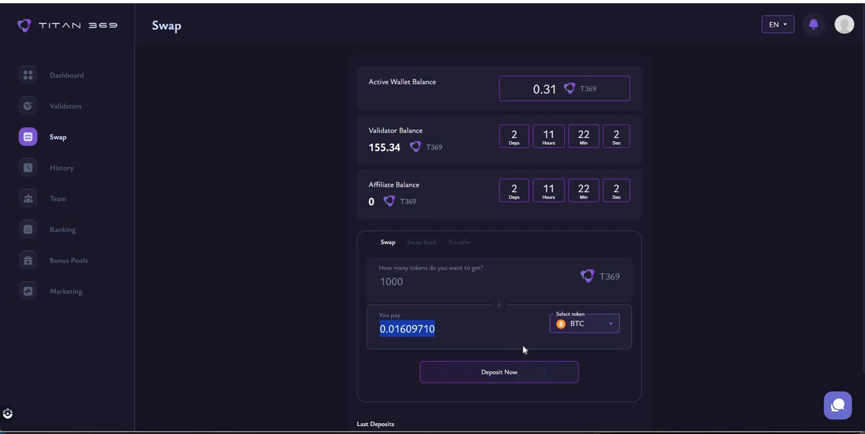
scroll(down, 3)
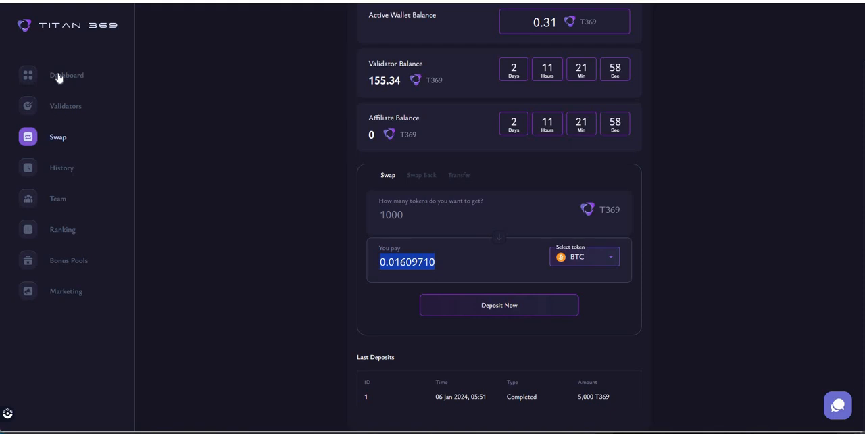
mouse_move(319, 138)
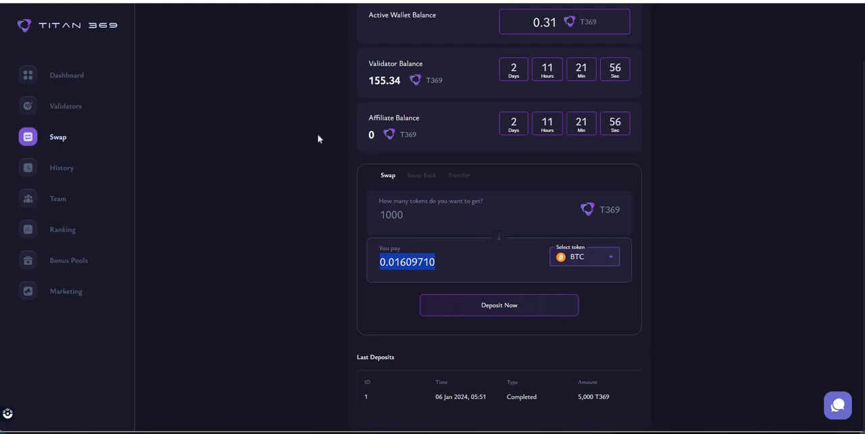
click(66, 75)
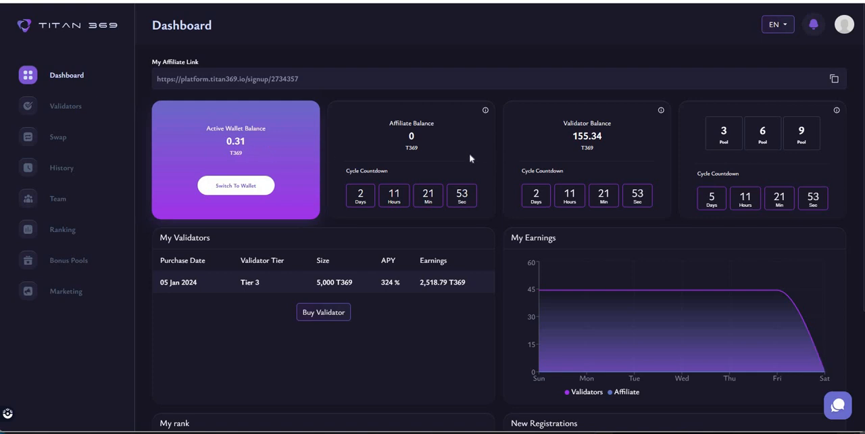
mouse_move(59, 110)
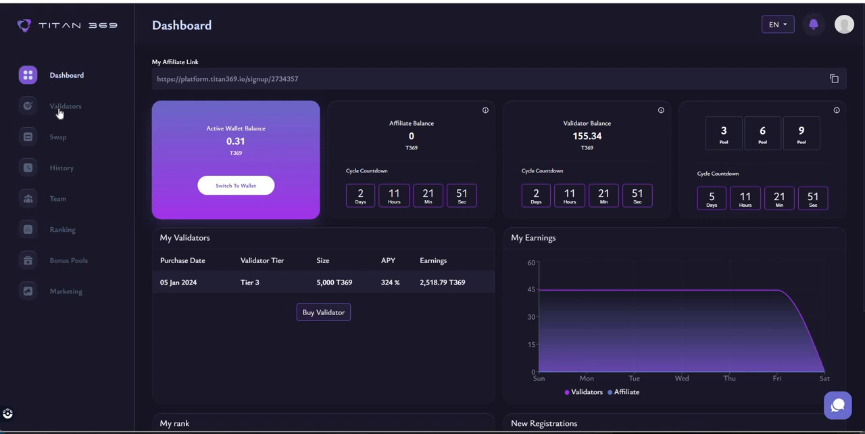
Go to Validators and bring up the six purchase tiers from 50 to 100,000 T369.
click(65, 106)
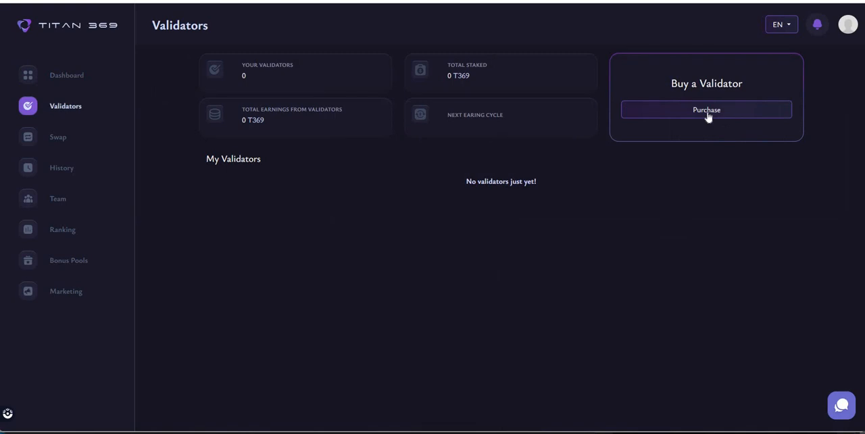
click(706, 109)
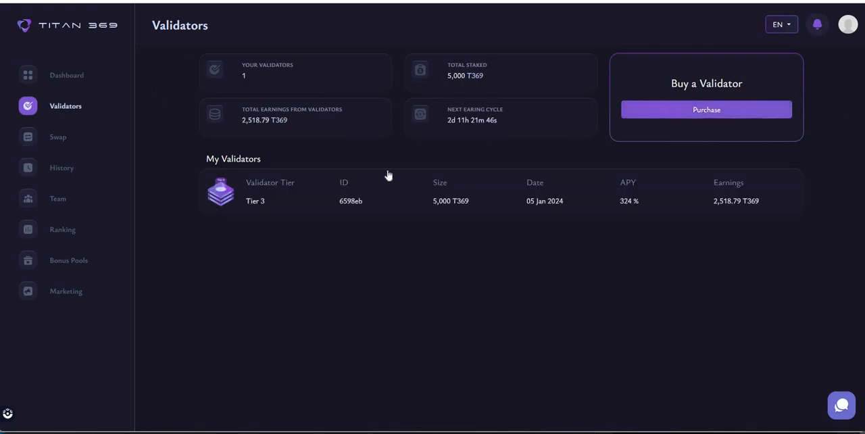
click(706, 110)
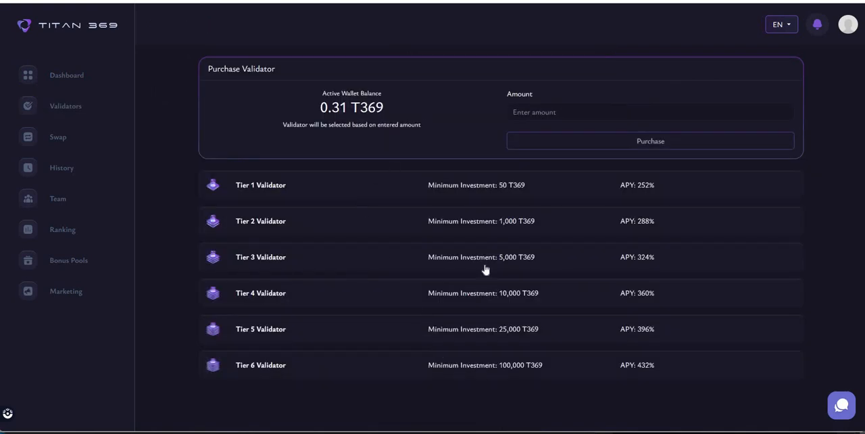
mouse_move(73, 116)
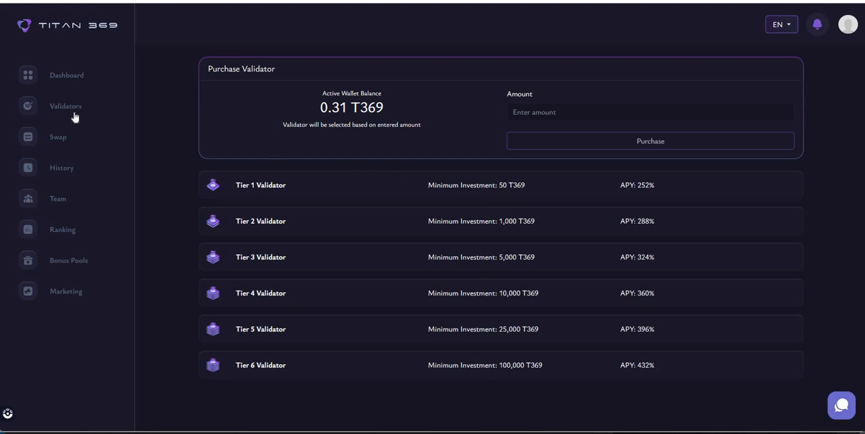
mouse_move(99, 157)
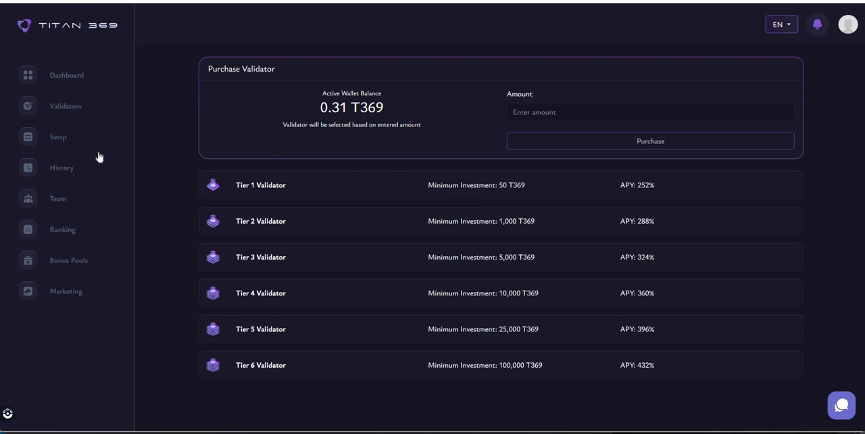
mouse_move(68, 79)
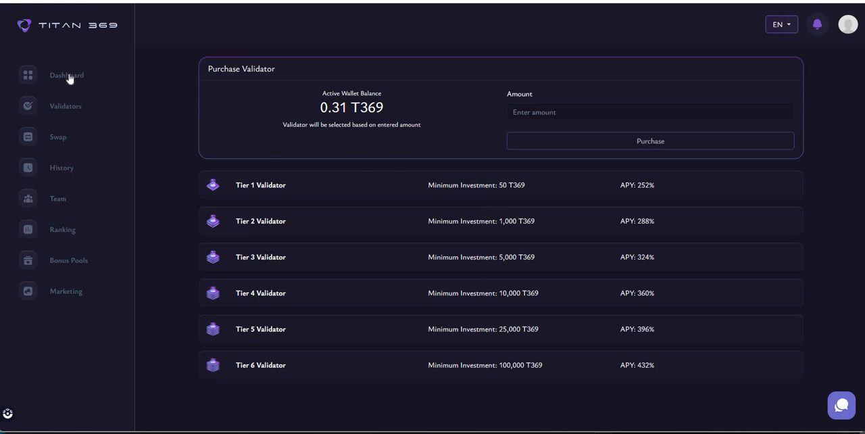
Return to the Dashboard overview and bring up the saved grimacing-man image over it.
click(66, 76)
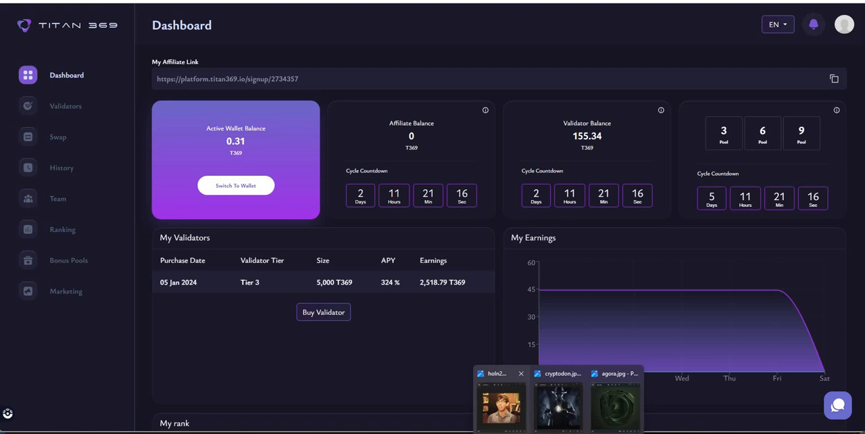
click(500, 406)
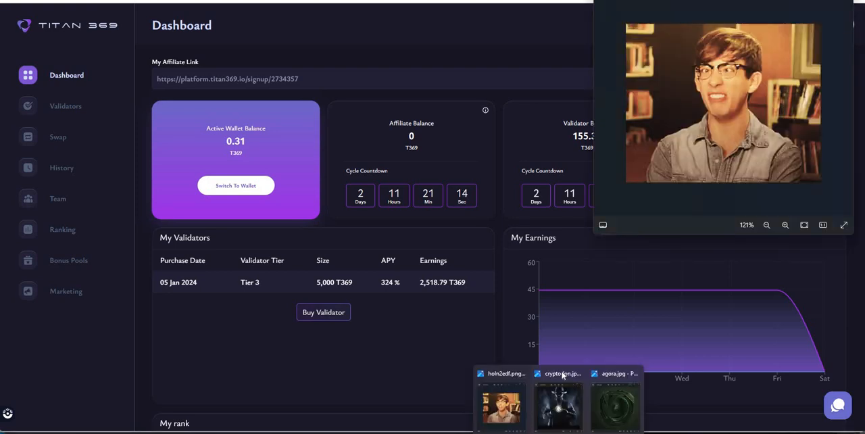
click(557, 406)
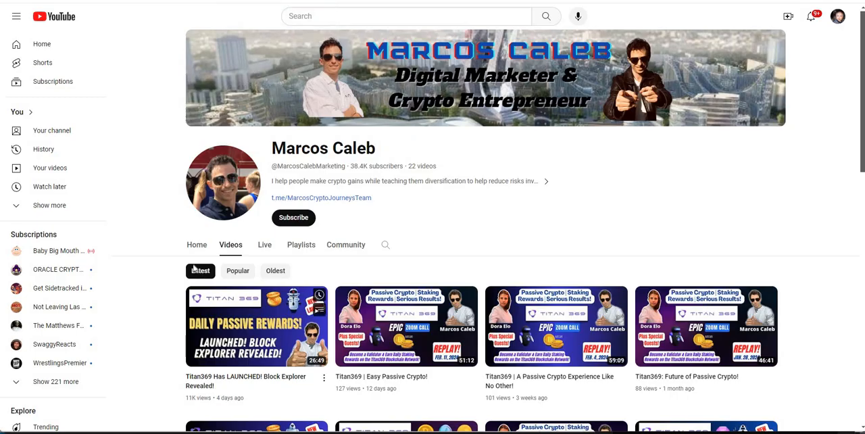
scroll(down, 3)
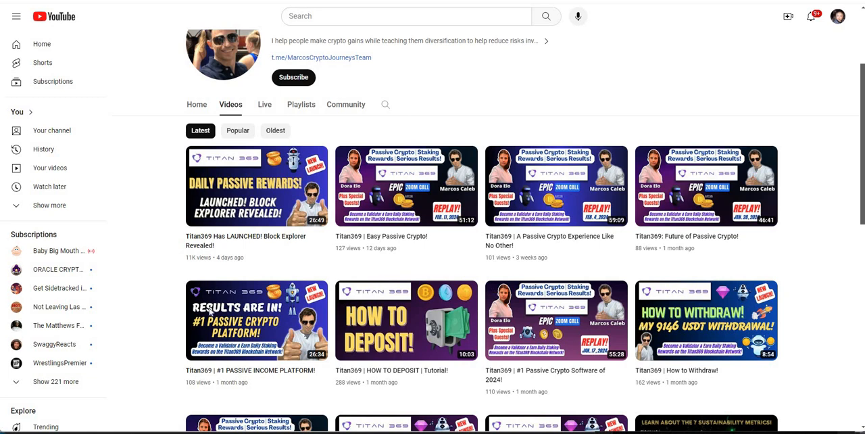
scroll(down, 3)
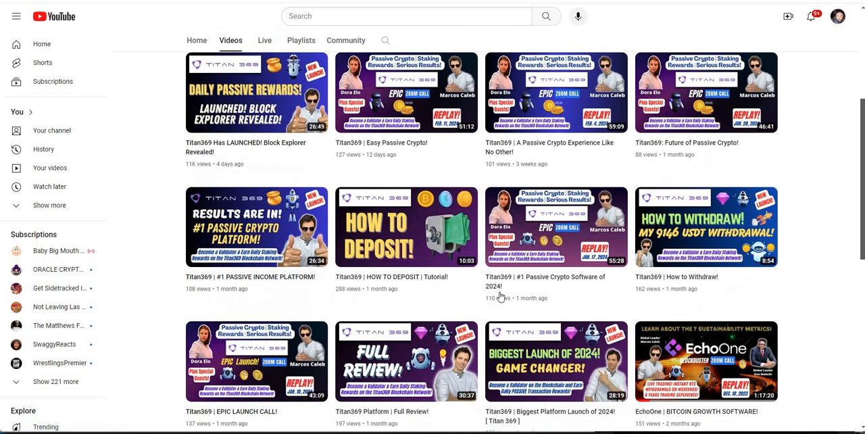
scroll(down, 3)
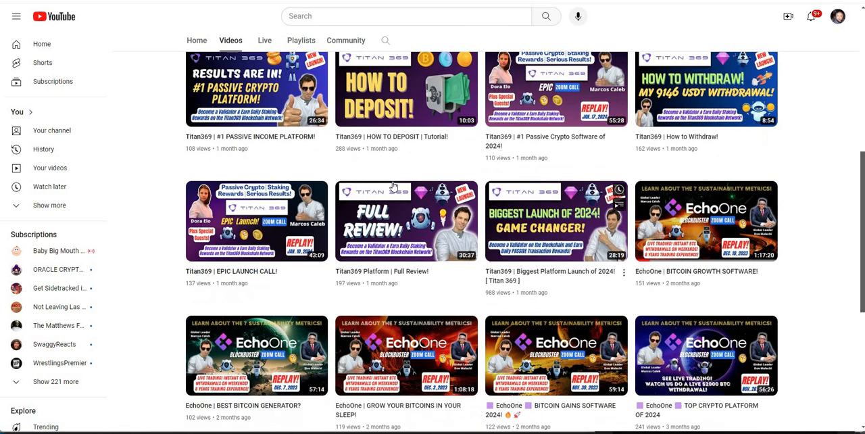
scroll(up, 3)
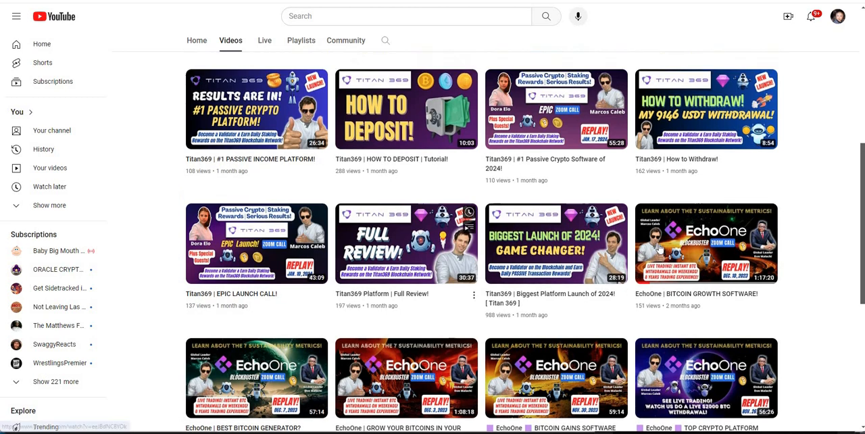
scroll(up, 3)
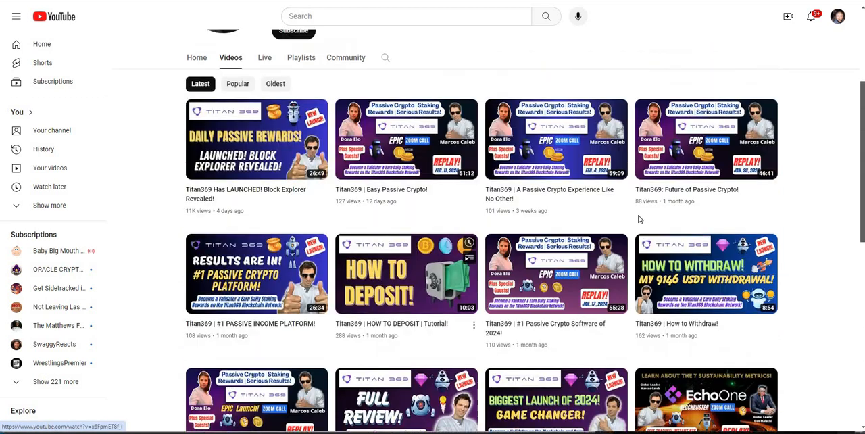
scroll(down, 3)
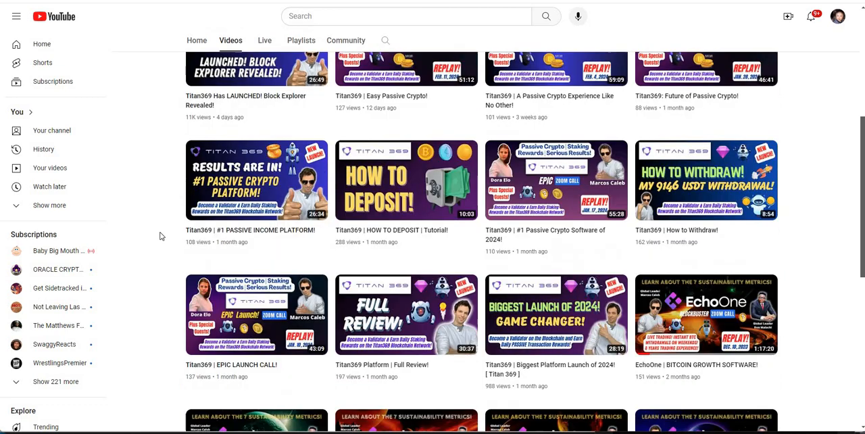
scroll(down, 3)
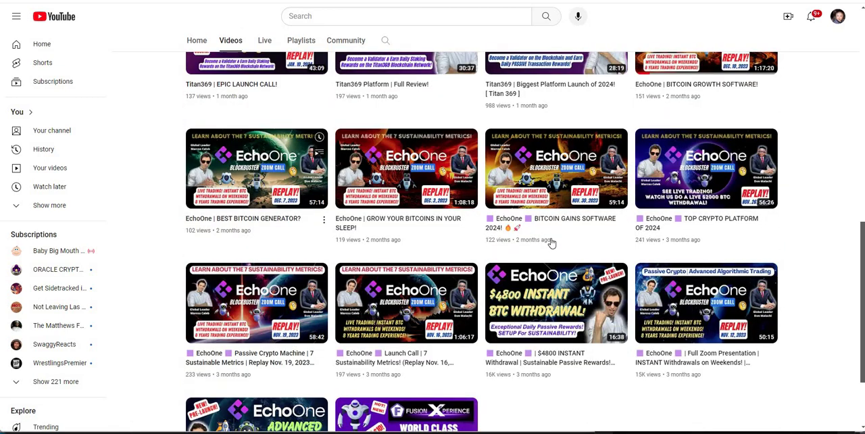
scroll(down, 3)
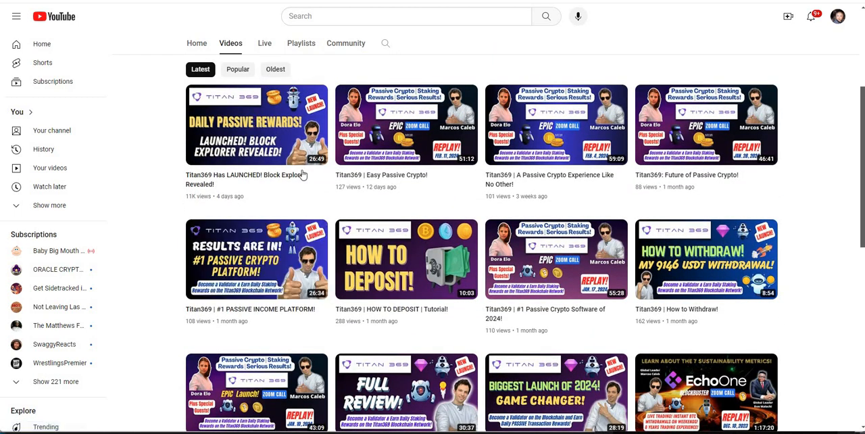
mouse_move(256, 124)
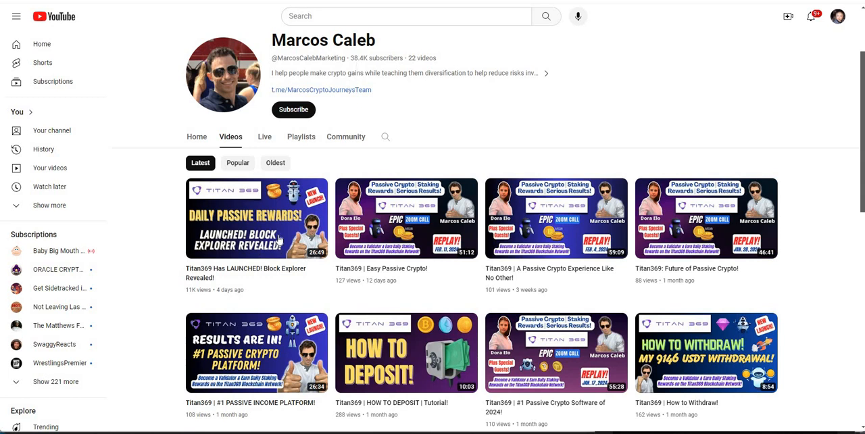
mouse_move(257, 217)
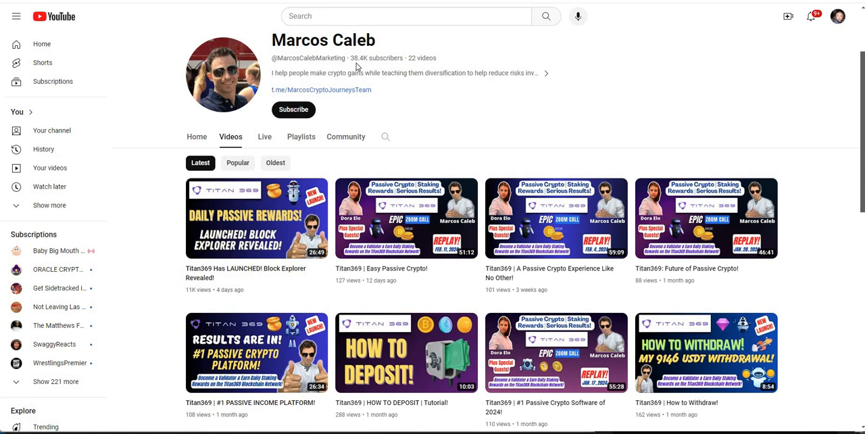
mouse_move(388, 287)
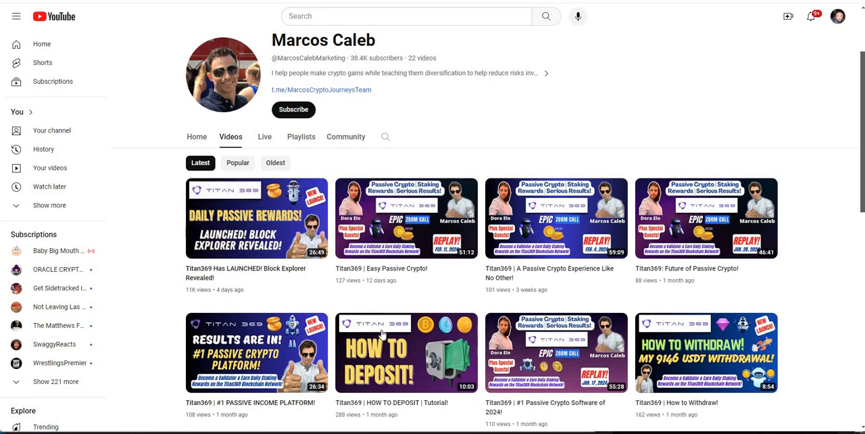
mouse_move(406, 351)
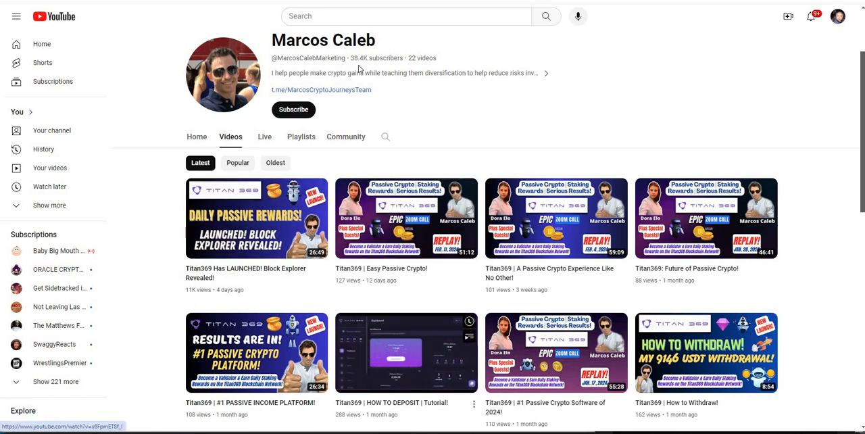
mouse_move(406, 351)
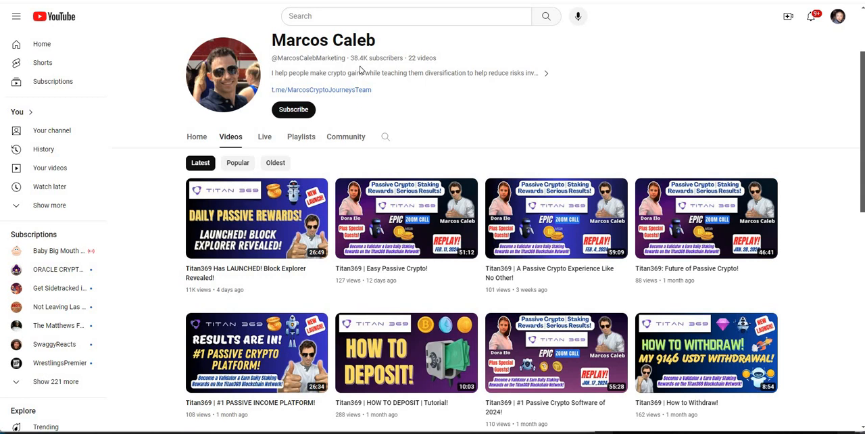
mouse_move(435, 132)
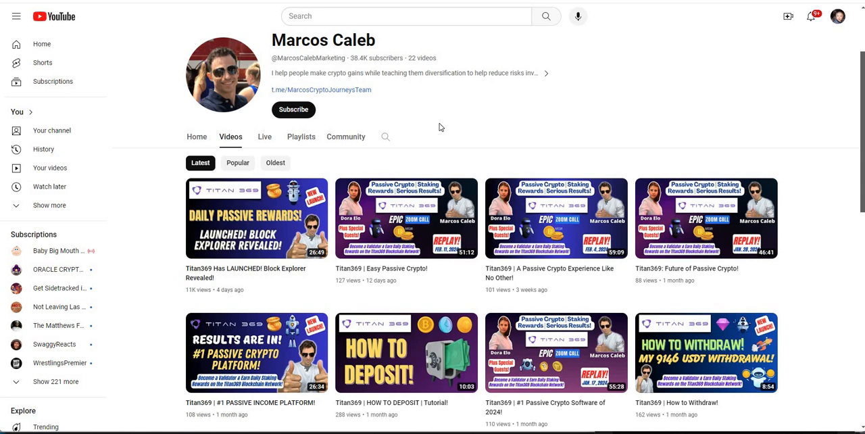
mouse_move(519, 210)
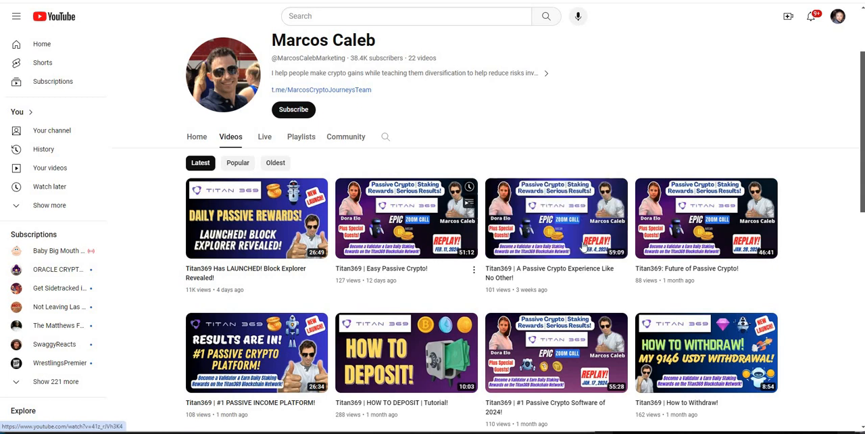
mouse_move(555, 218)
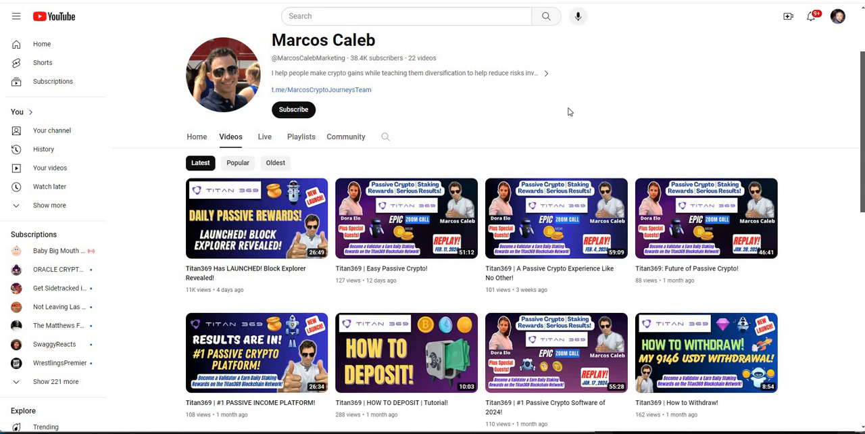
mouse_move(403, 145)
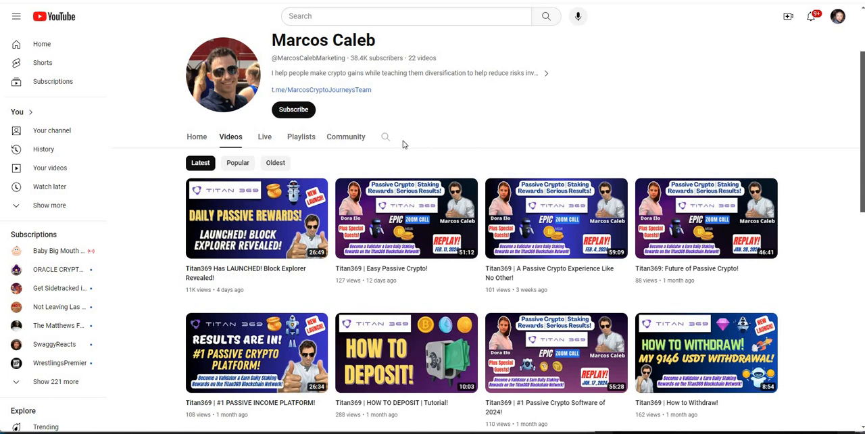
mouse_move(530, 151)
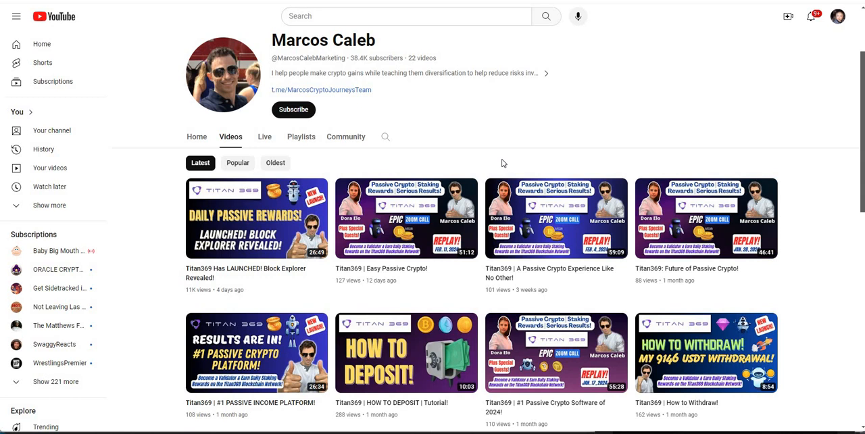
mouse_move(514, 158)
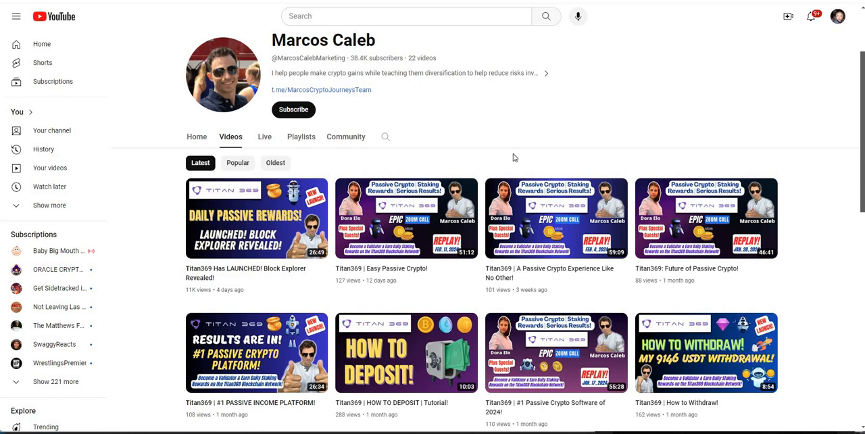
mouse_move(495, 165)
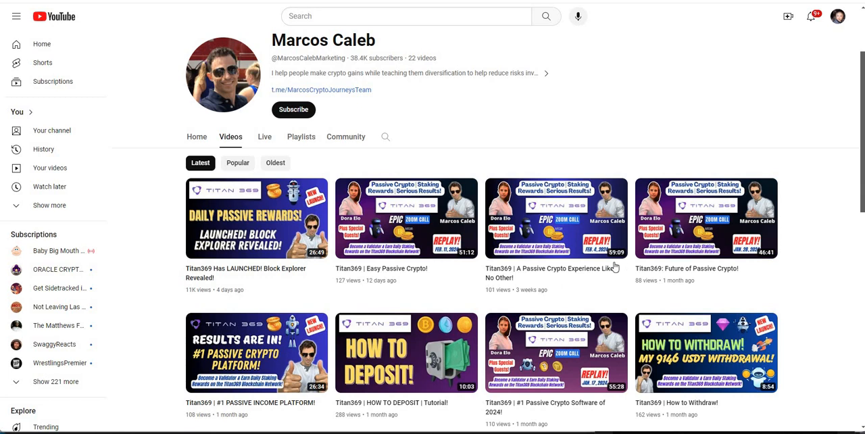
mouse_move(595, 205)
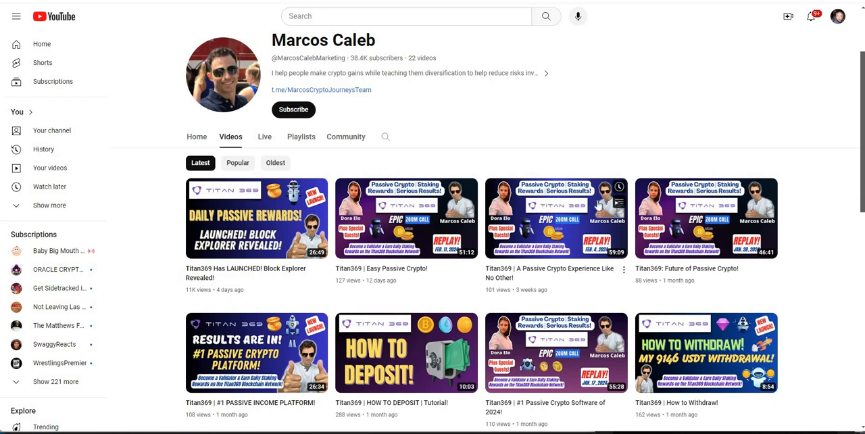
scroll(down, 3)
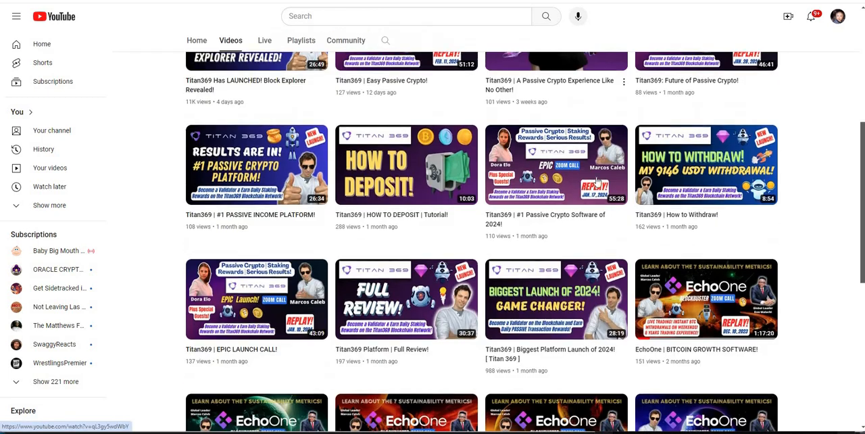
scroll(down, 3)
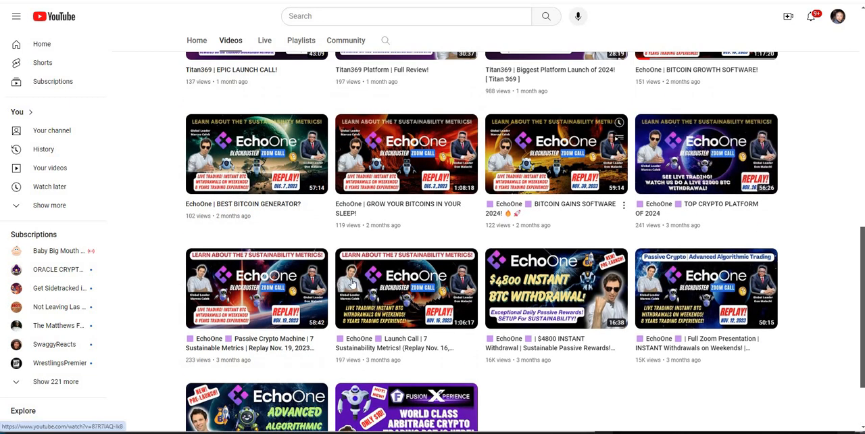
mouse_move(509, 304)
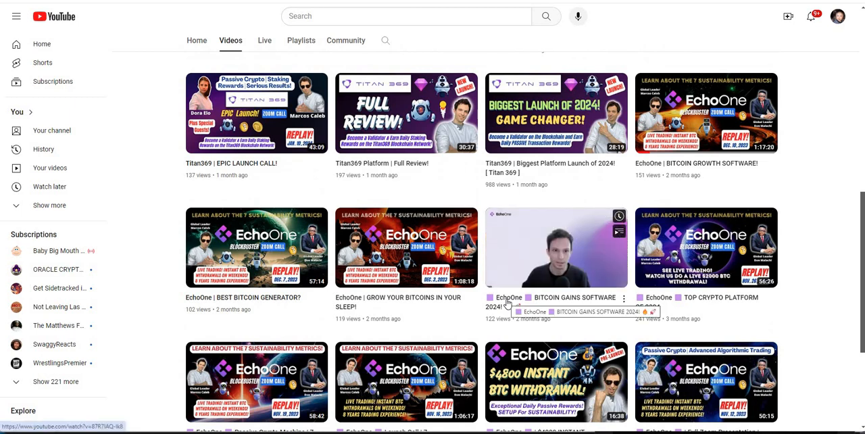
mouse_move(657, 176)
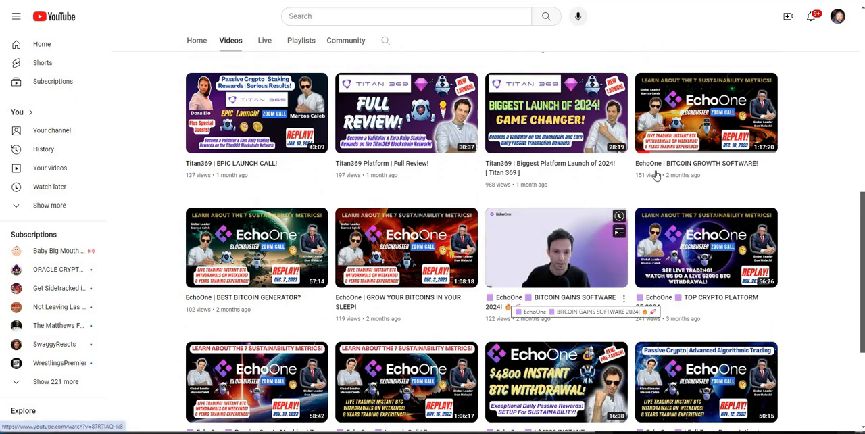
mouse_move(825, 292)
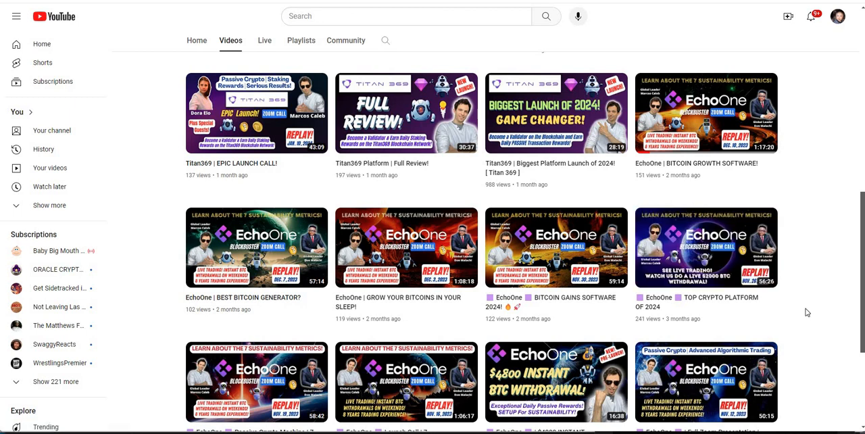
mouse_move(727, 224)
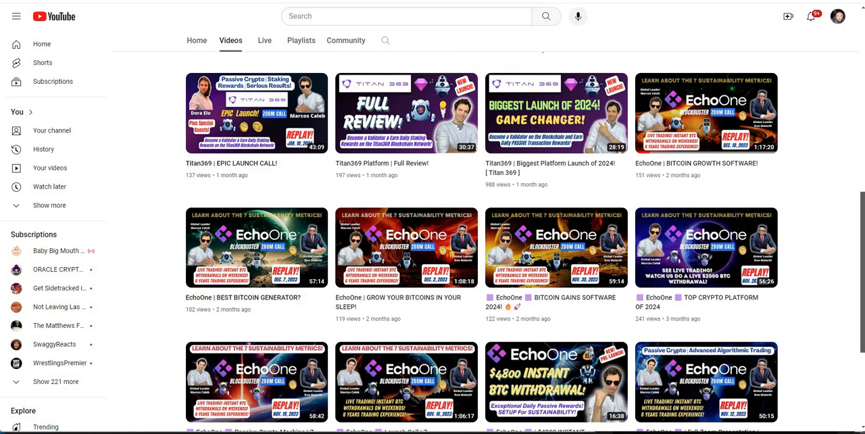
mouse_move(725, 195)
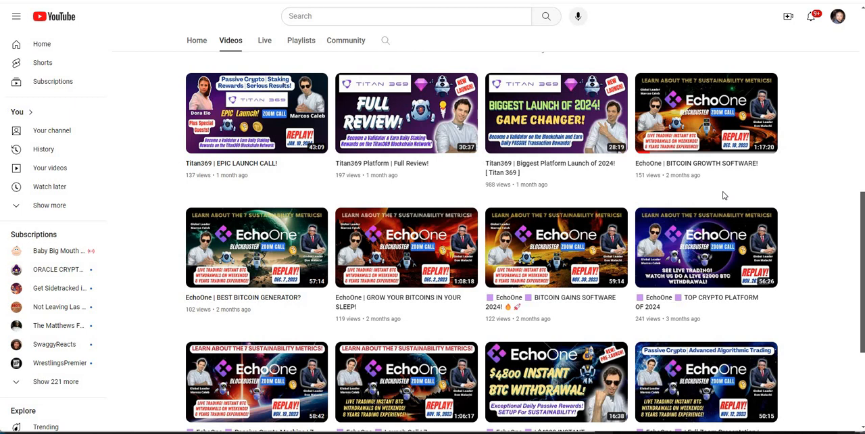
mouse_move(762, 149)
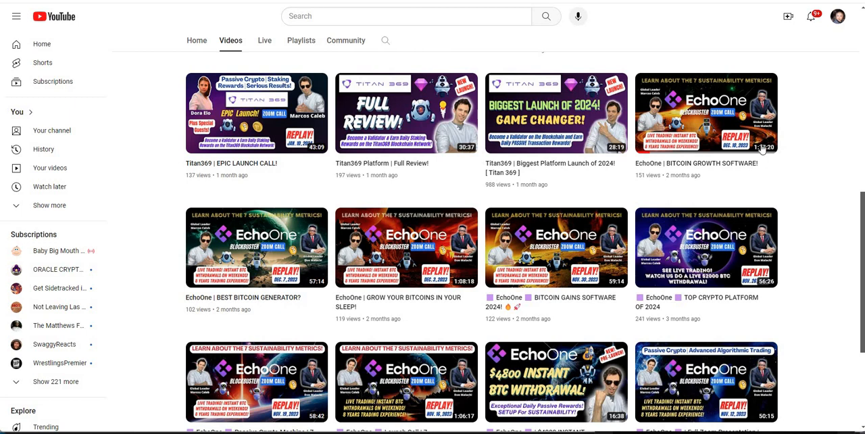
mouse_move(705, 112)
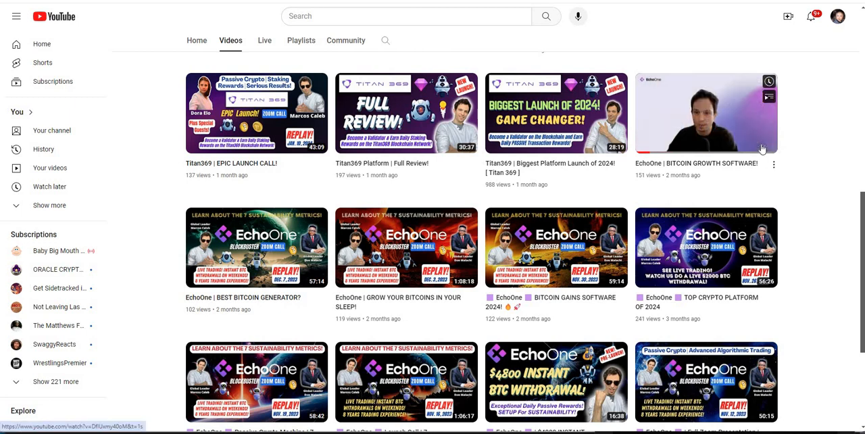
mouse_move(791, 200)
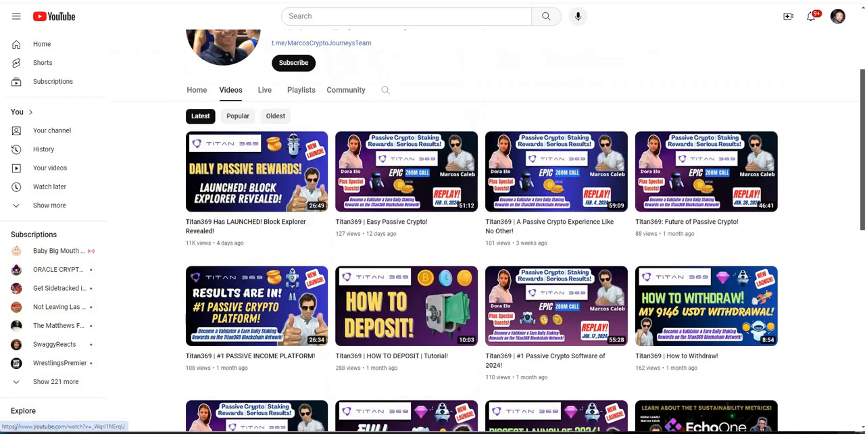
scroll(up, 3)
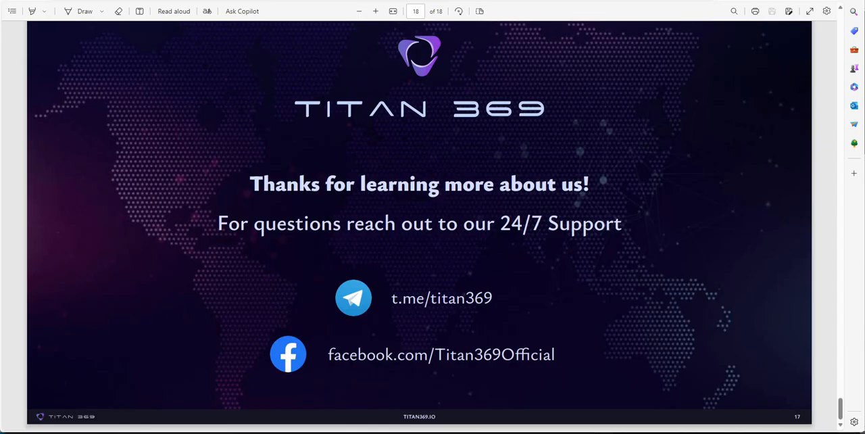
mouse_move(493, 389)
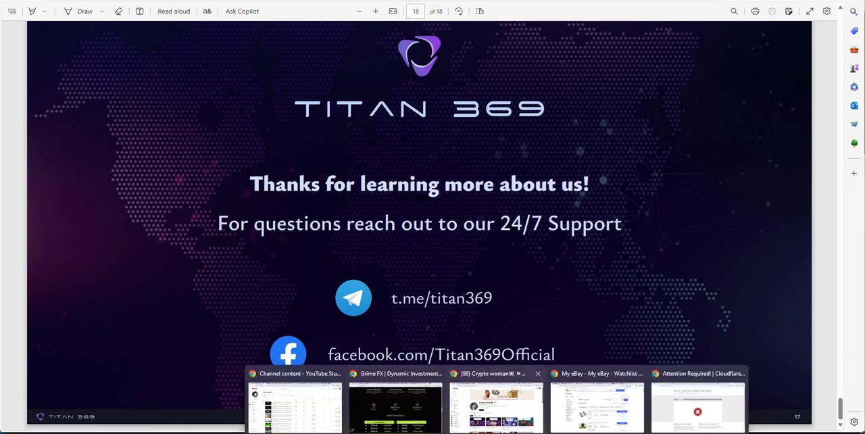
Switch from Edge's PDF viewer to the Titan 369 dashboard window.
click(495, 405)
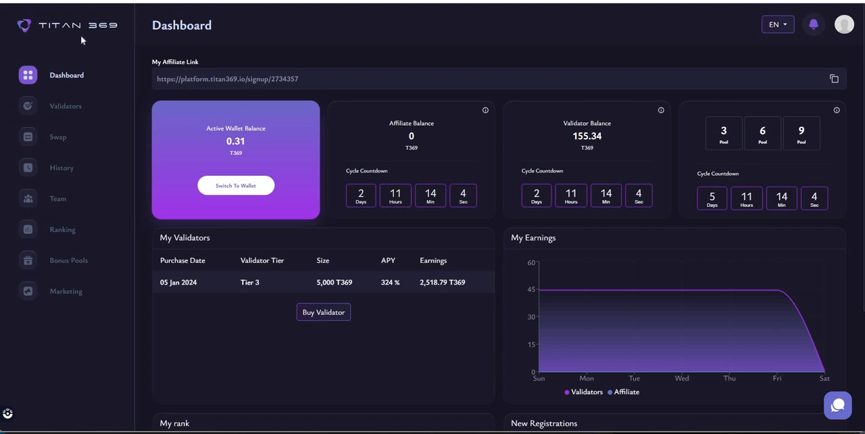
mouse_move(340, 54)
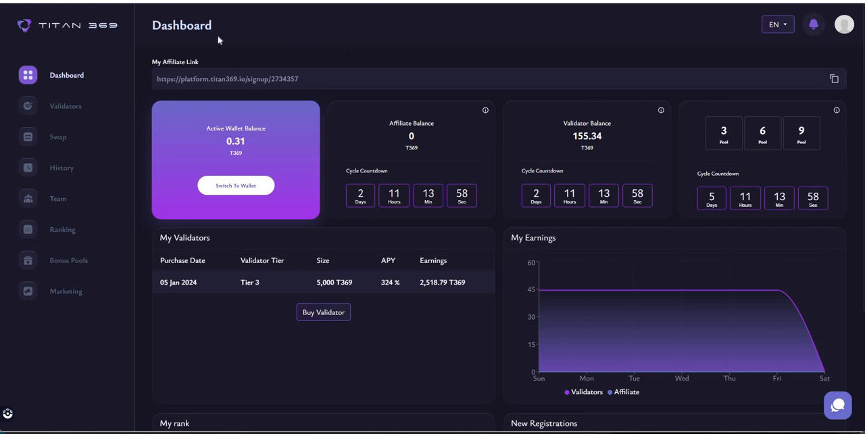
mouse_move(300, 100)
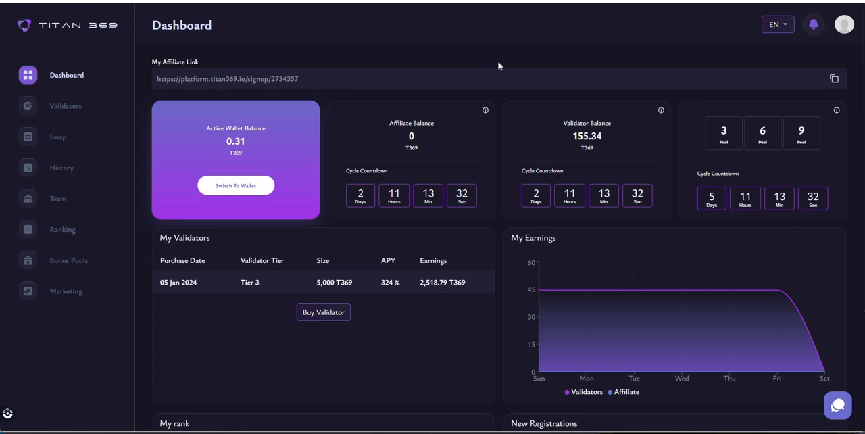
mouse_move(54, 38)
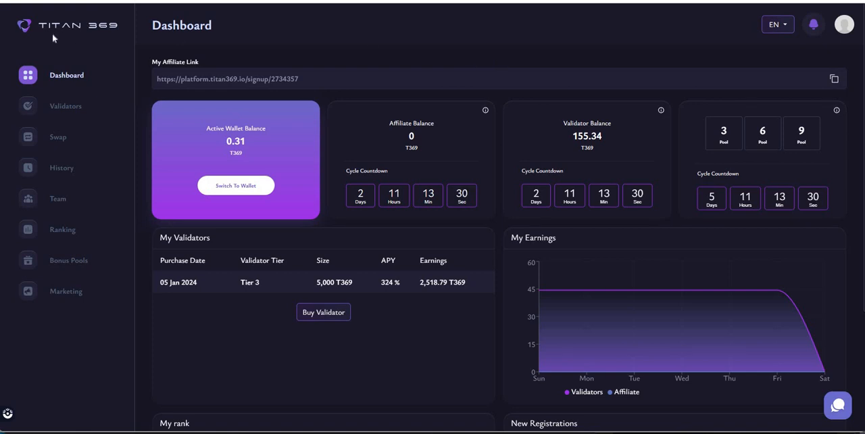
mouse_move(130, 48)
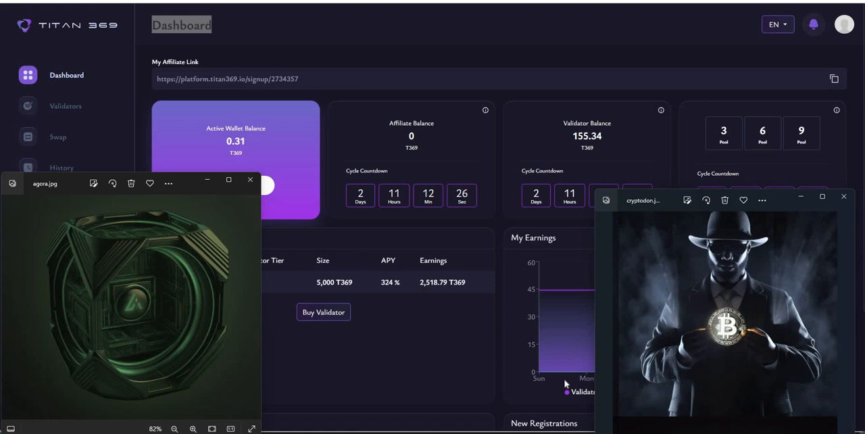
mouse_move(636, 396)
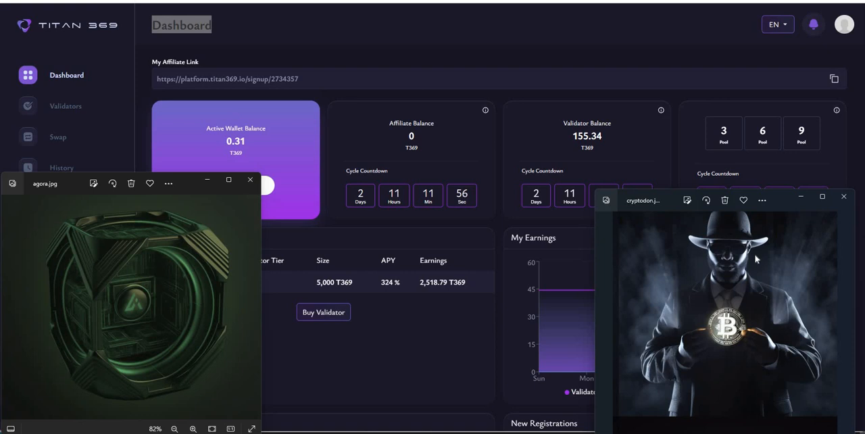
mouse_move(580, 356)
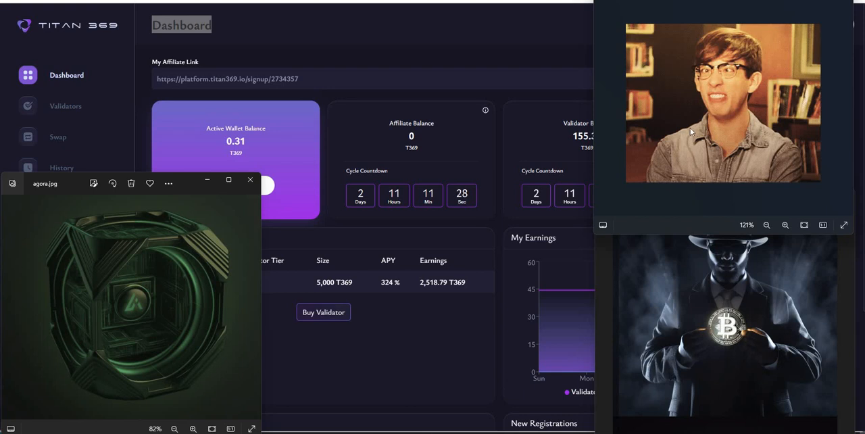
mouse_move(704, 154)
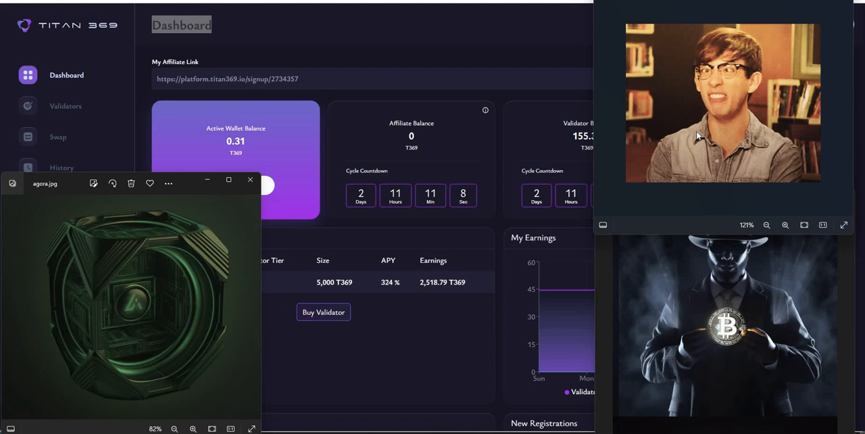
mouse_move(131, 252)
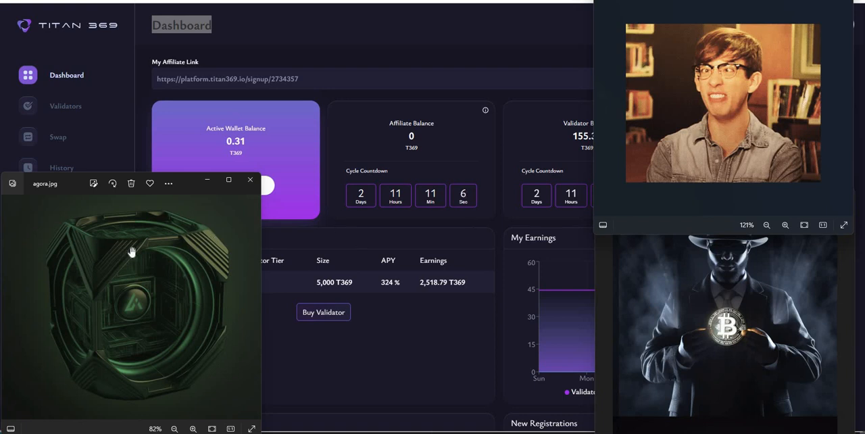
mouse_move(201, 249)
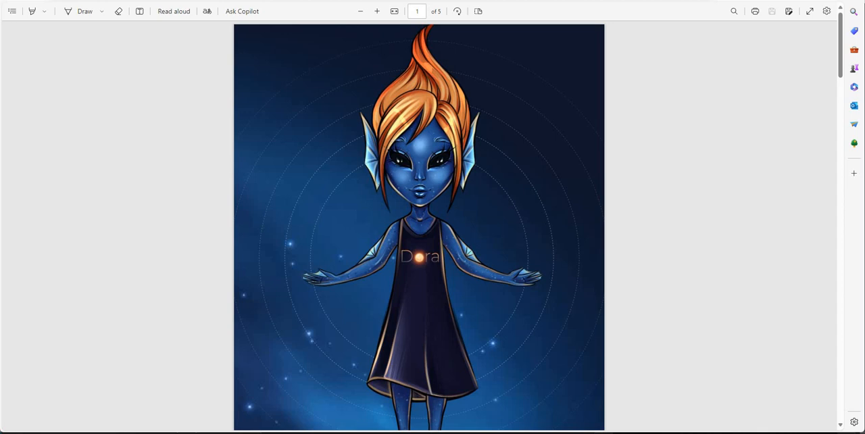
mouse_move(264, 143)
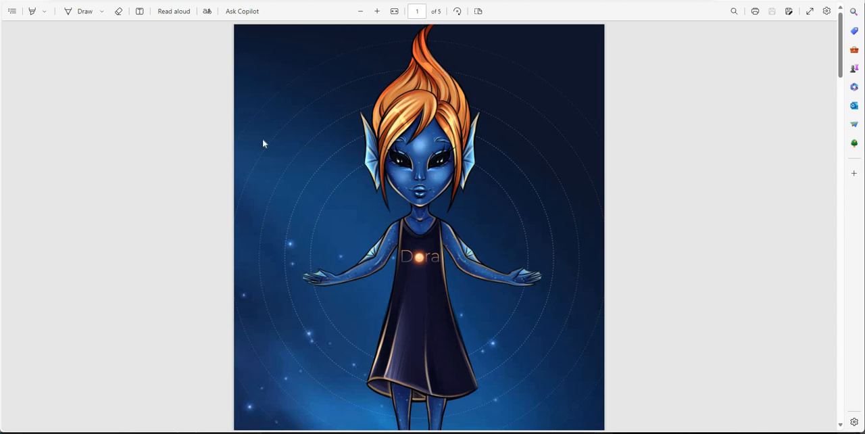
mouse_move(508, 313)
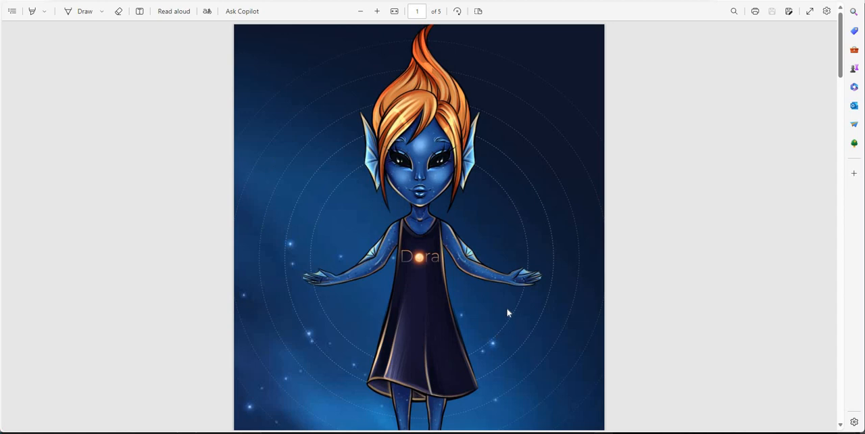
mouse_move(493, 422)
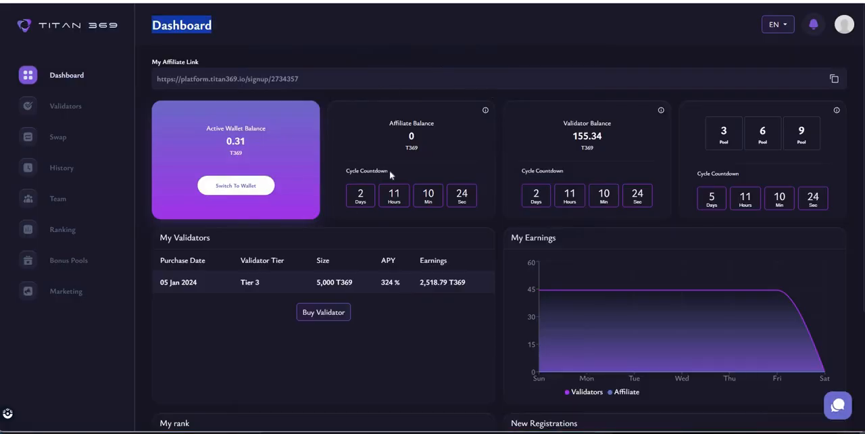
mouse_move(147, 235)
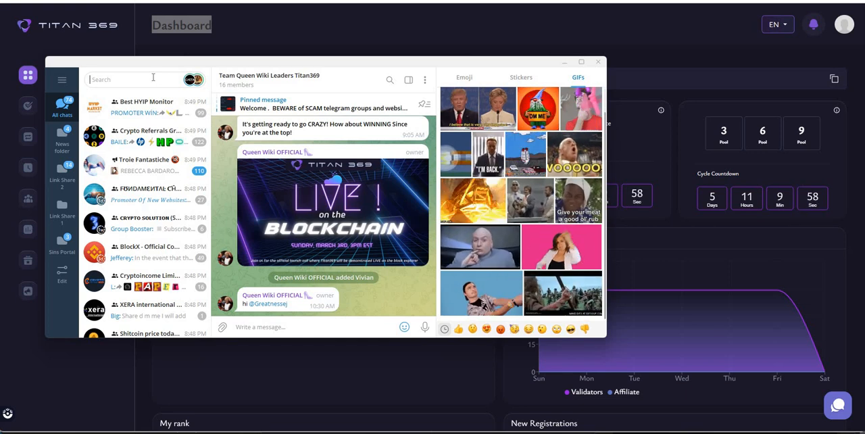
Search Telegram chats, clearing 'am' and searching 'cry' to reach CryptoMuscle Power Talk.
text(am)
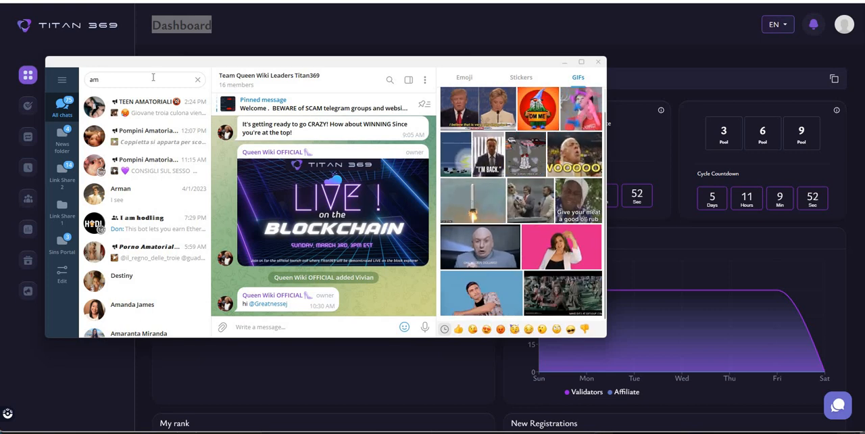
click(198, 79)
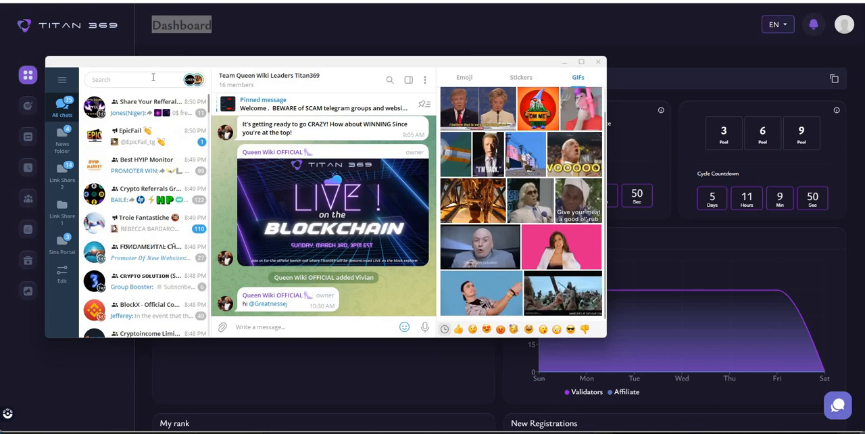
text(cry)
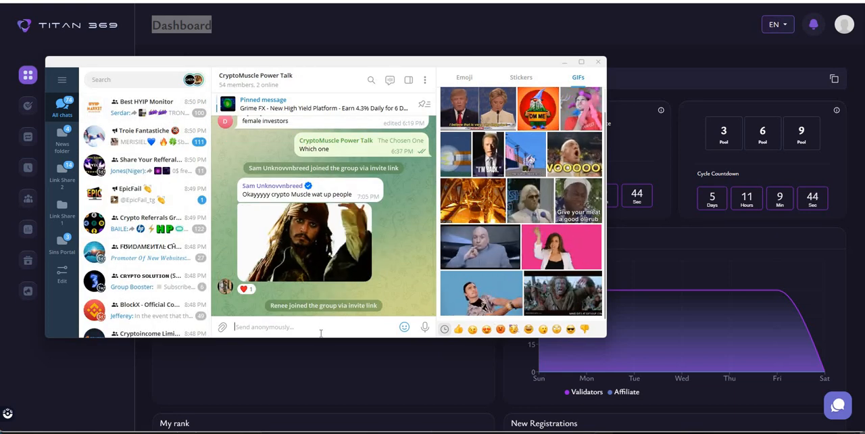
Send 'welcome renne' in CryptoMuscle Power Talk and bring up the group's info.
text(we)
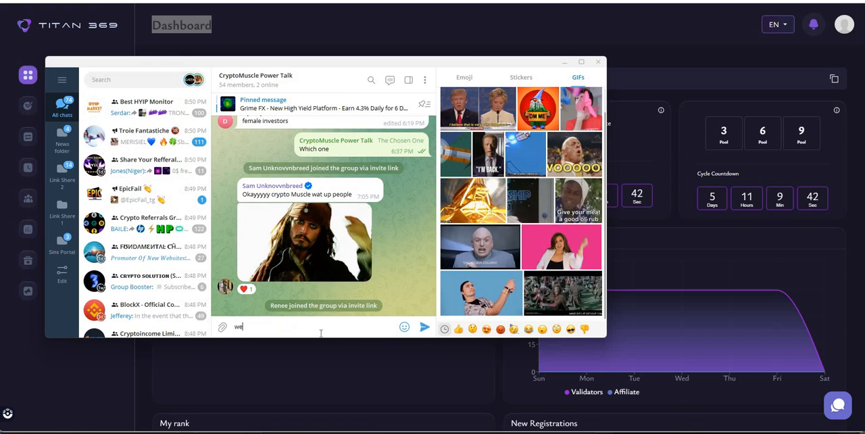
text(lcome renne)
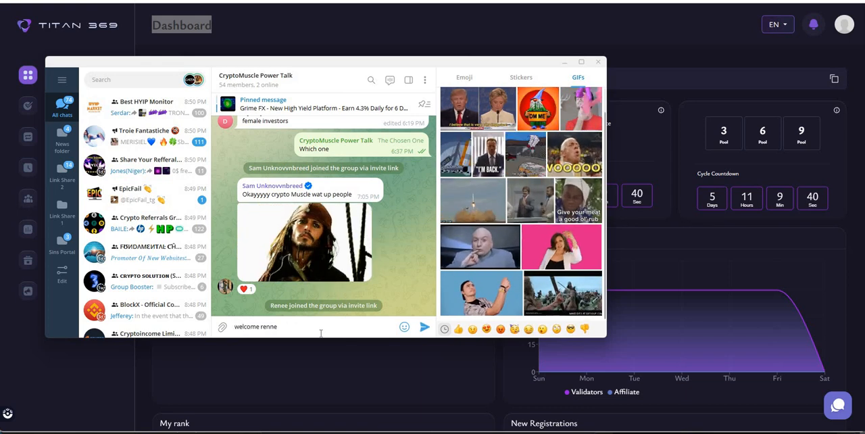
click(425, 327)
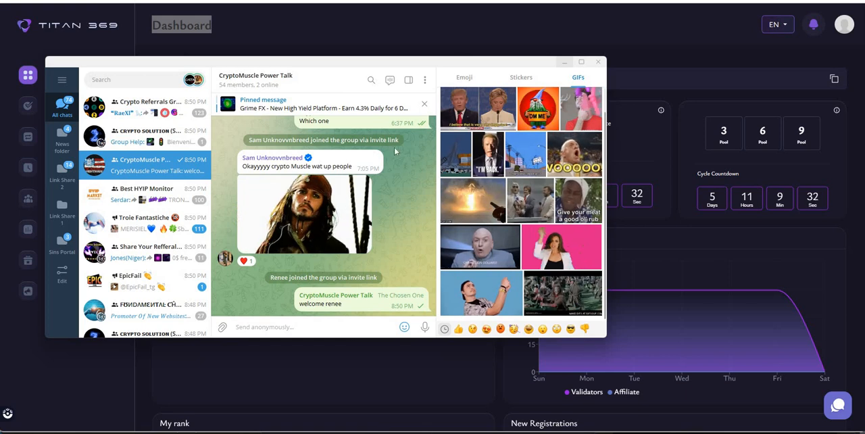
click(256, 76)
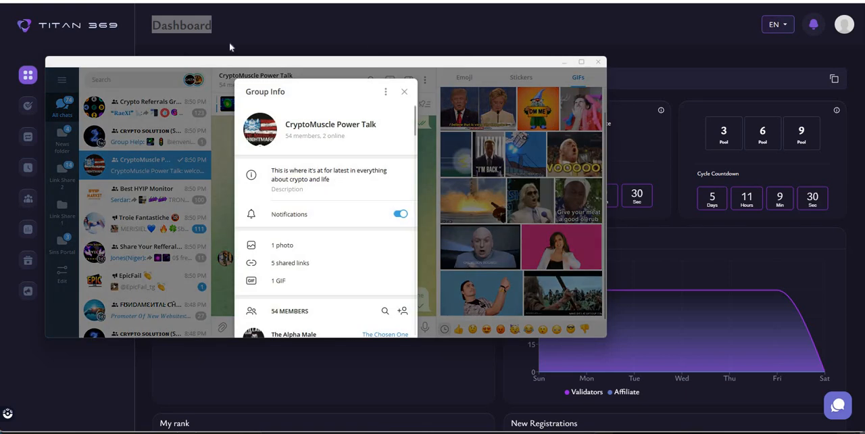